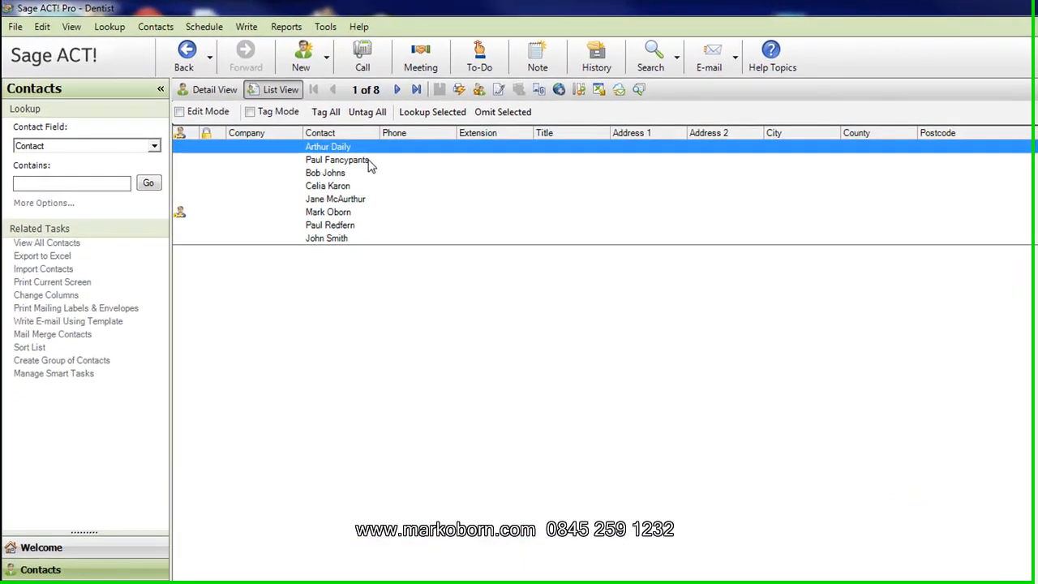
left_click(327, 188)
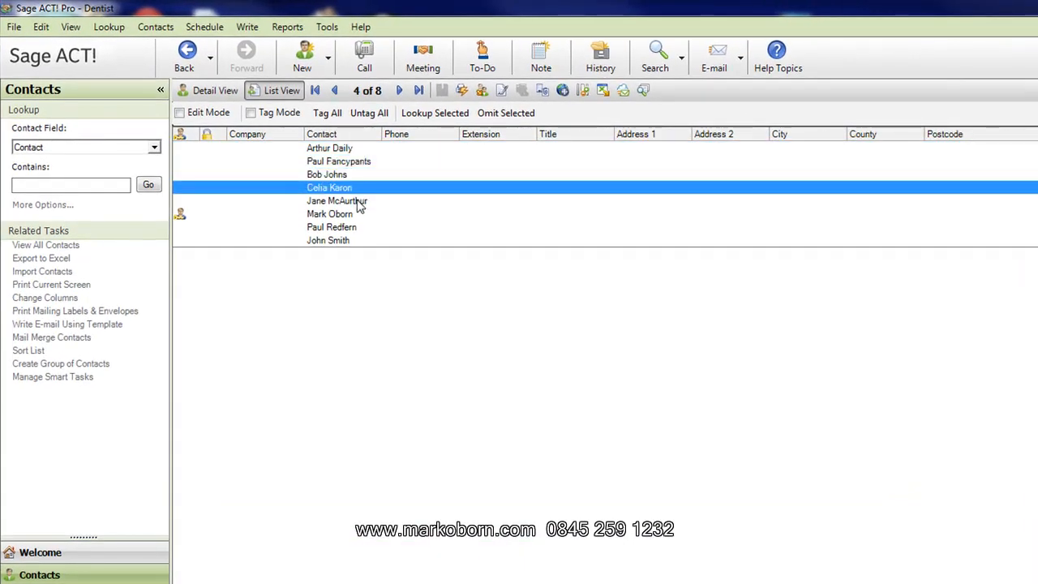
left_click(331, 227)
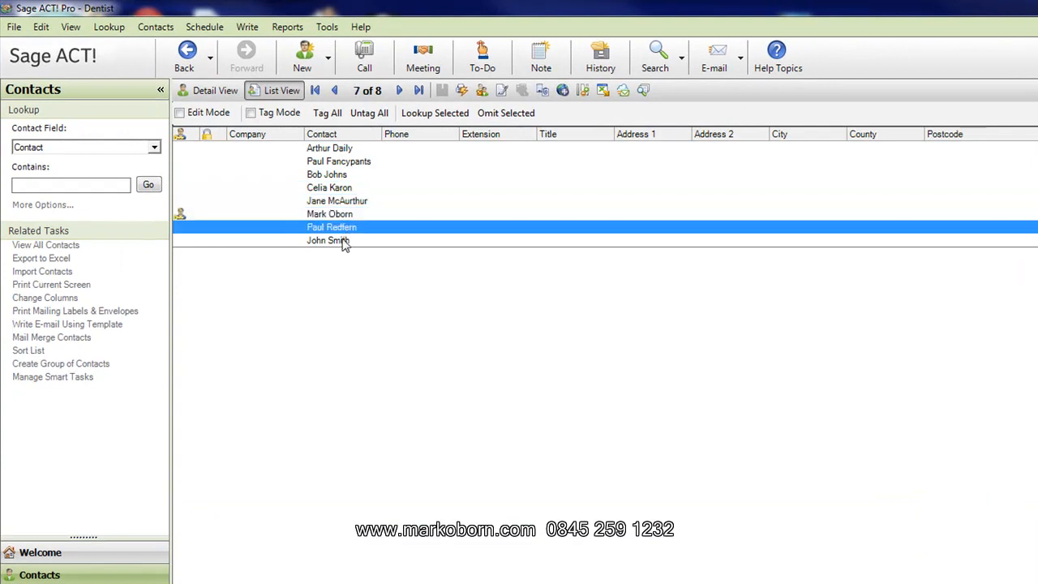
left_click(327, 240)
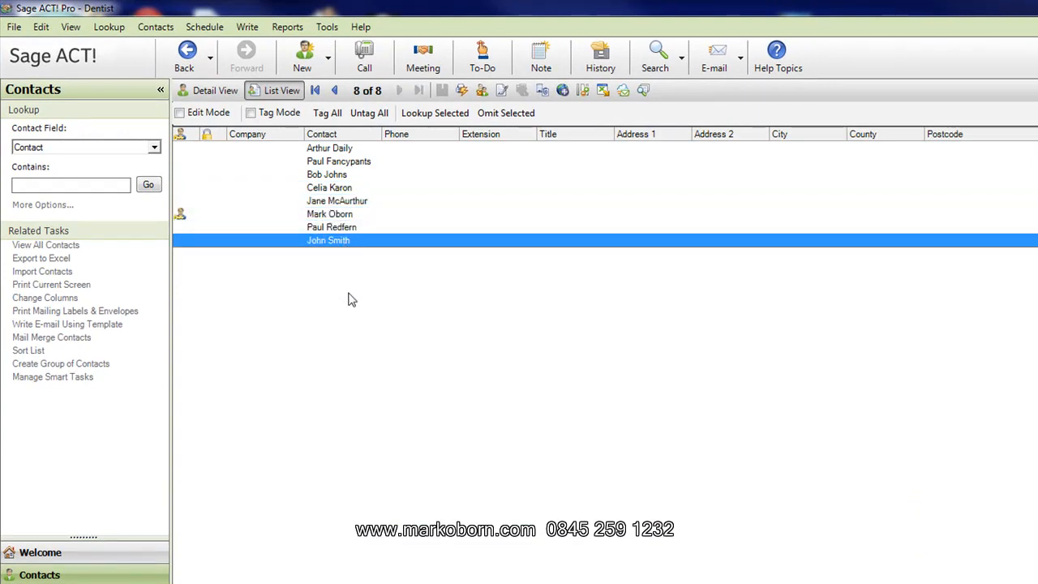
mouse_move(386, 278)
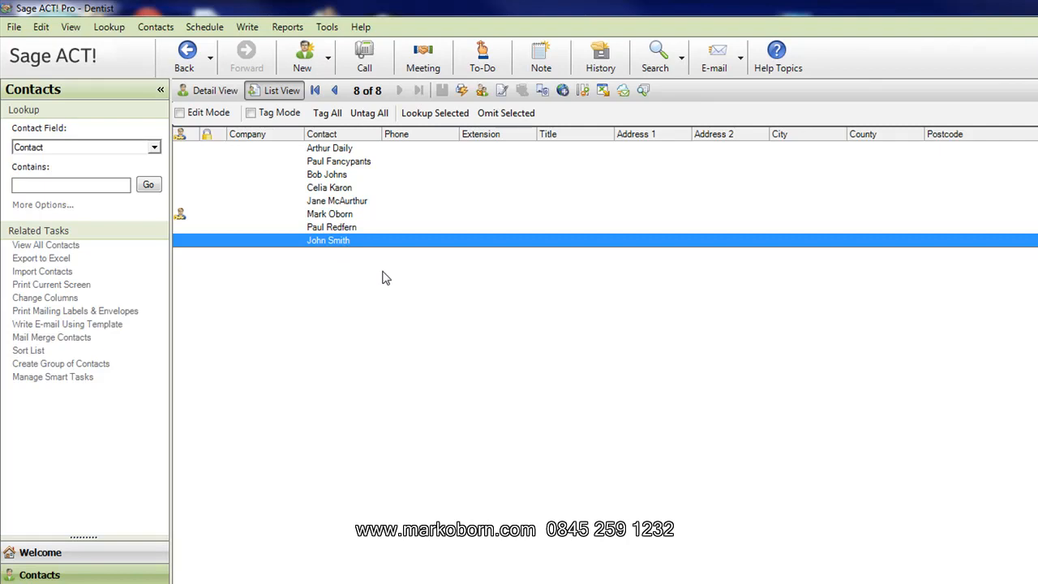
mouse_move(312, 85)
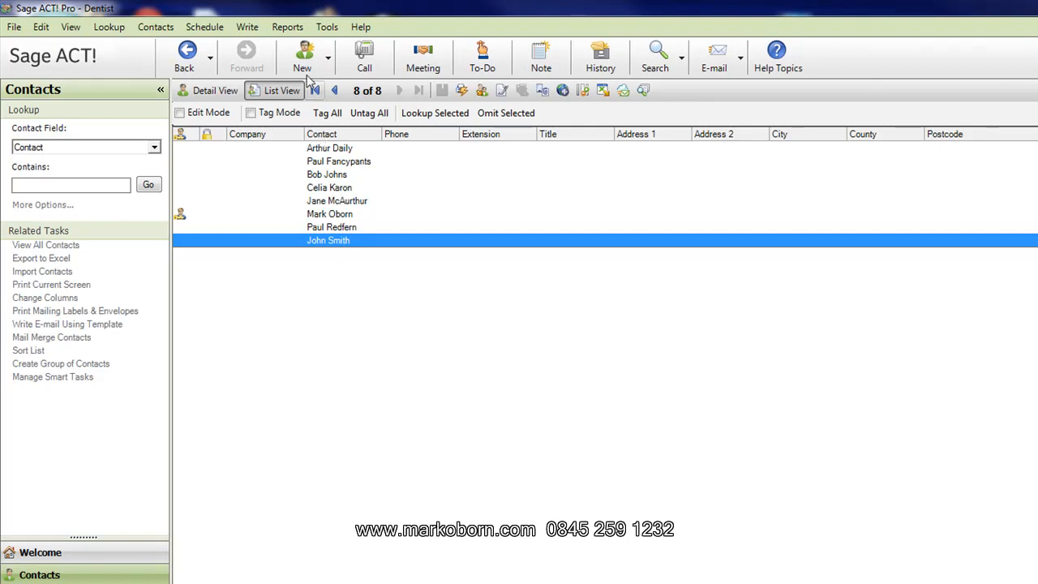
Create a new contact named David Blogs and view the Referred By choices
left_click(214, 91)
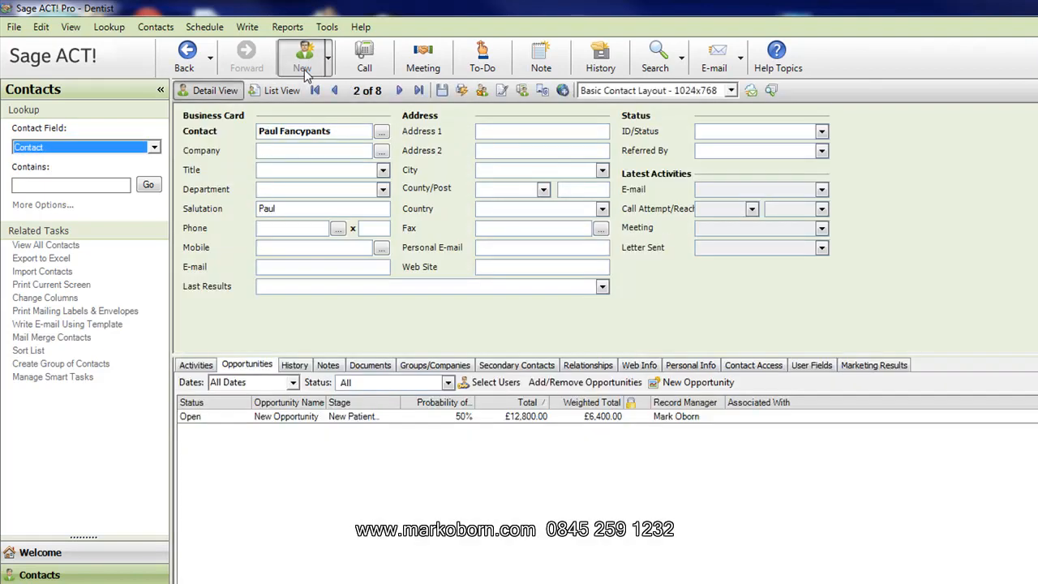
left_click(302, 57)
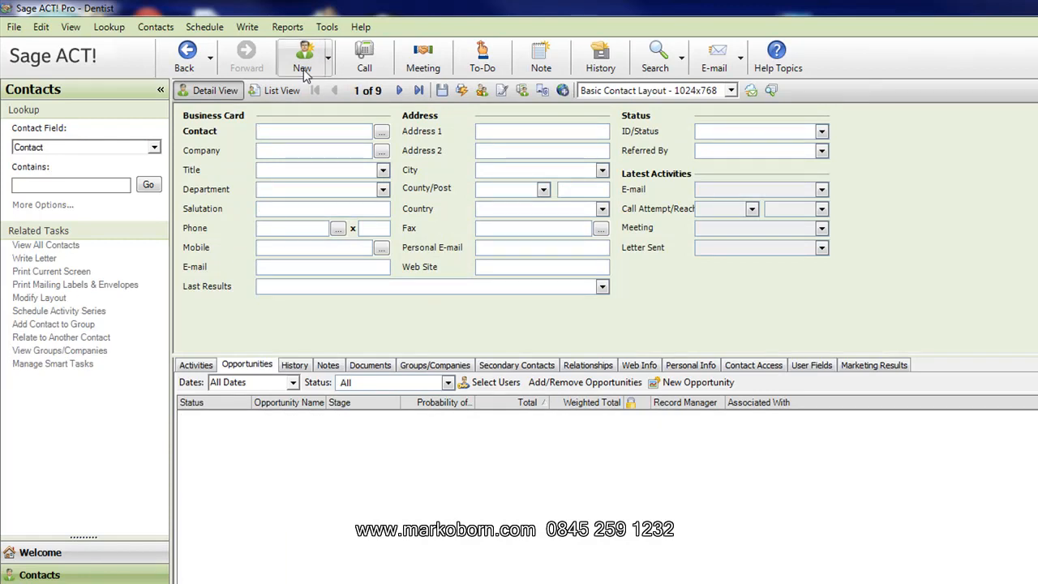
type("David")
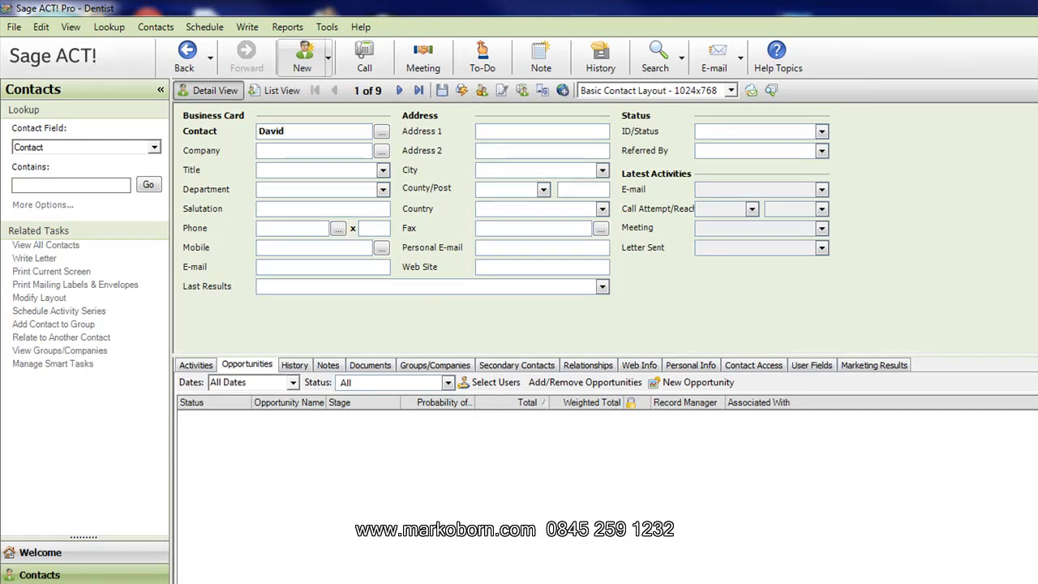
type("Blo")
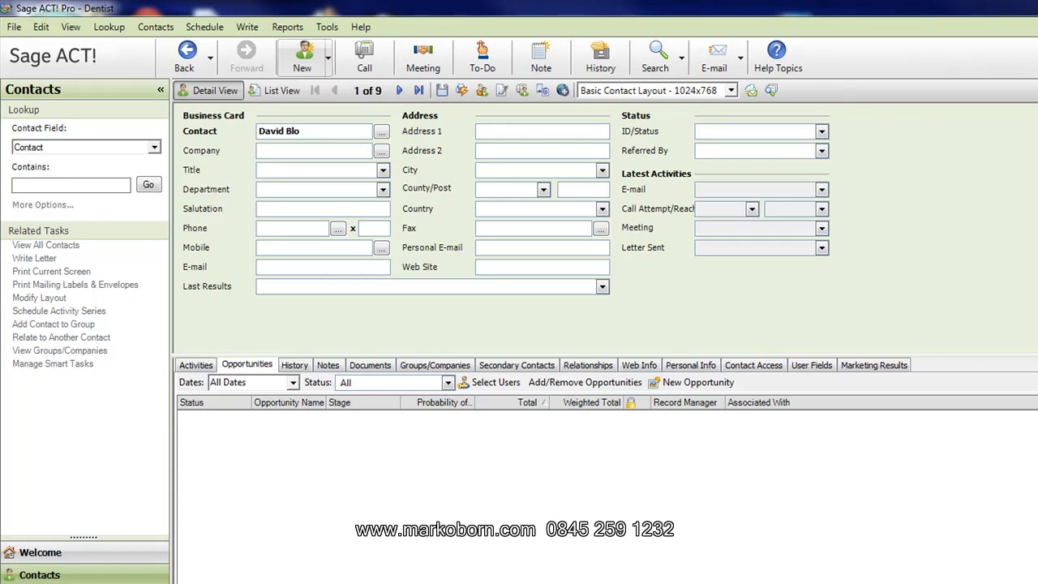
type("gs")
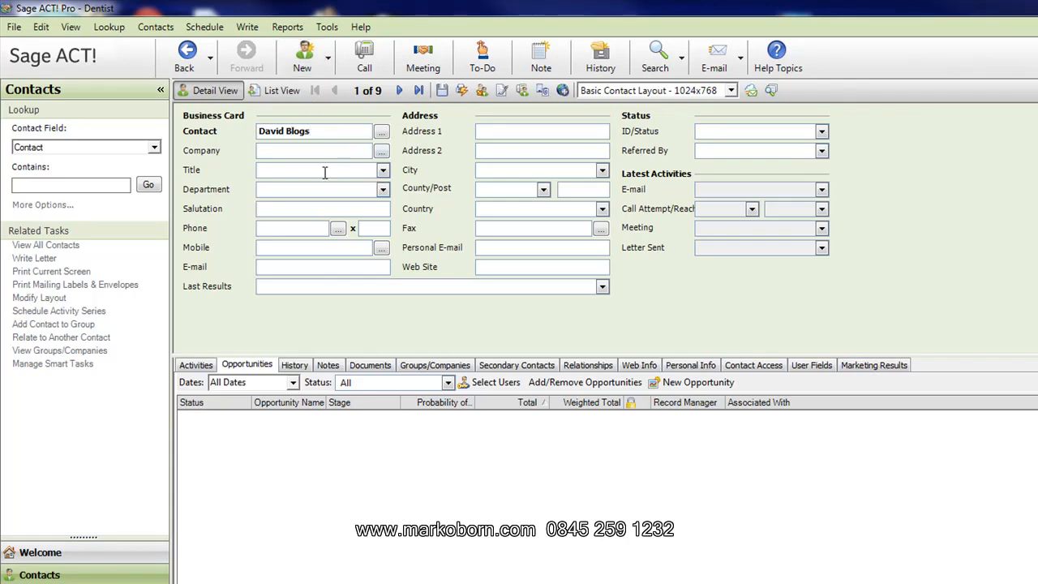
mouse_move(558, 182)
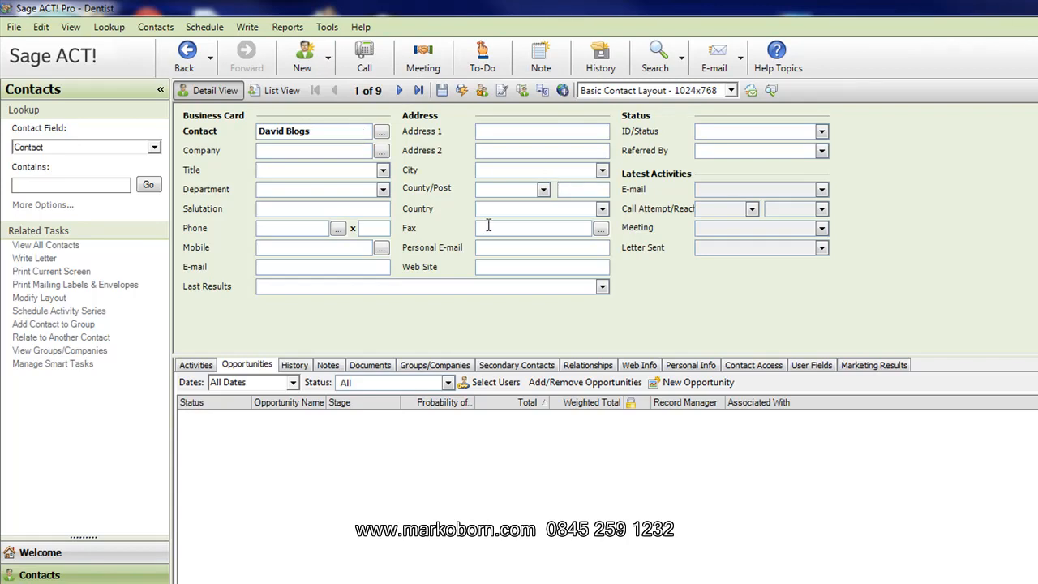
mouse_move(620, 321)
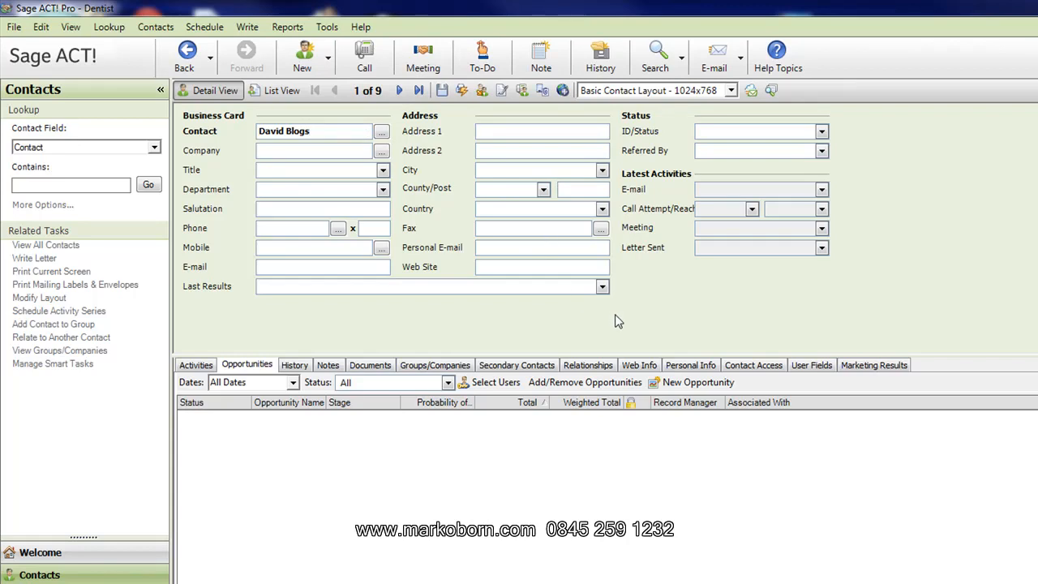
mouse_move(804, 146)
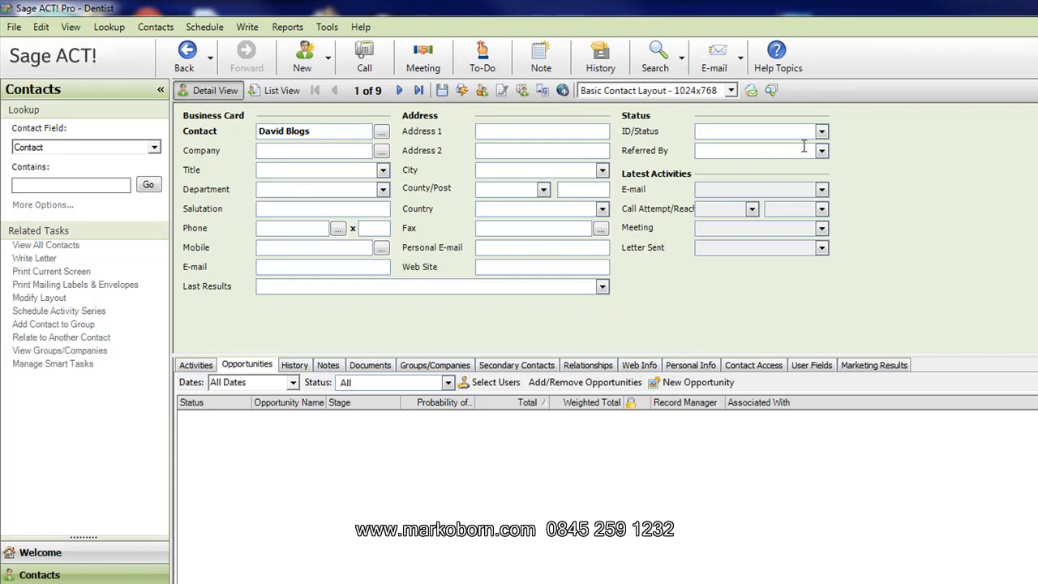
left_click(821, 149)
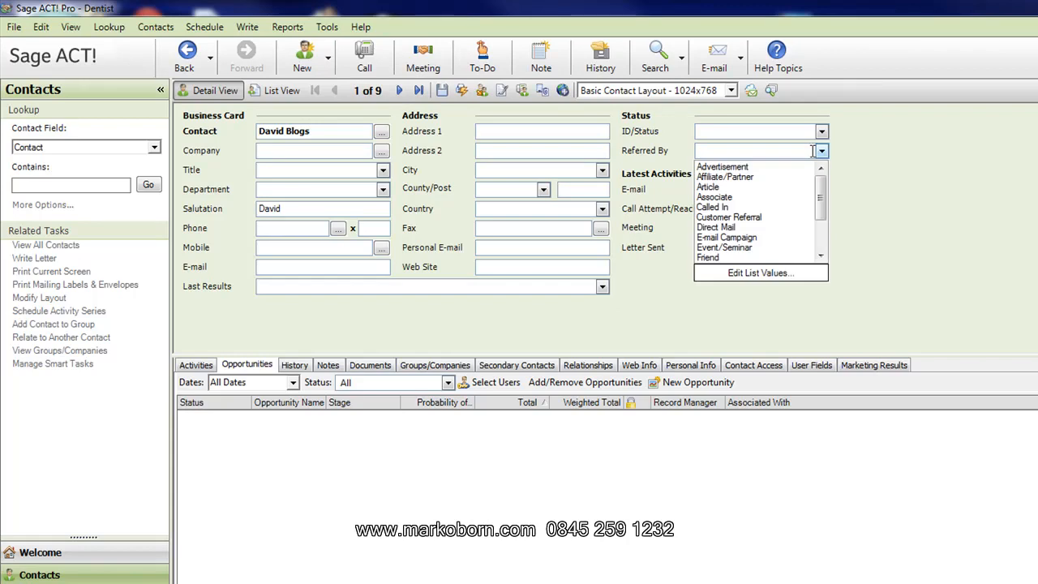
mouse_move(892, 209)
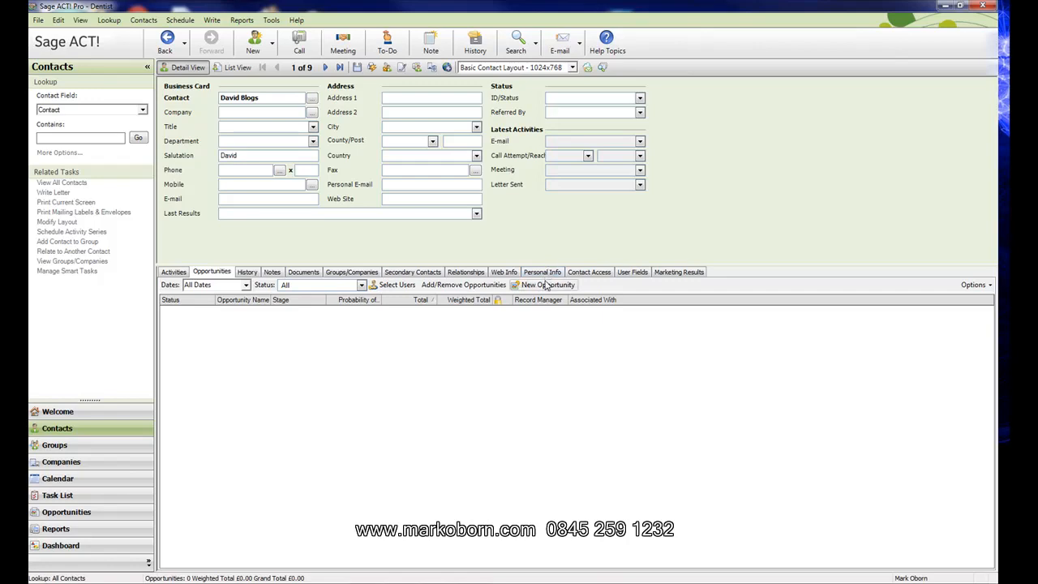
mouse_move(545, 285)
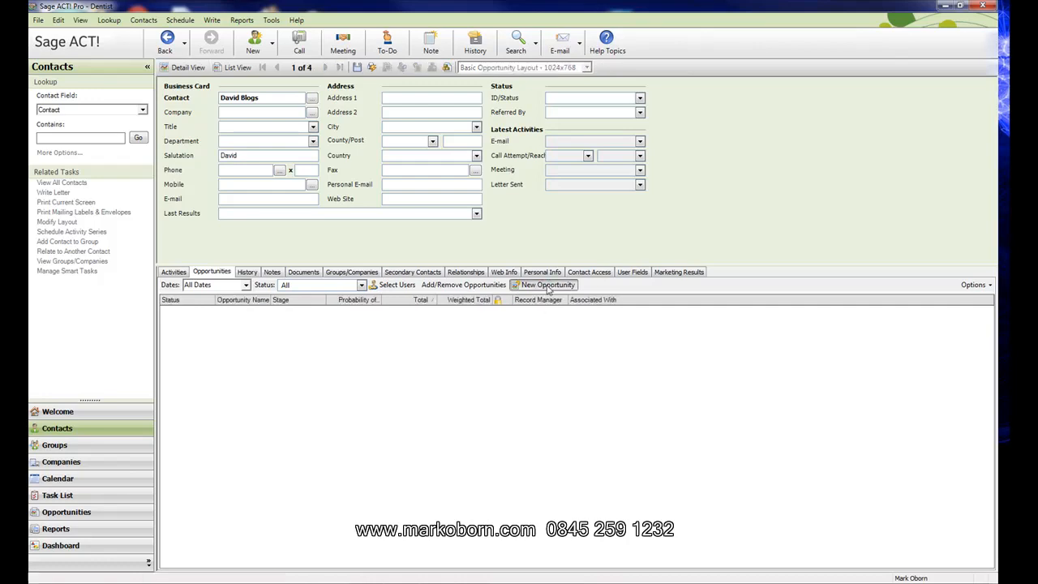
Start a new opportunity linked to David Blogs
left_click(547, 285)
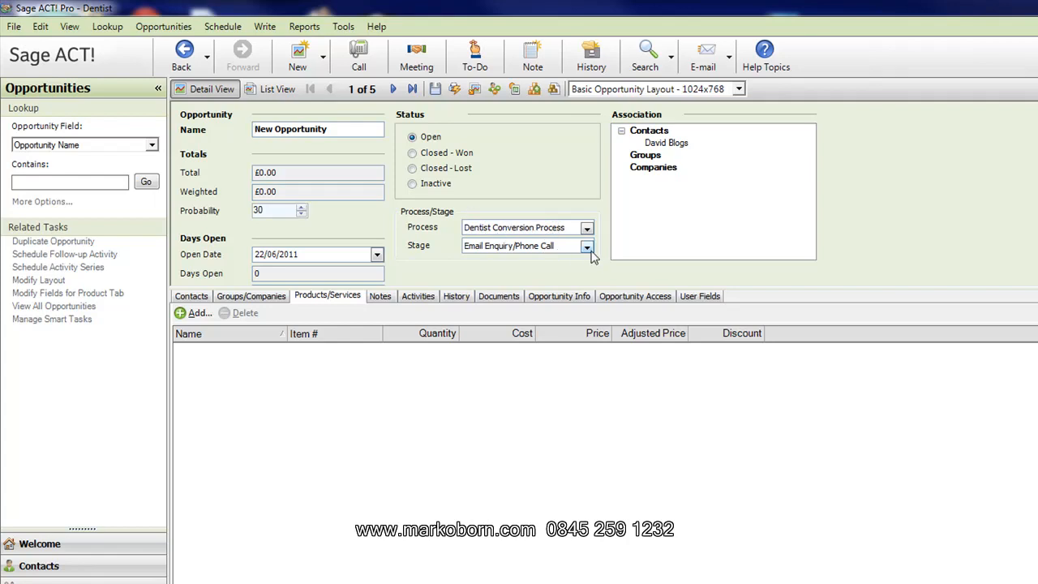
Step the opportunity through New Patient Assessment, Treatment Plan and Treatment Plan Review stages
left_click(587, 247)
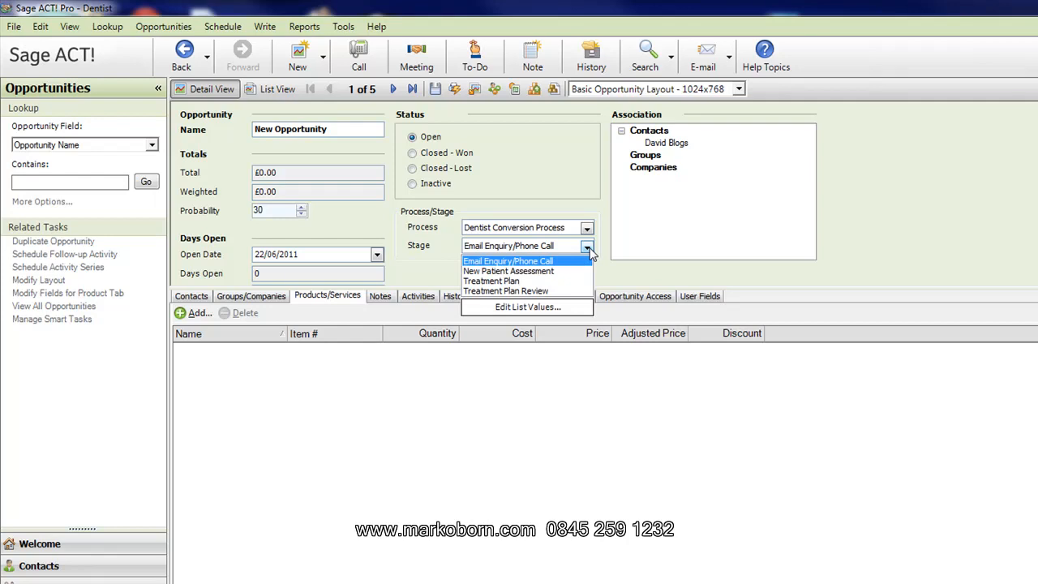
mouse_move(544, 259)
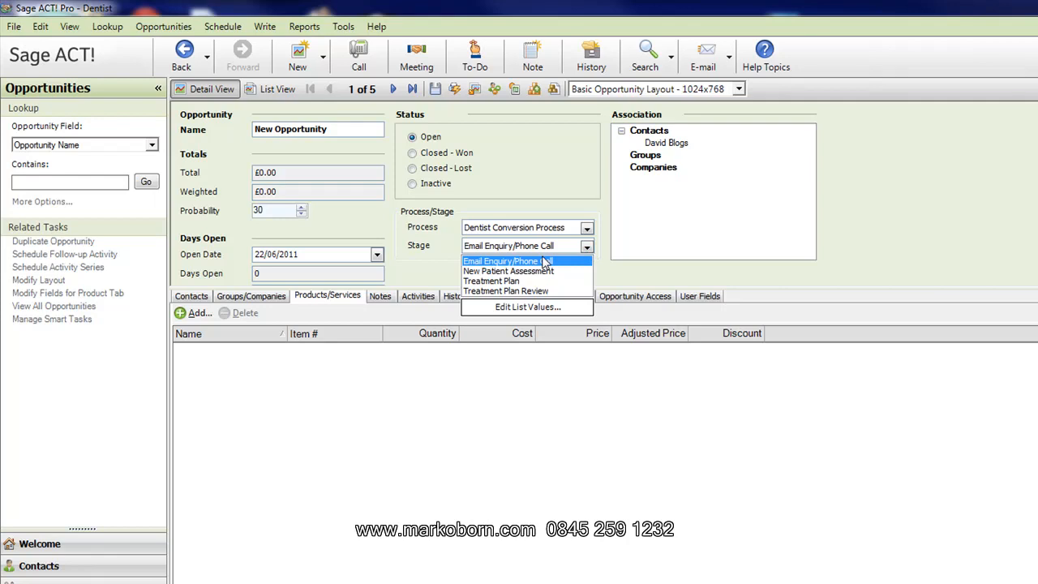
mouse_move(541, 279)
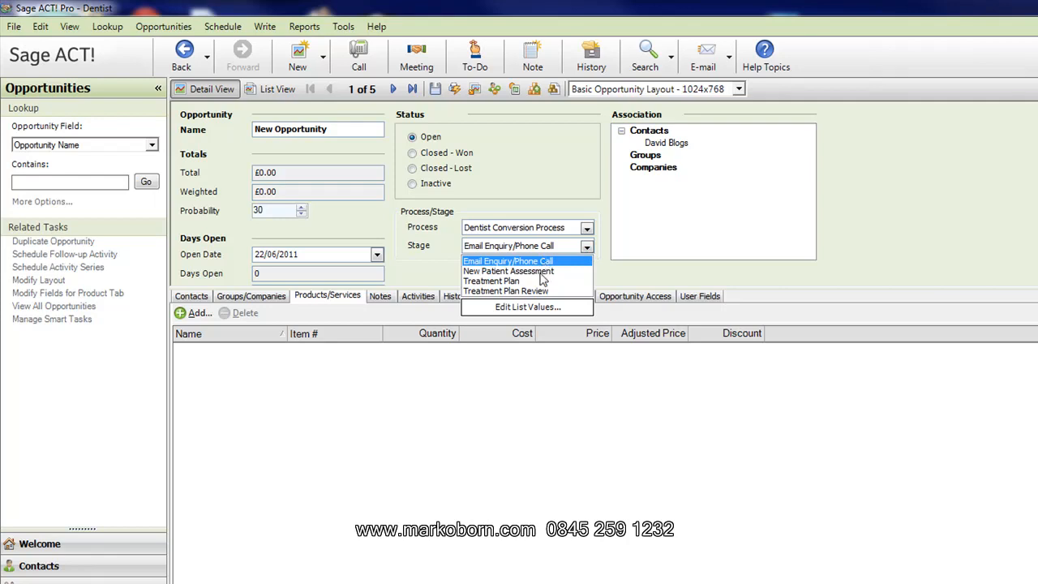
left_click(509, 269)
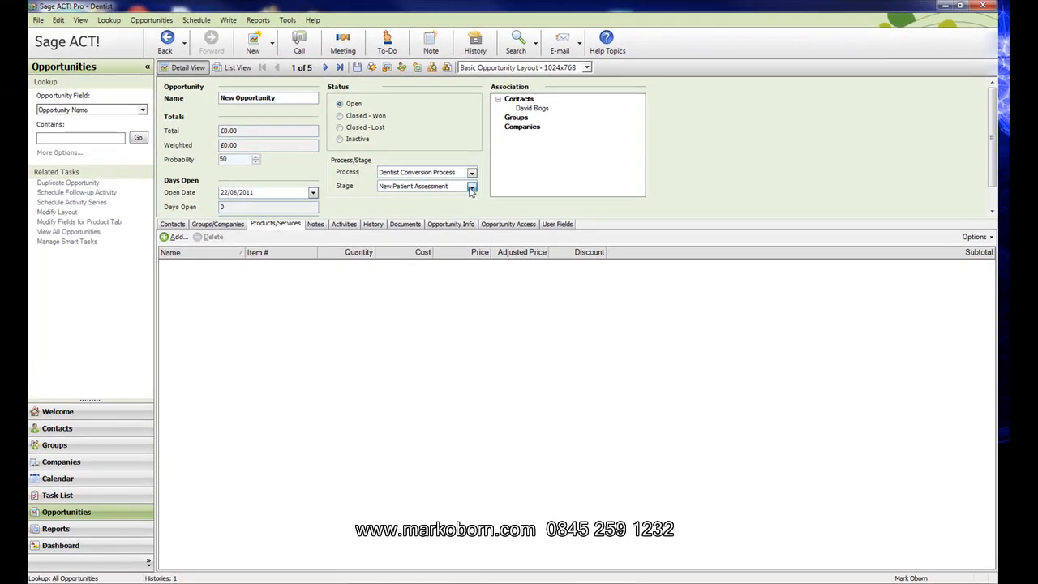
left_click(470, 187)
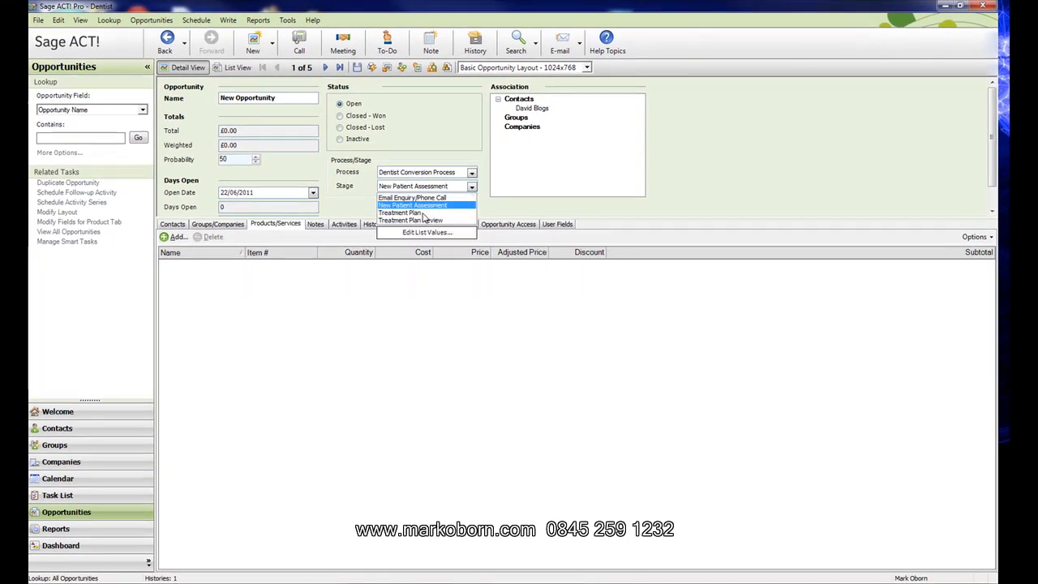
left_click(399, 212)
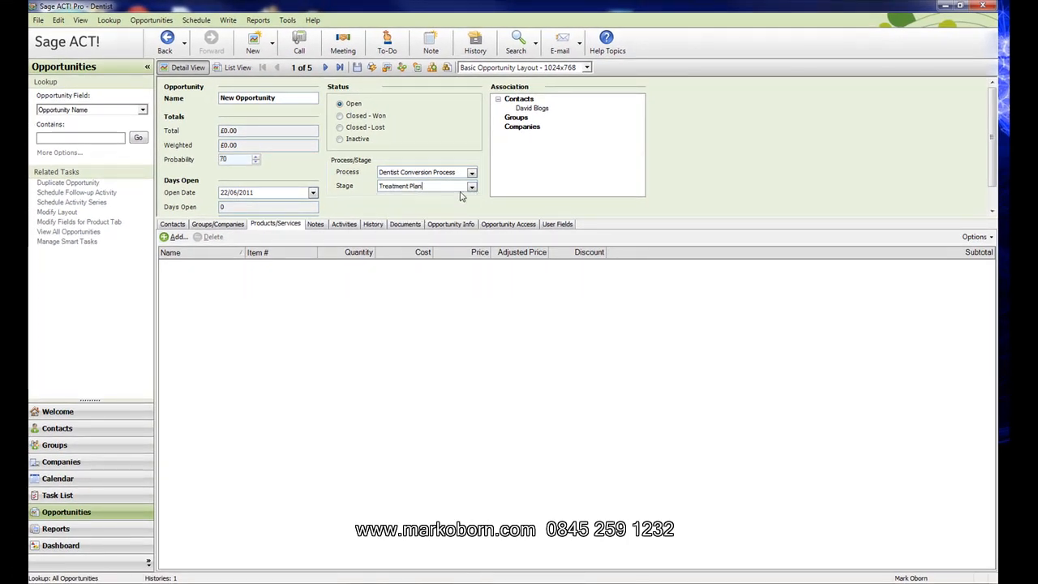
left_click(471, 185)
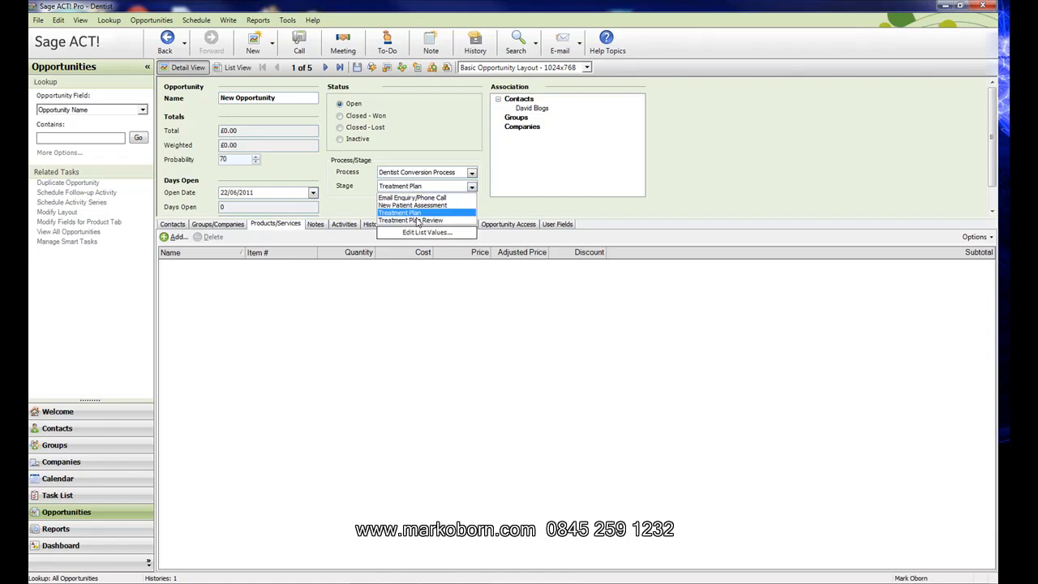
left_click(411, 221)
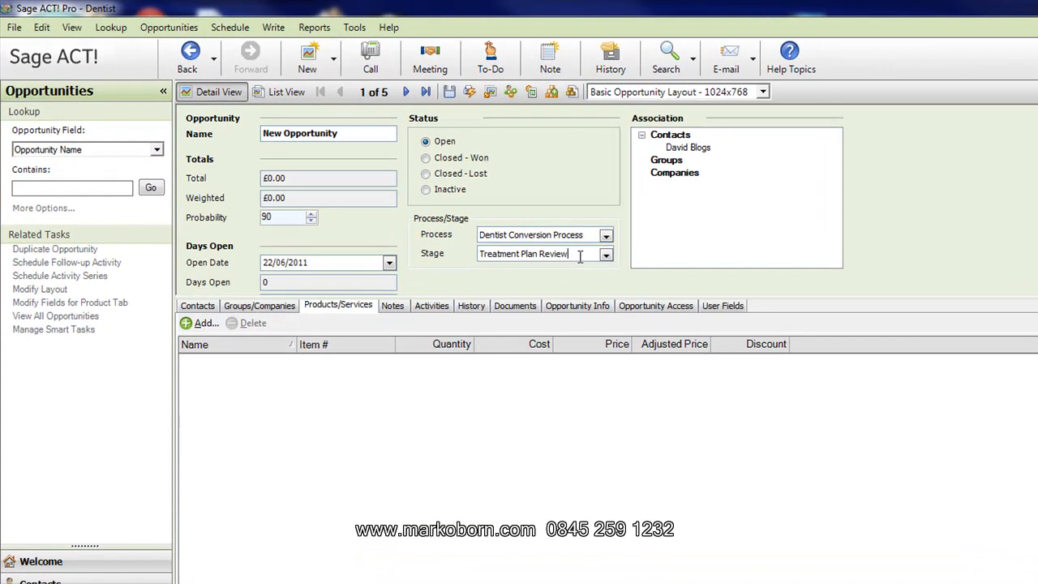
Open Edit List Values for the Dentist Conversion Process stages
left_click(607, 253)
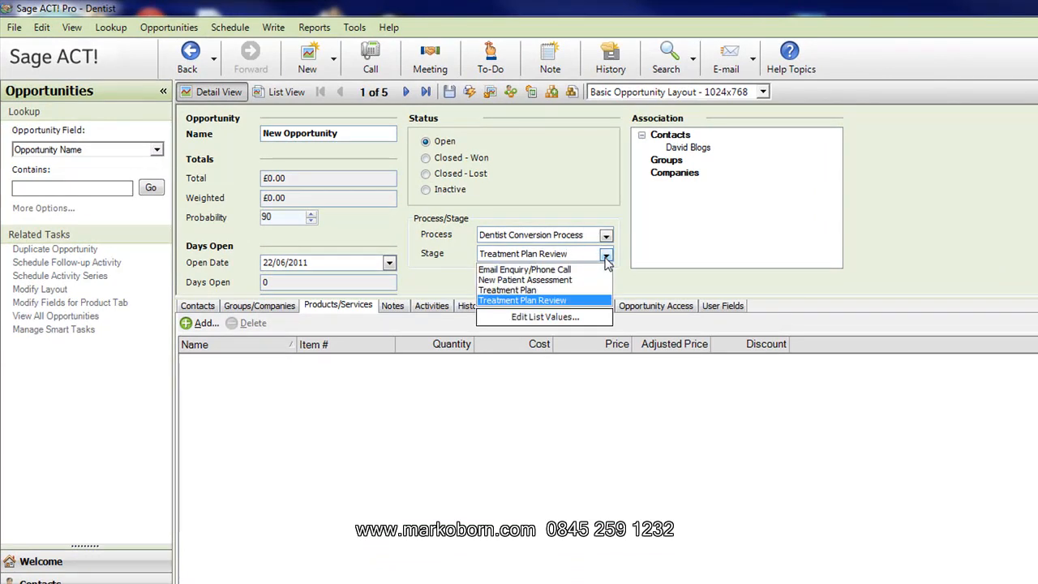
mouse_move(565, 311)
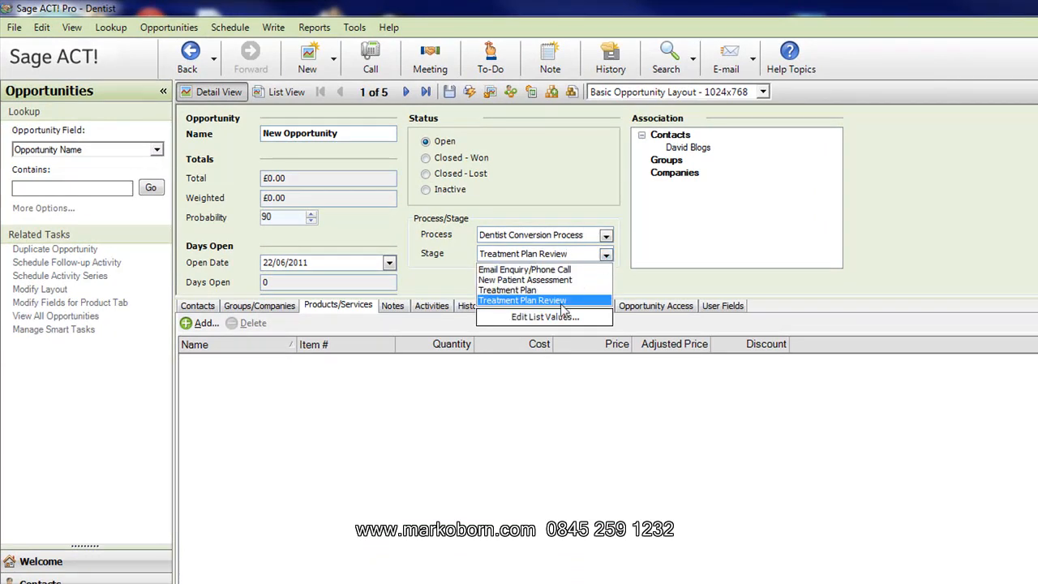
left_click(544, 317)
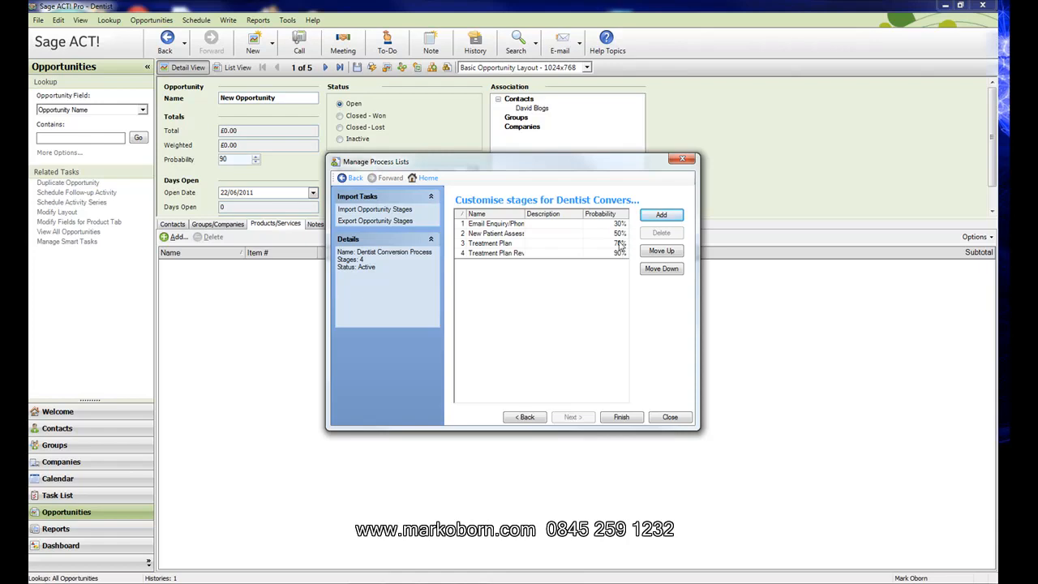
mouse_move(617, 266)
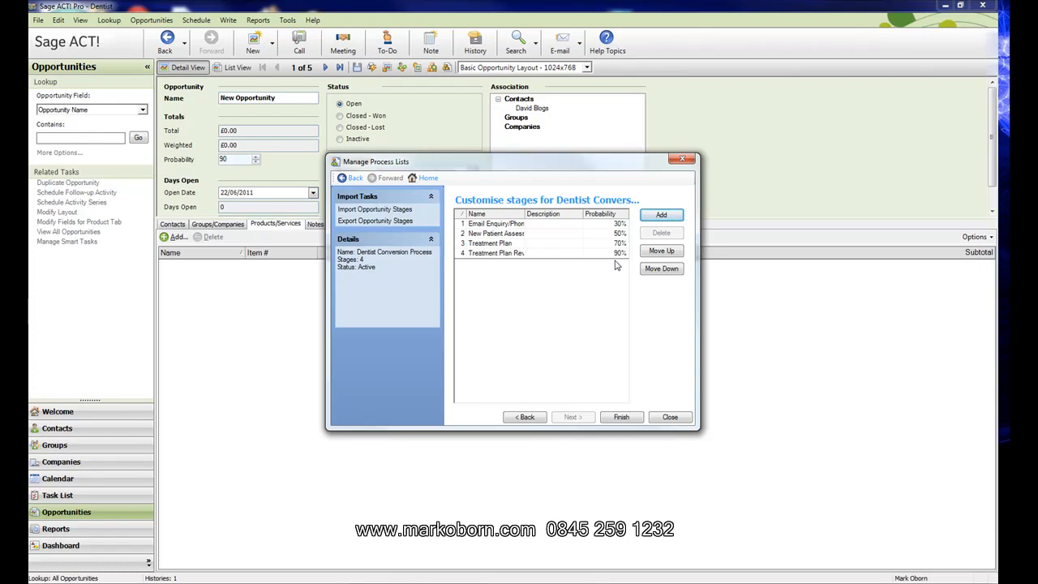
mouse_move(581, 229)
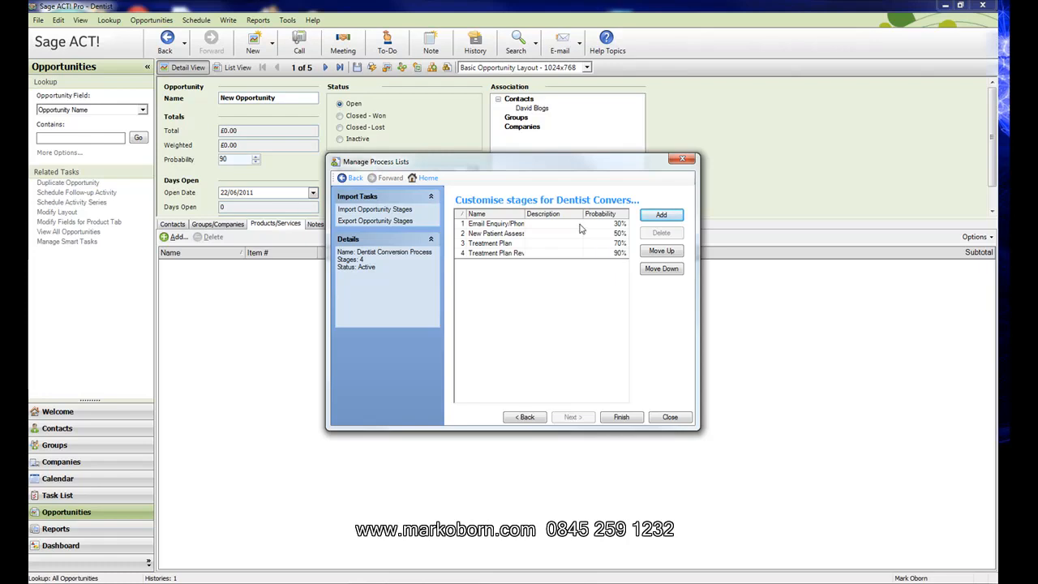
mouse_move(510, 229)
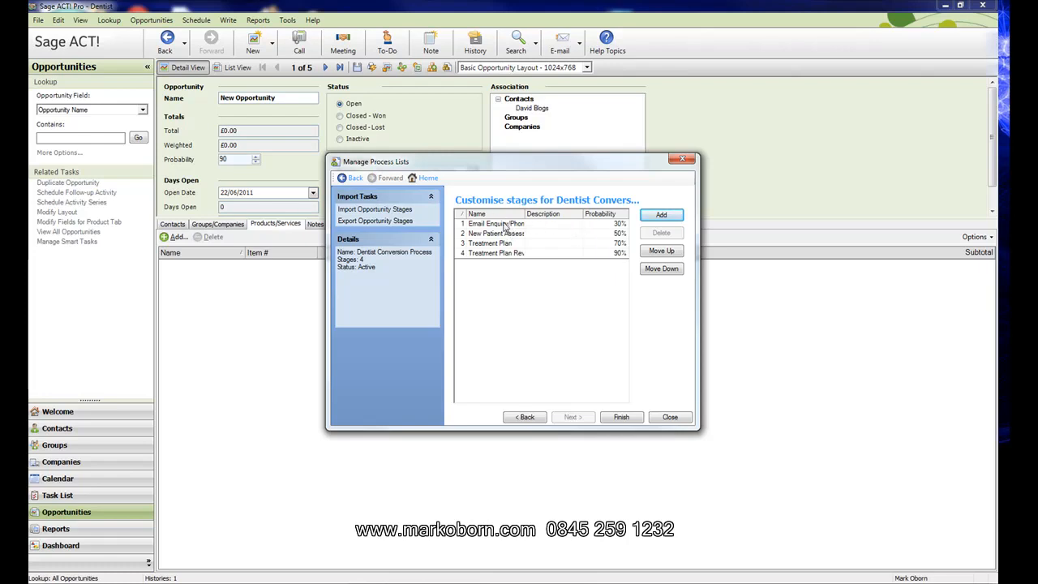
mouse_move(558, 237)
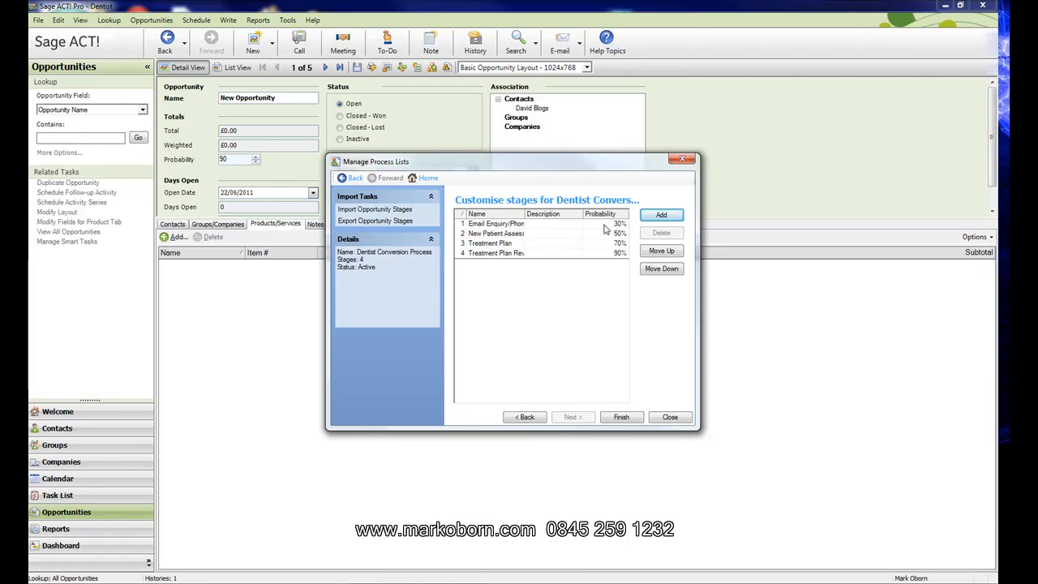
mouse_move(657, 417)
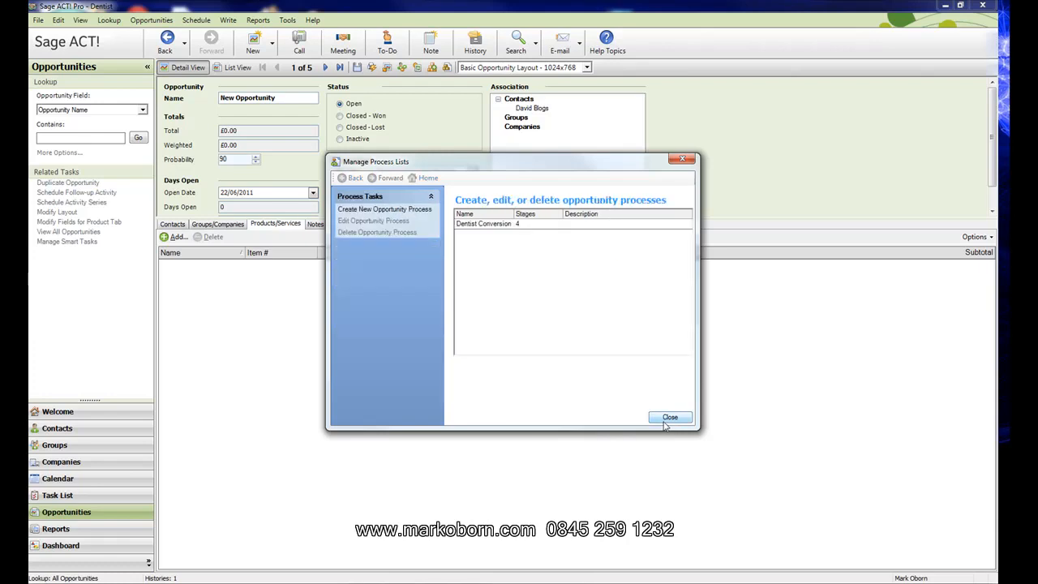
Close the process-list manager, leaving the opportunity at Email Enquiry/Phone Call, 30%
left_click(670, 417)
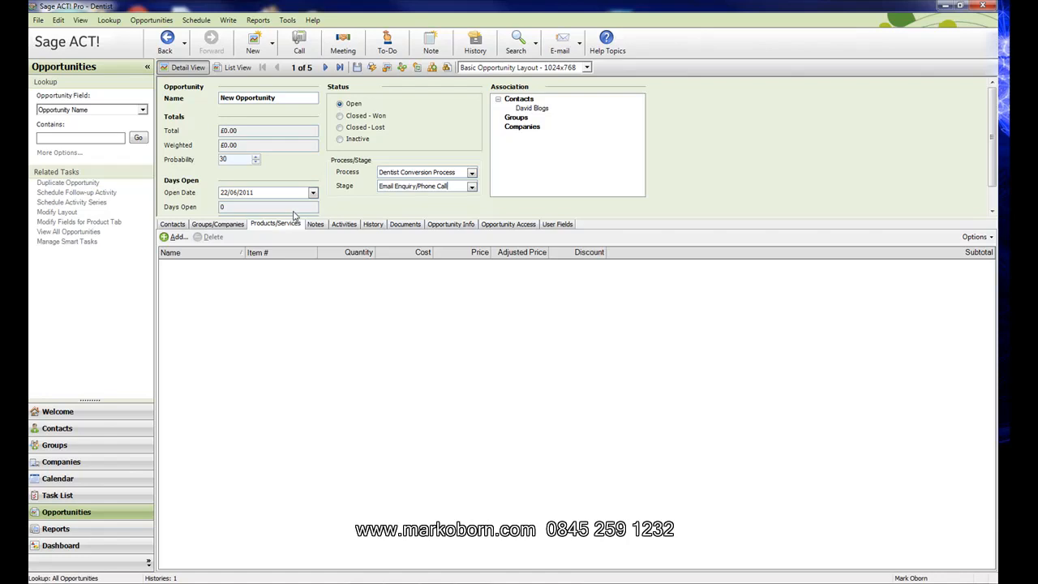
mouse_move(341, 215)
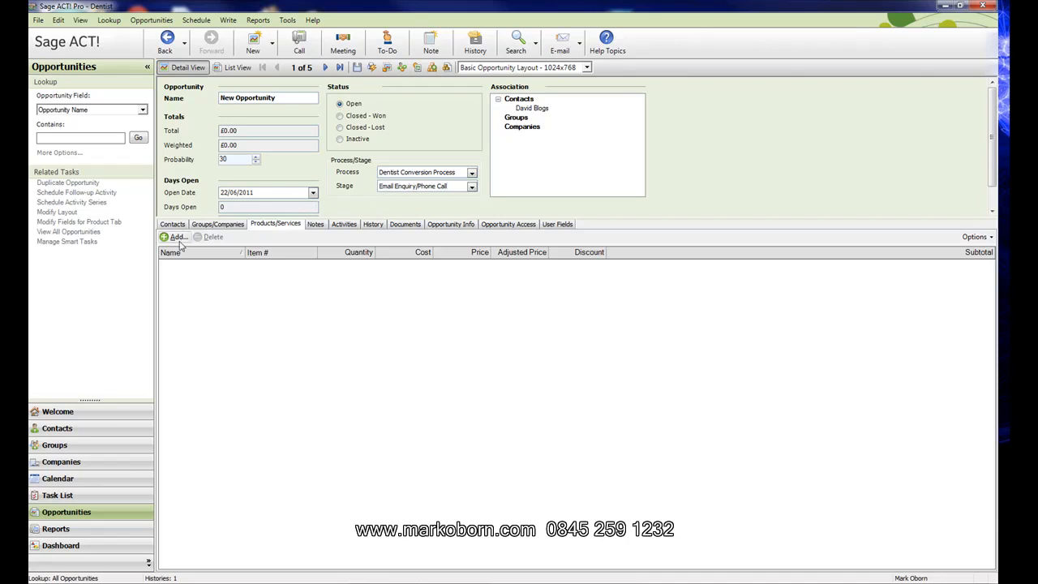
Add the Invisalign product to the opportunity for a £3,500 total
left_click(175, 237)
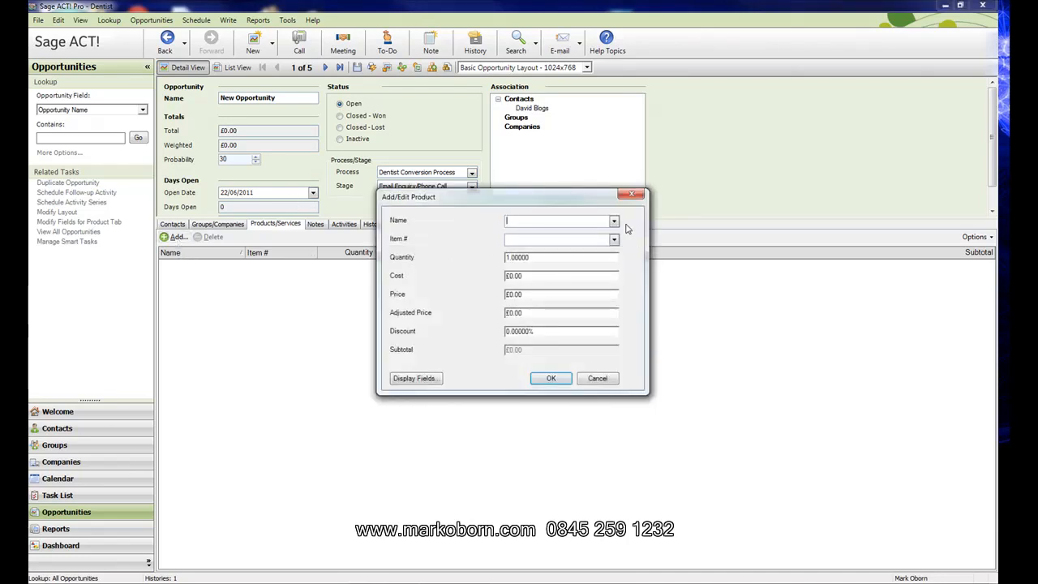
left_click(613, 220)
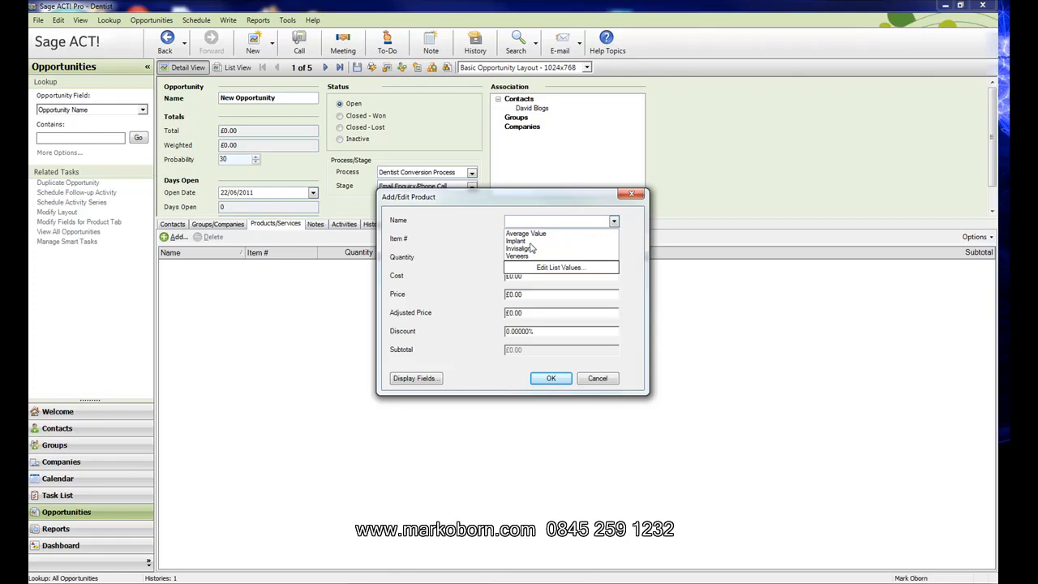
left_click(519, 249)
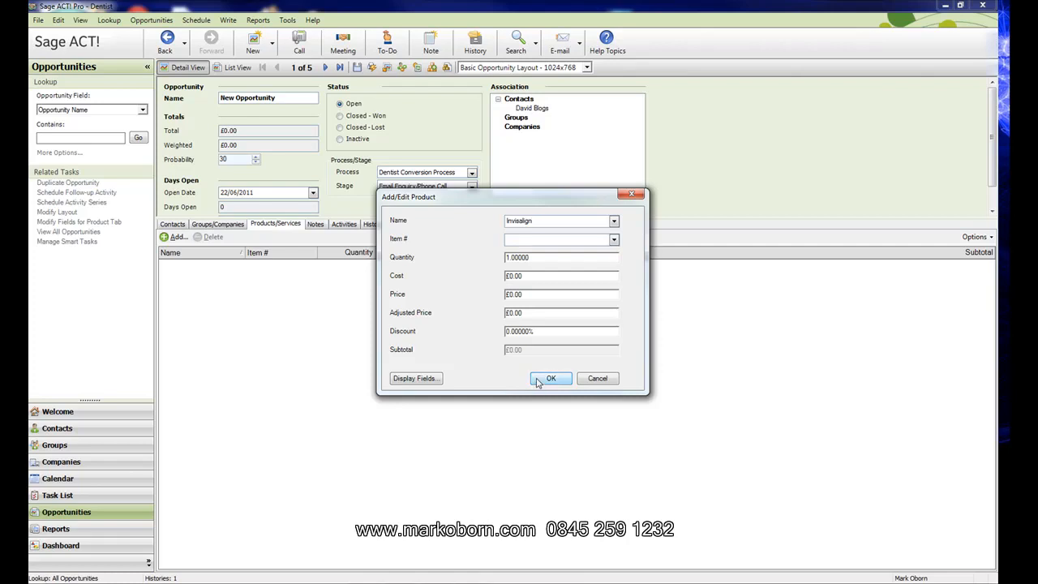
left_click(551, 378)
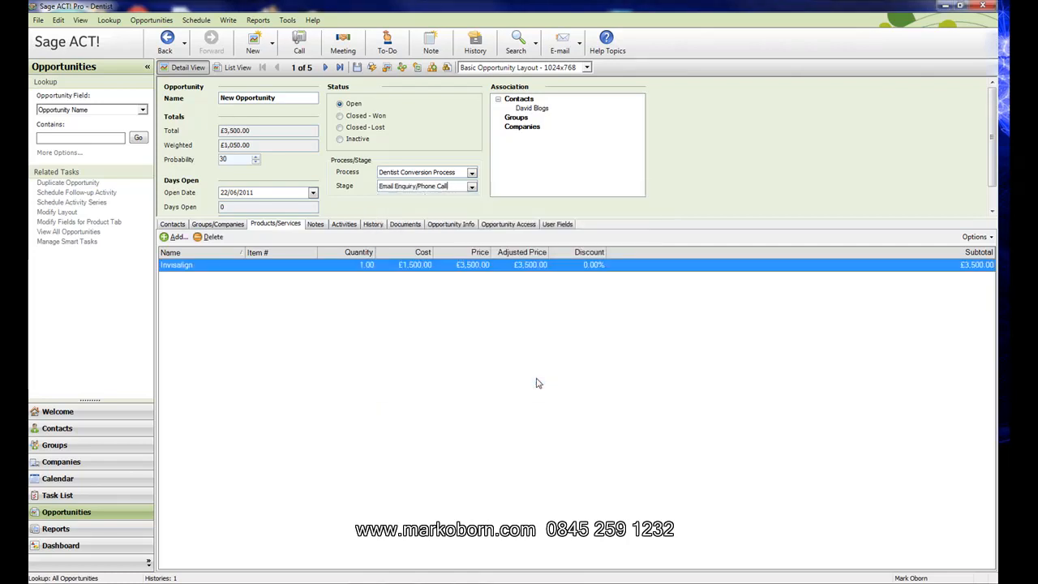
left_click(268, 130)
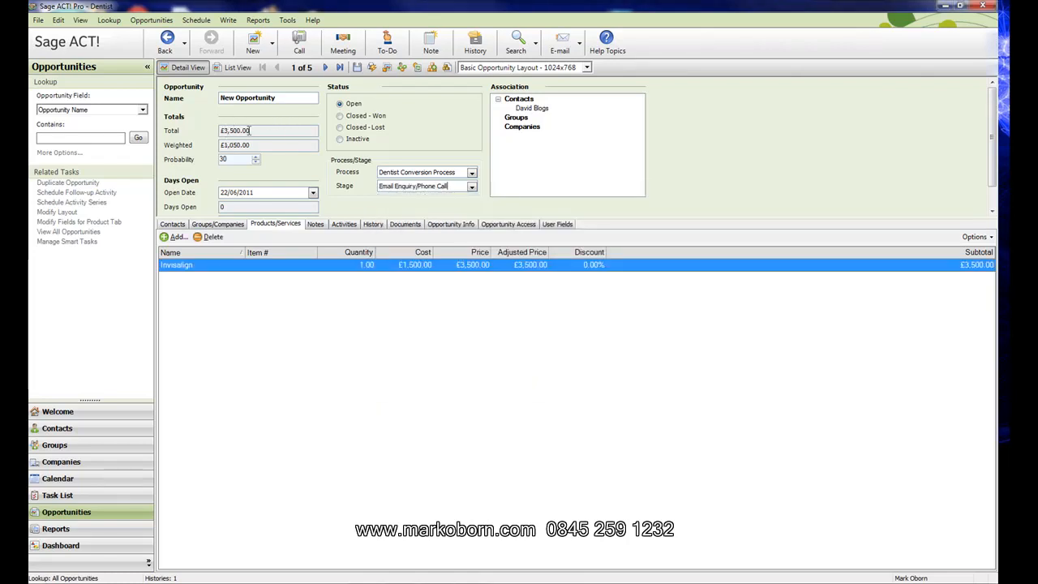
triple_click(268, 130)
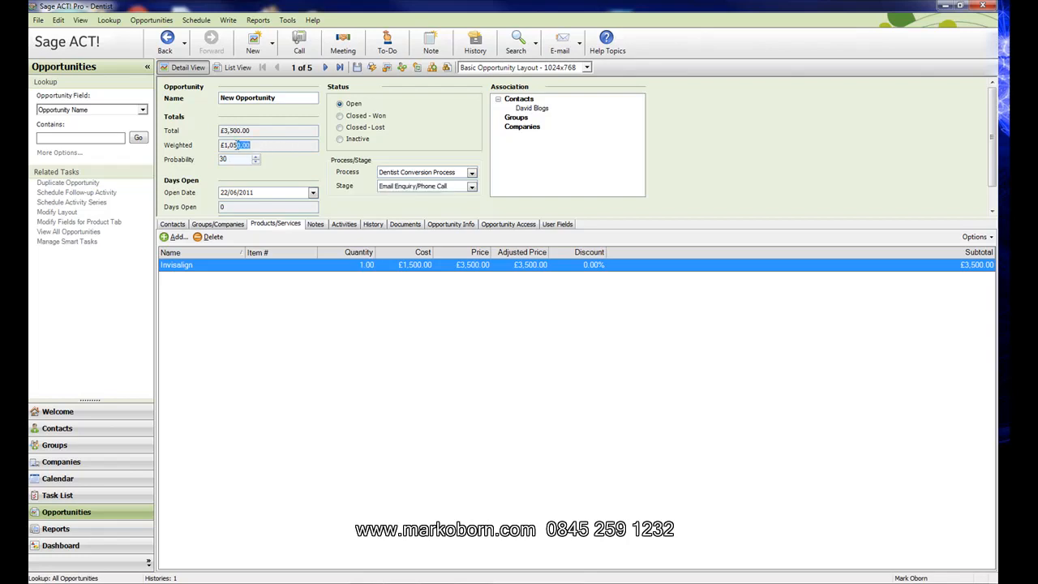
triple_click(268, 144)
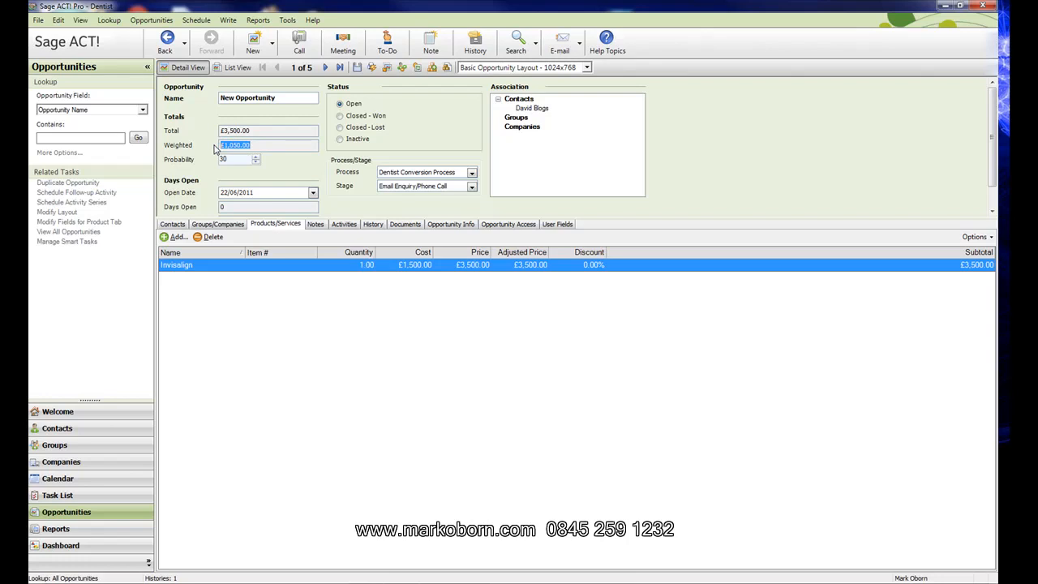
mouse_move(210, 191)
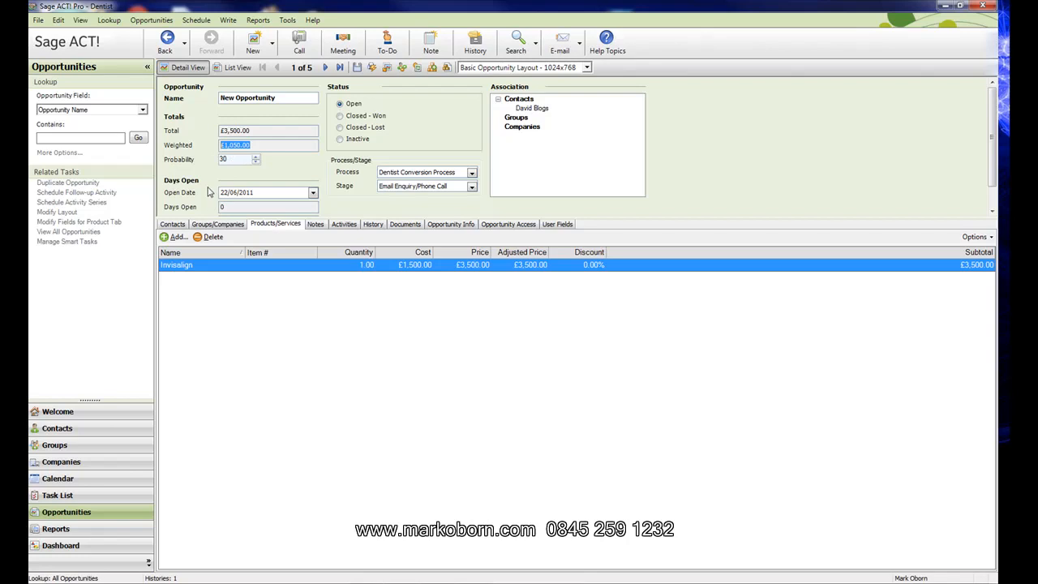
mouse_move(62, 461)
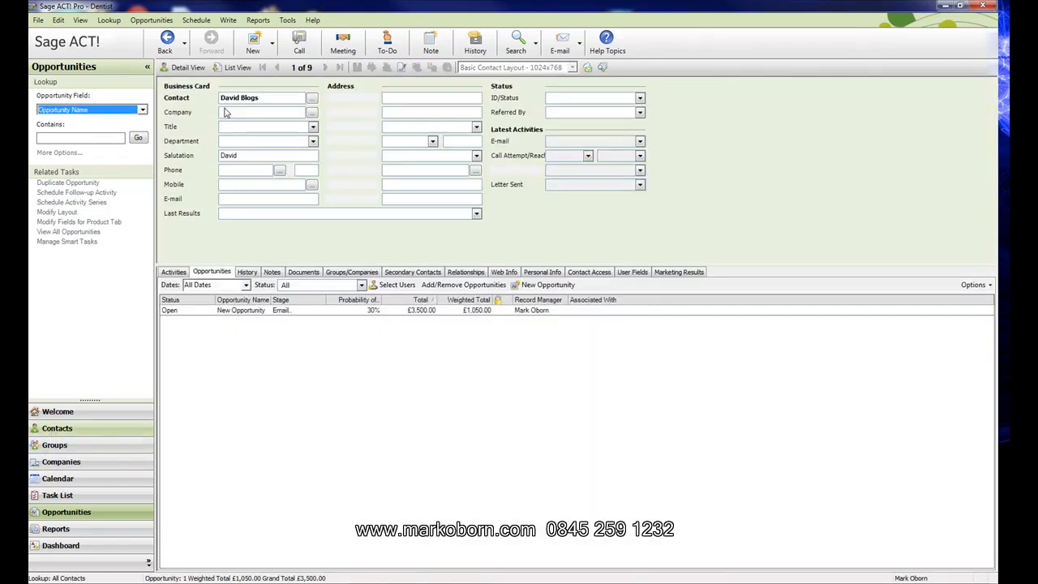
left_click(253, 41)
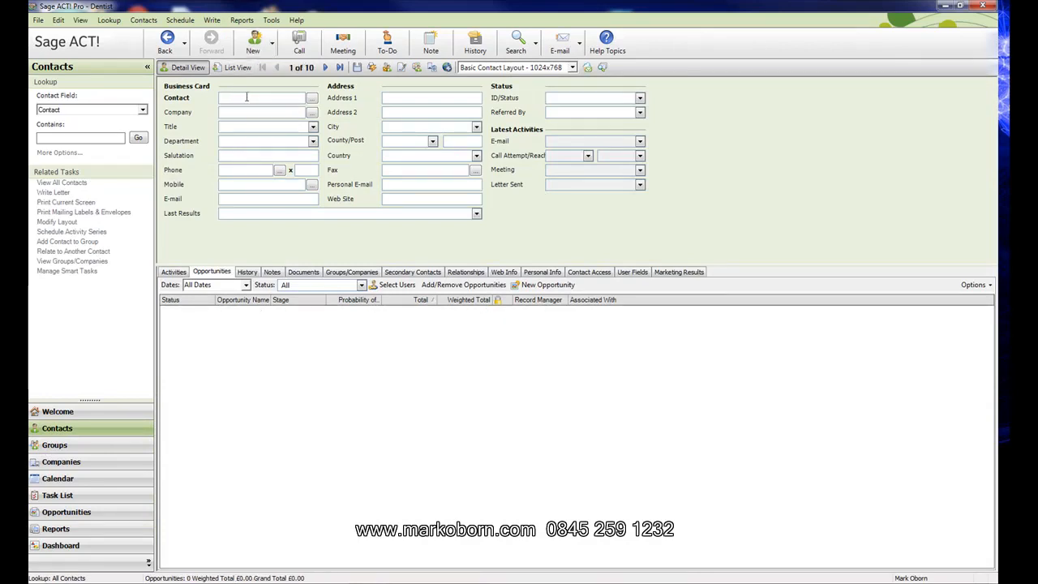
type("Fra")
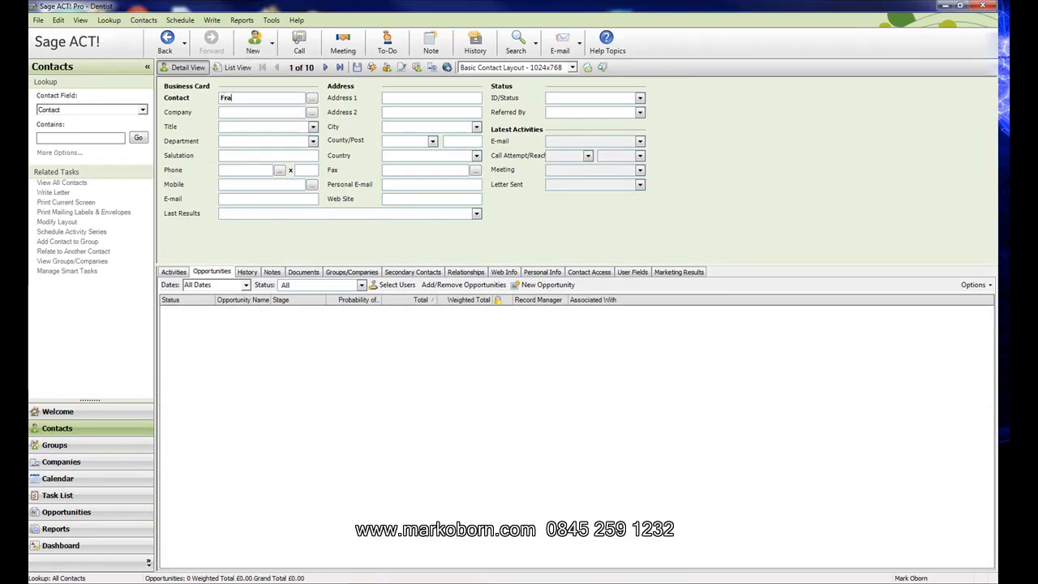
type("nces")
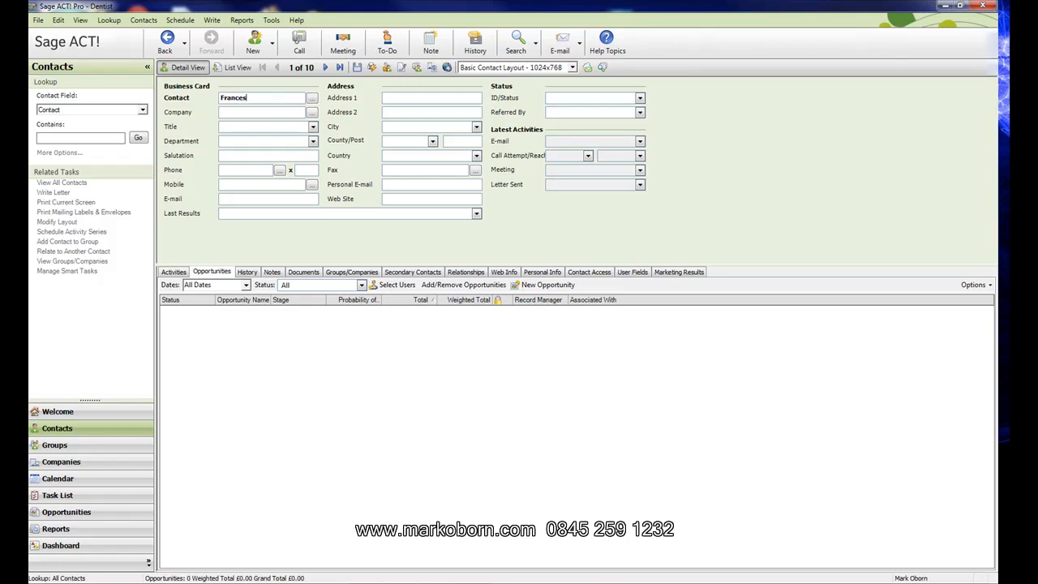
type("Bailey")
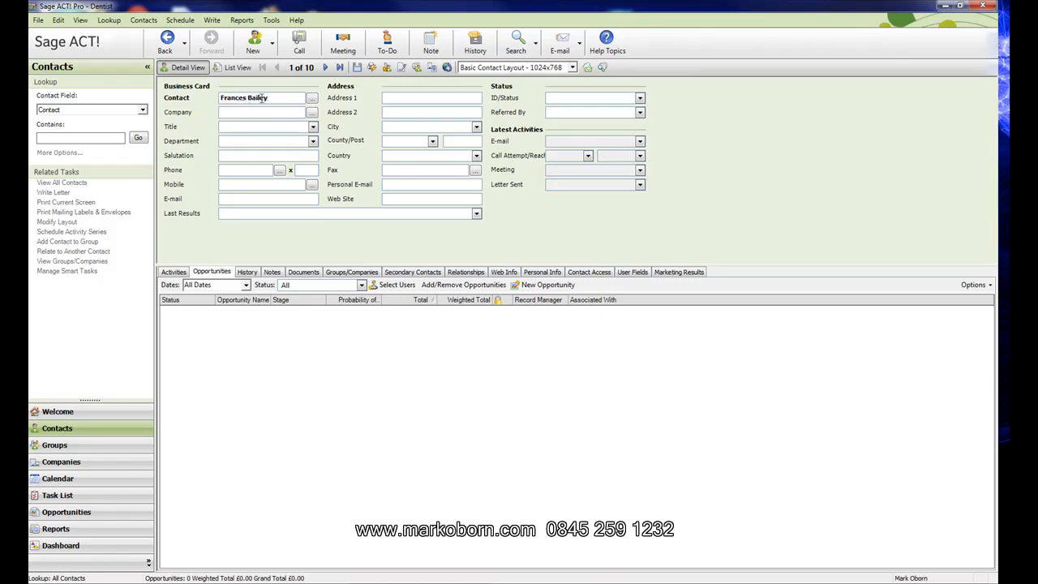
left_click(516, 285)
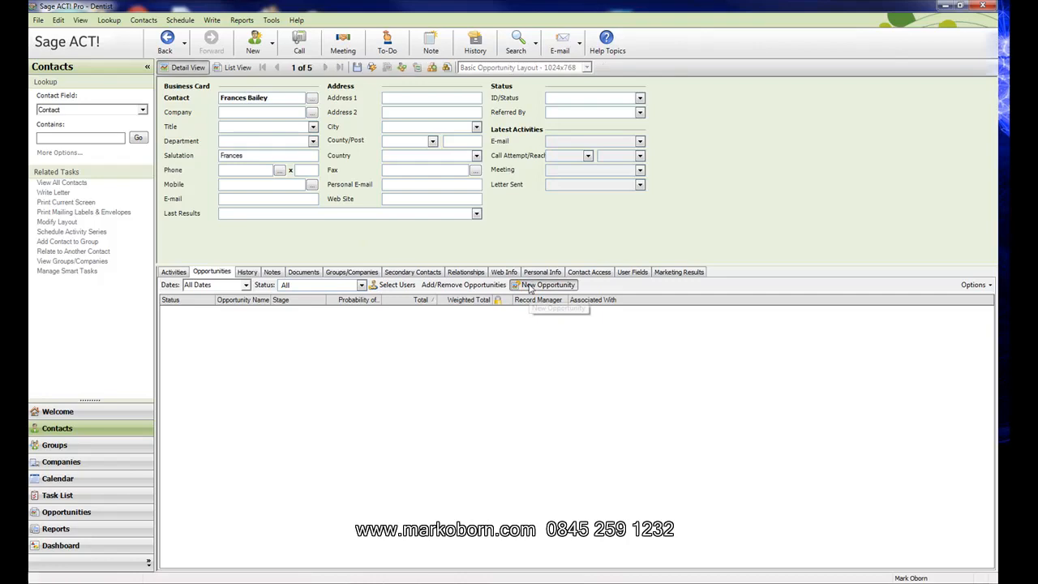
left_click(542, 285)
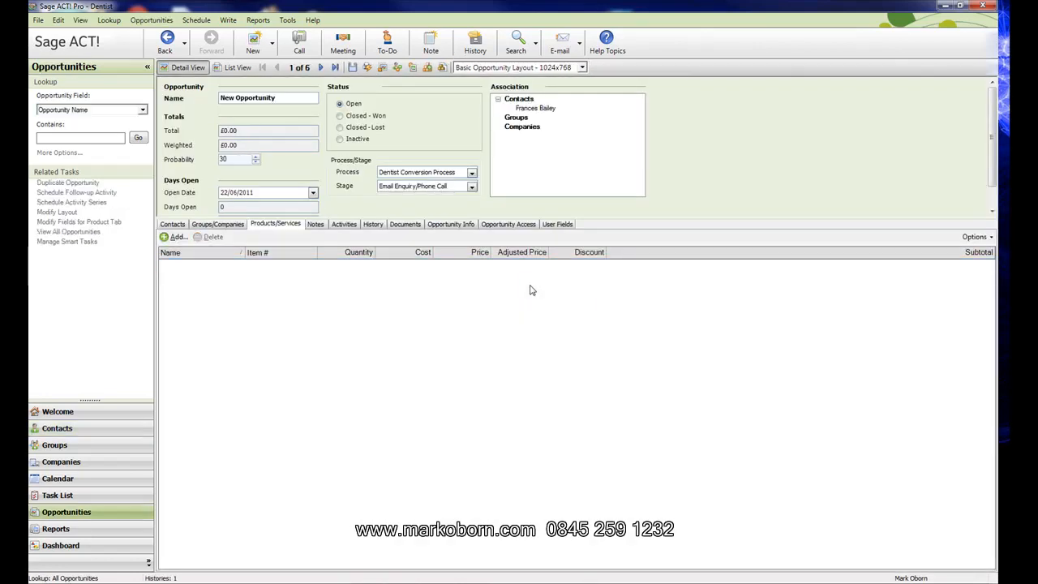
mouse_move(383, 207)
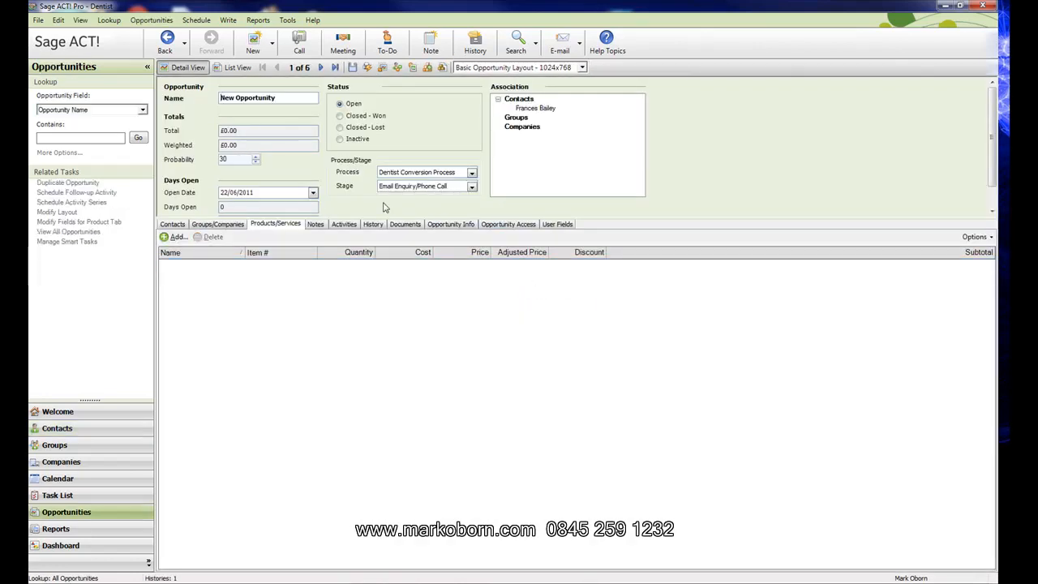
left_click(175, 237)
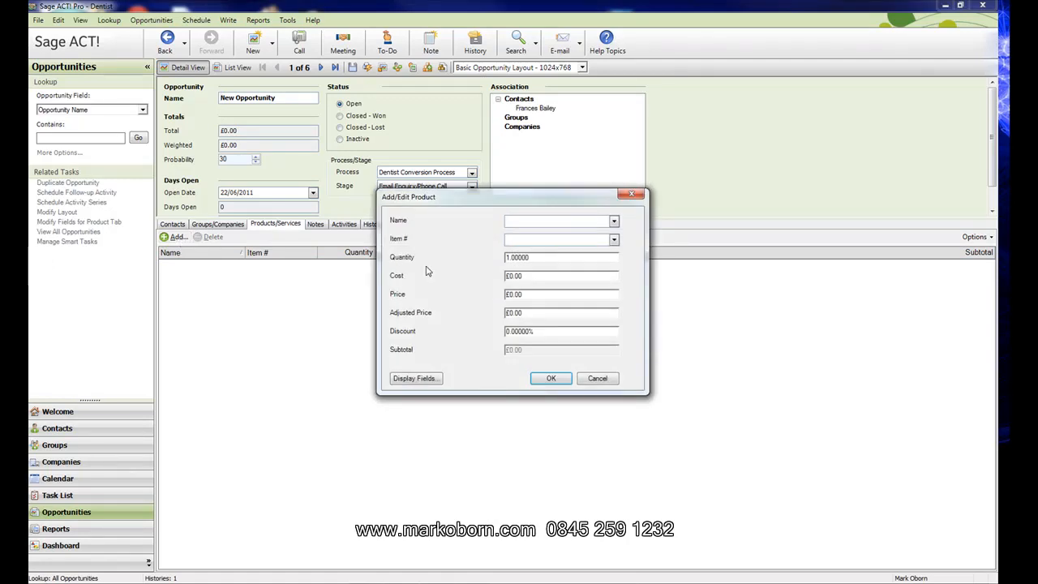
left_click(613, 221)
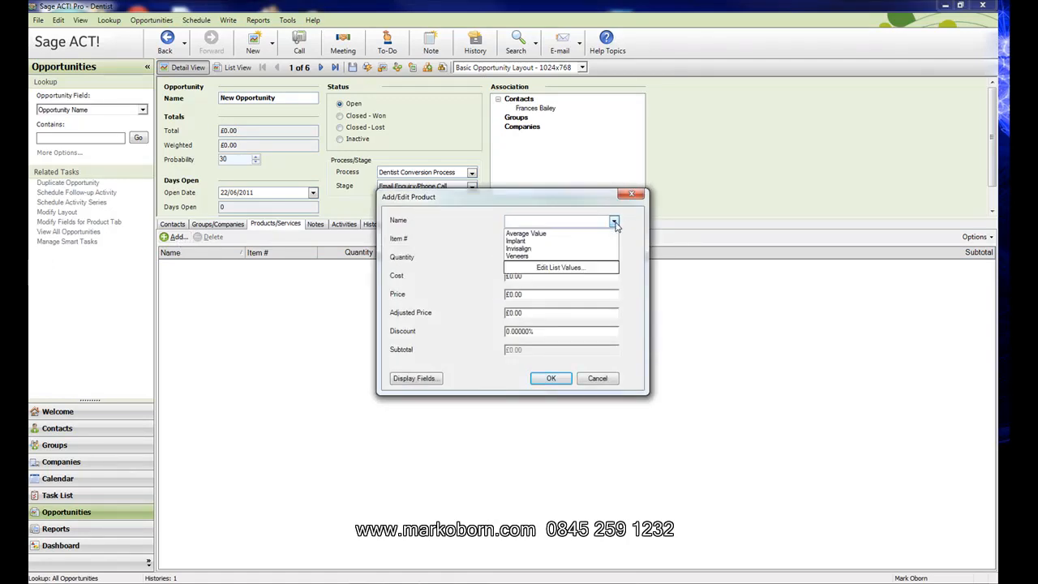
mouse_move(529, 249)
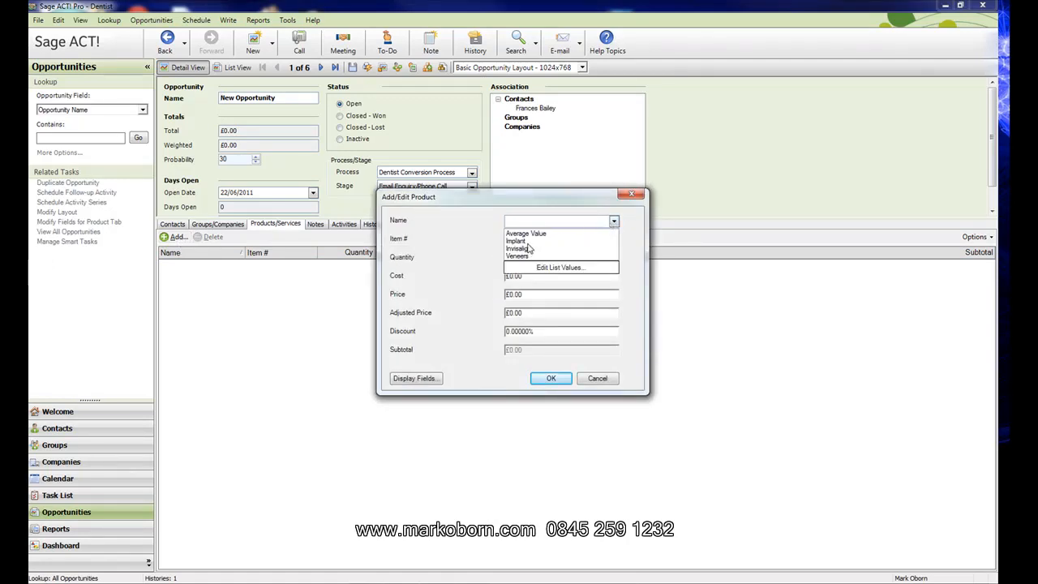
left_click(518, 256)
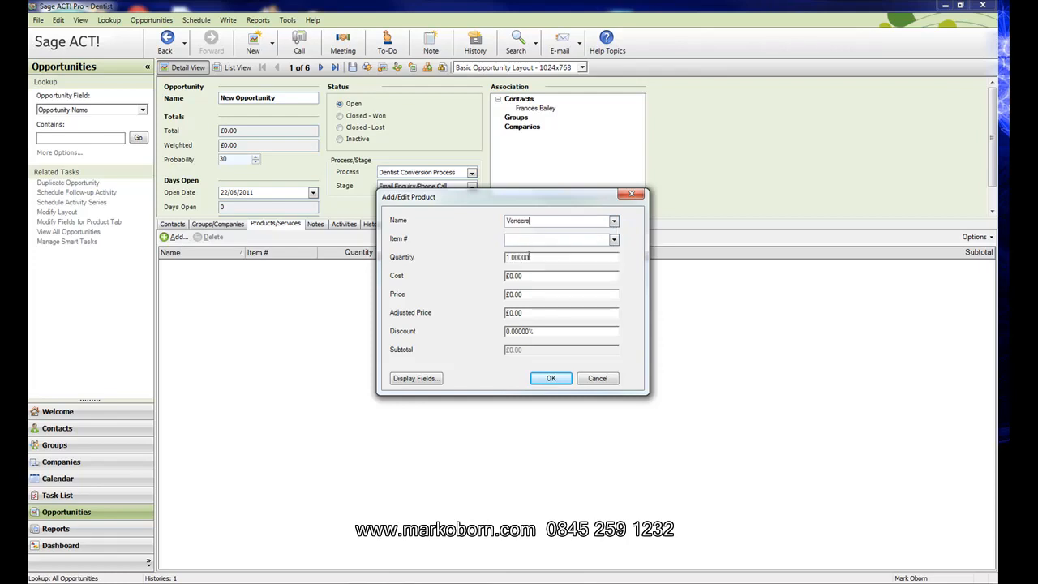
left_click(613, 220)
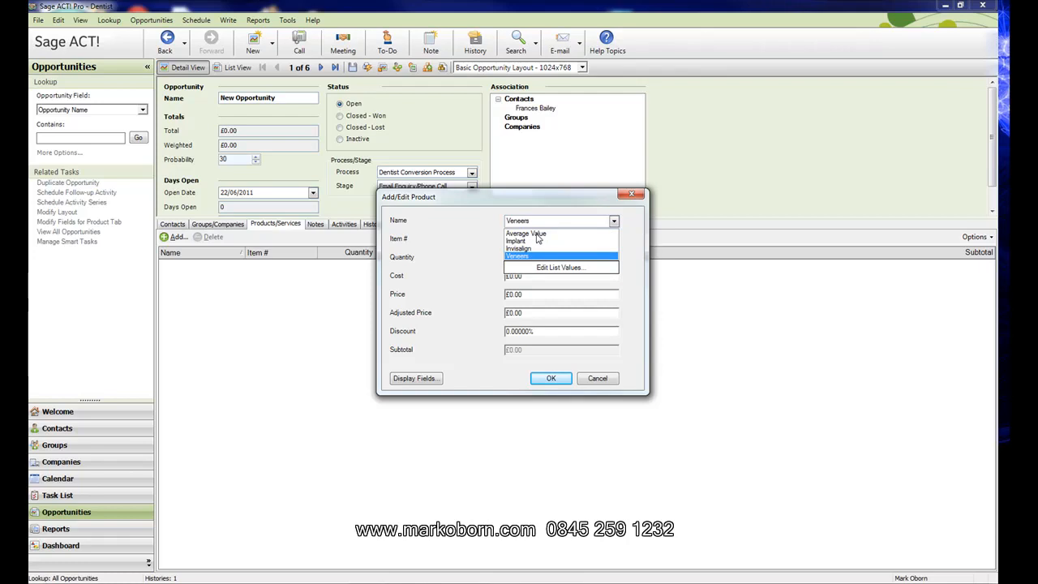
left_click(526, 234)
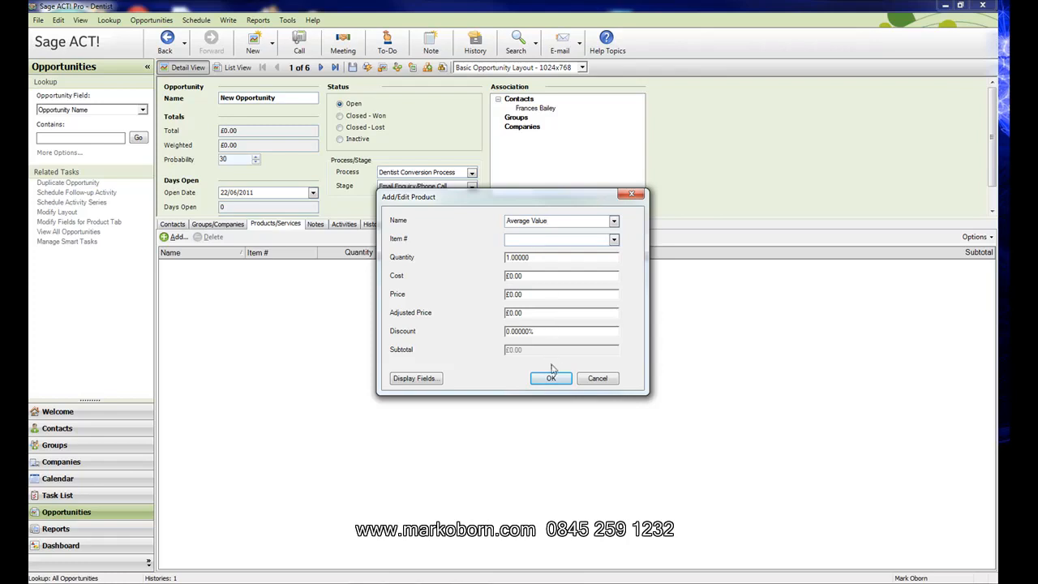
left_click(552, 378)
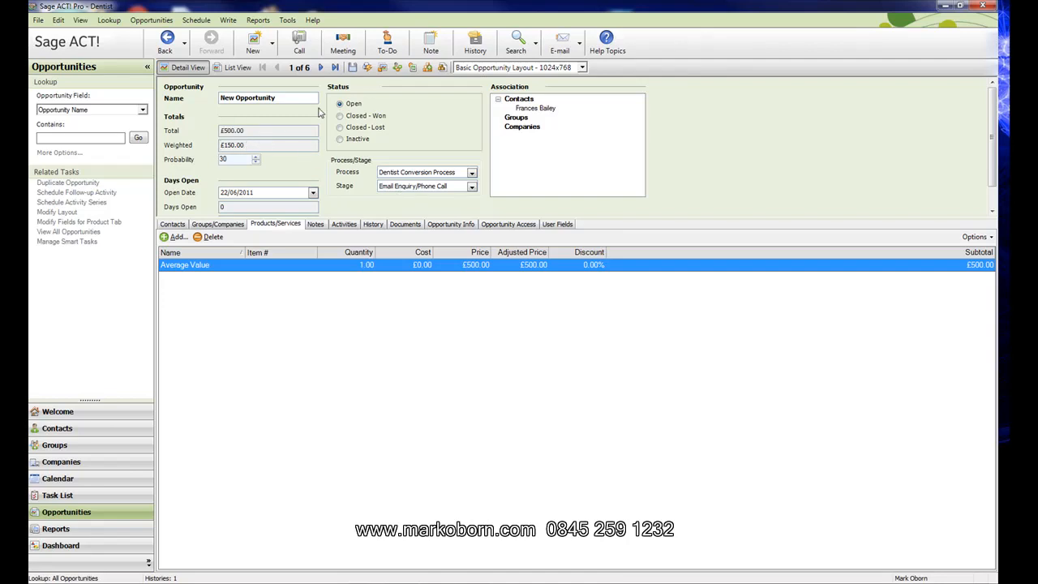
mouse_move(352, 68)
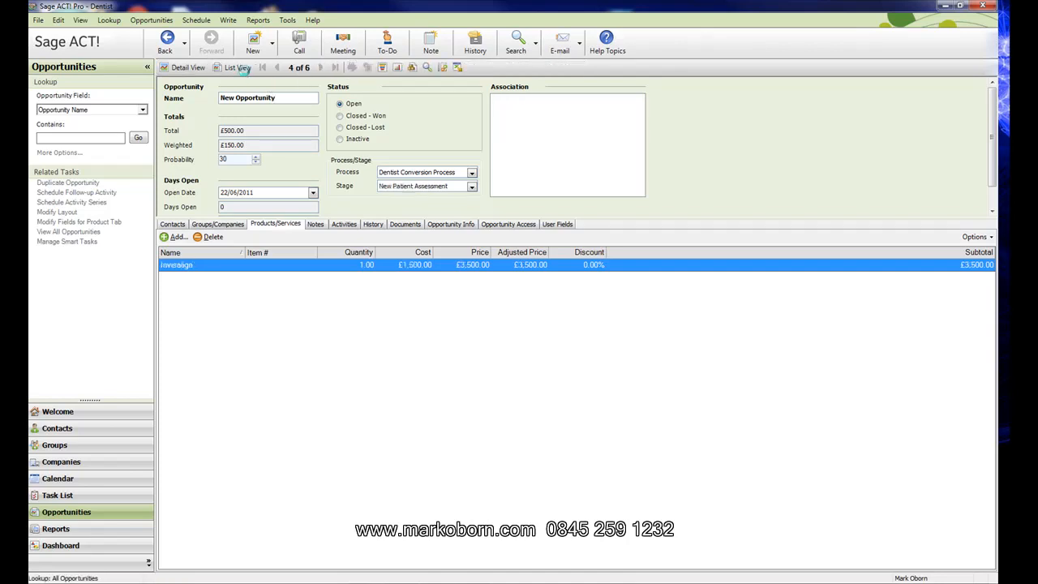
left_click(233, 68)
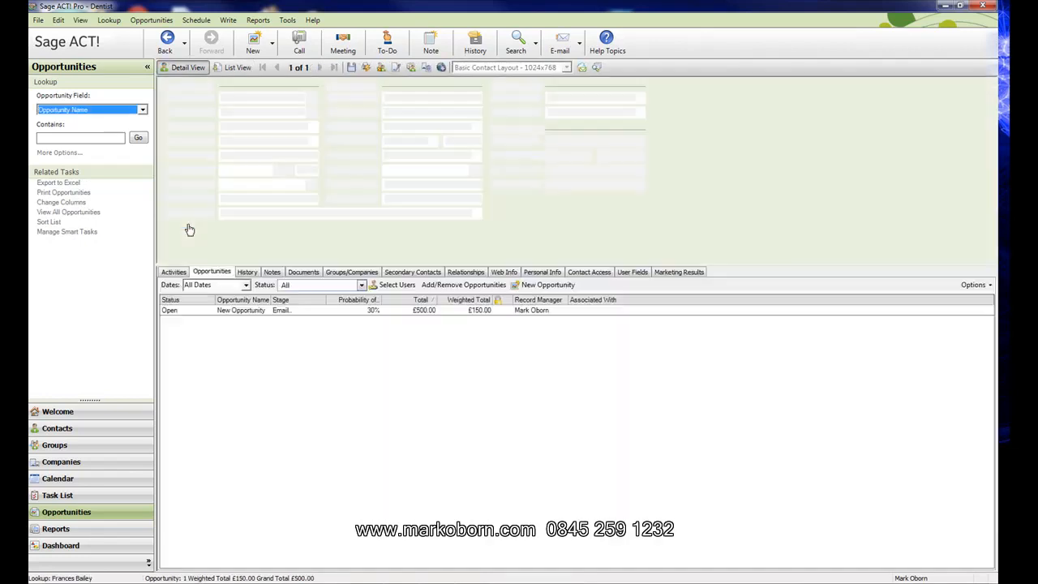
left_click(57, 428)
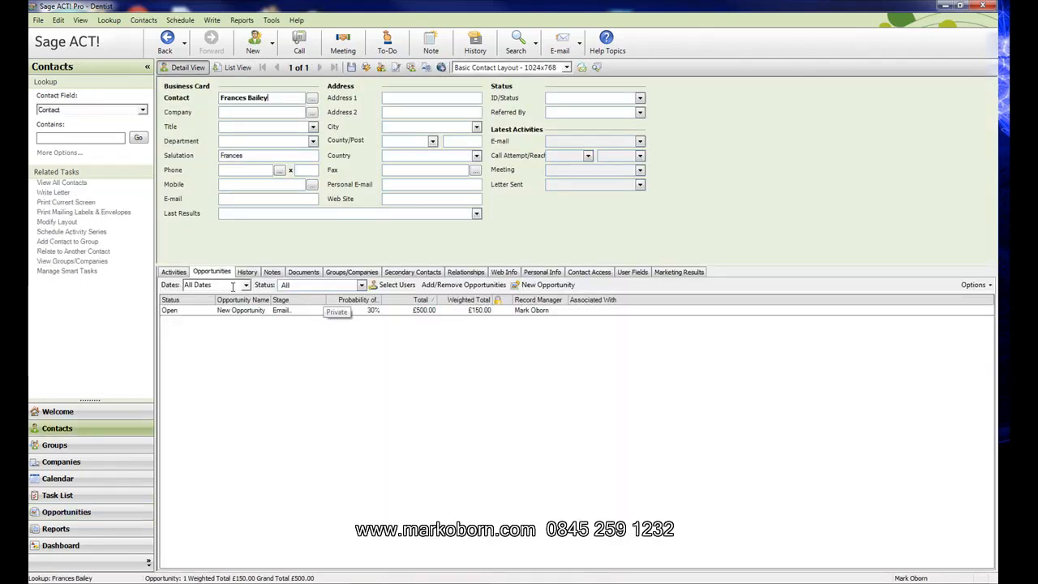
left_click(240, 310)
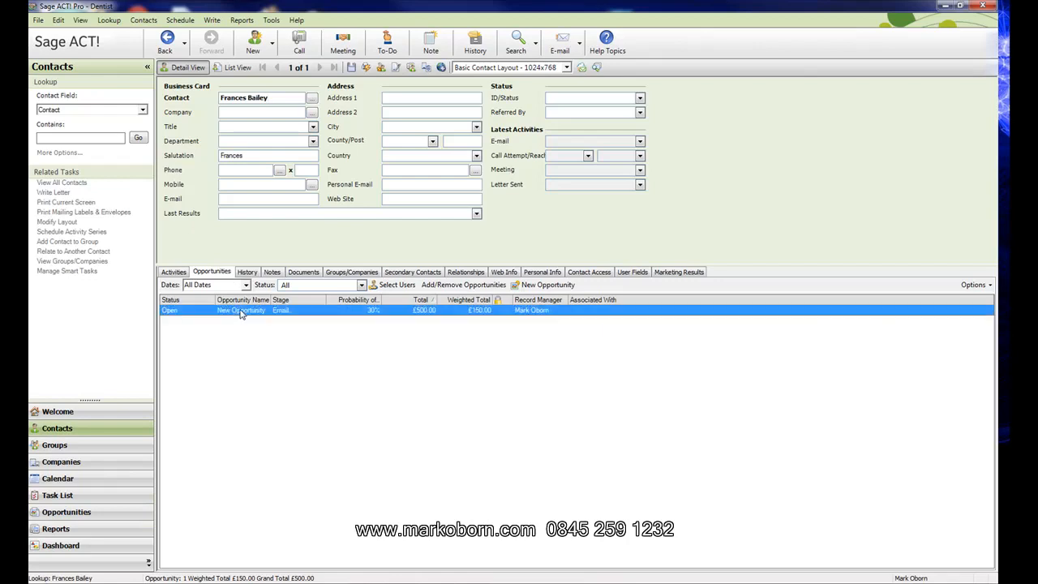
double_click(241, 310)
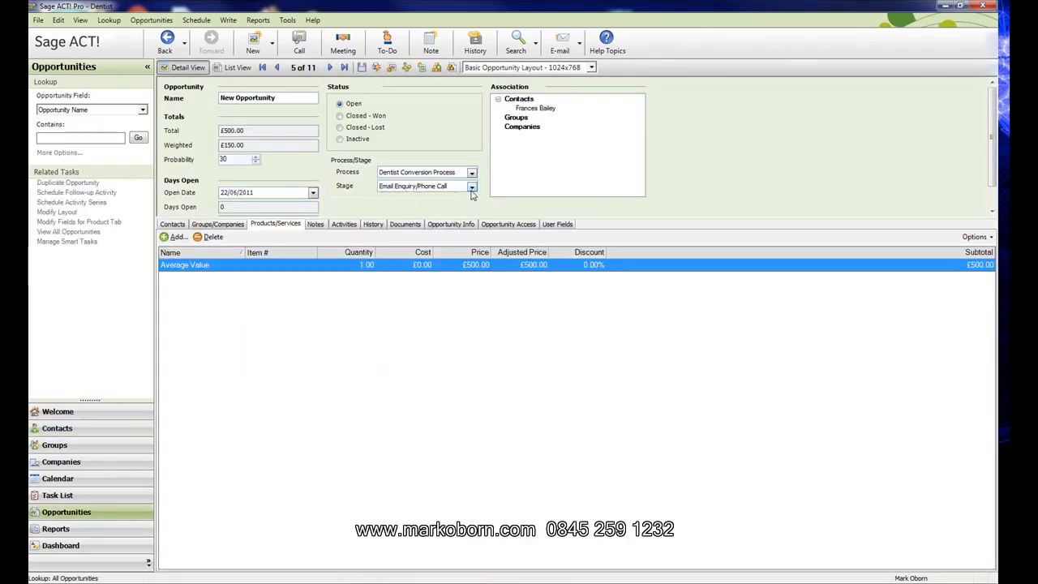
Set the opportunity's stage to New Patient Assessment (50%) and save it
left_click(472, 186)
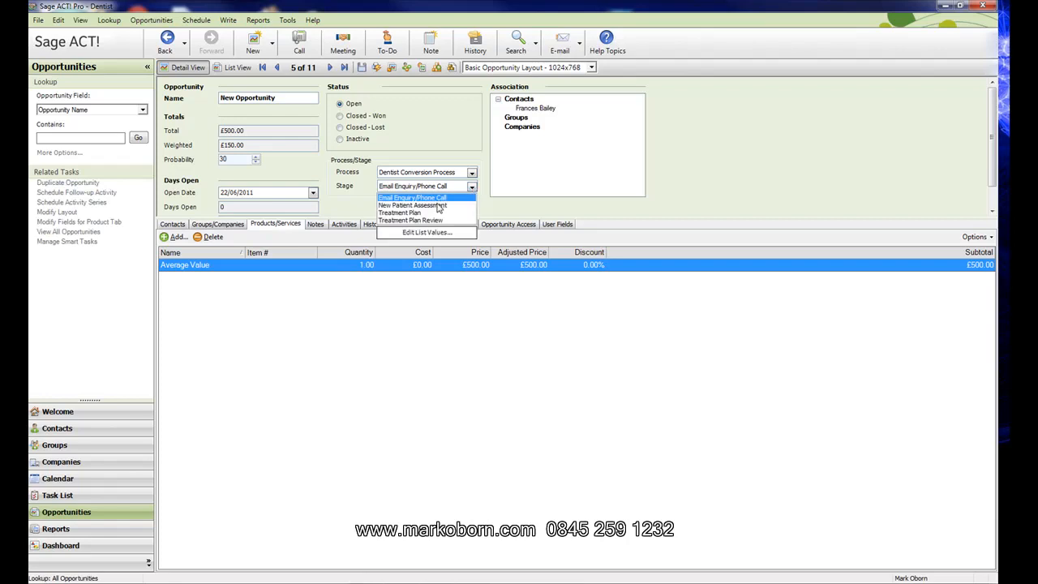
left_click(412, 205)
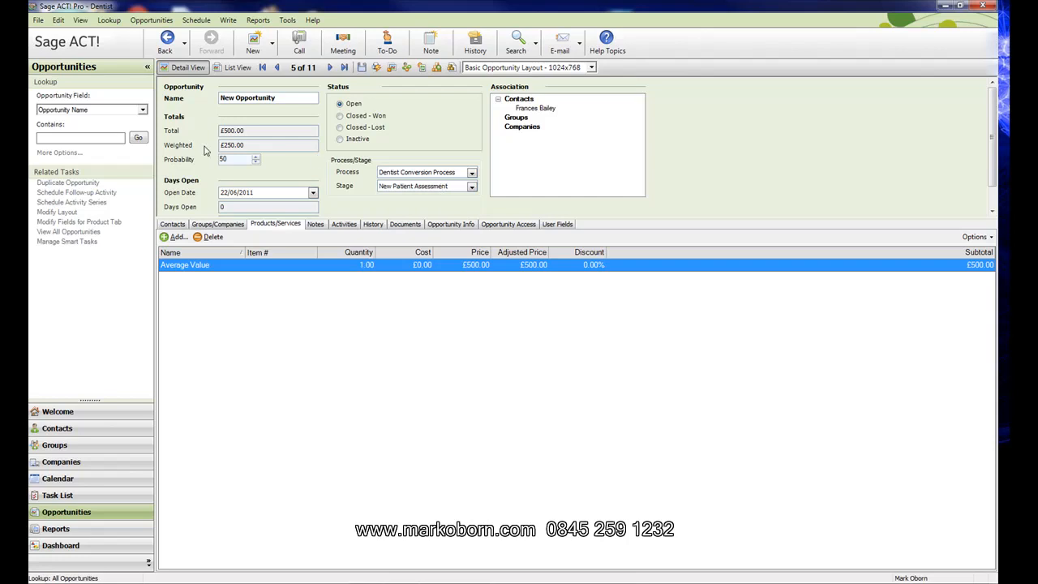
mouse_move(217, 171)
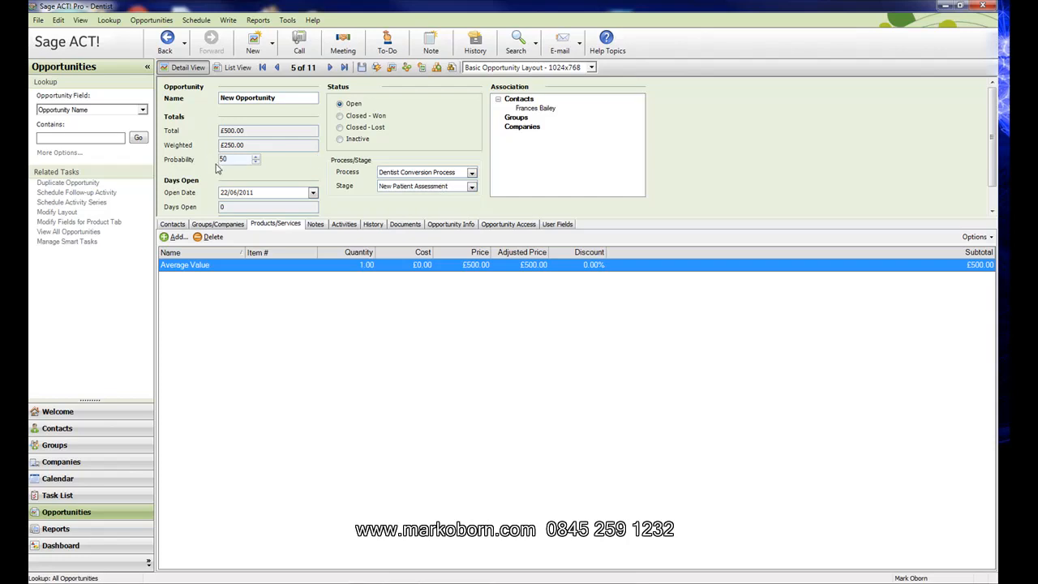
left_click(364, 68)
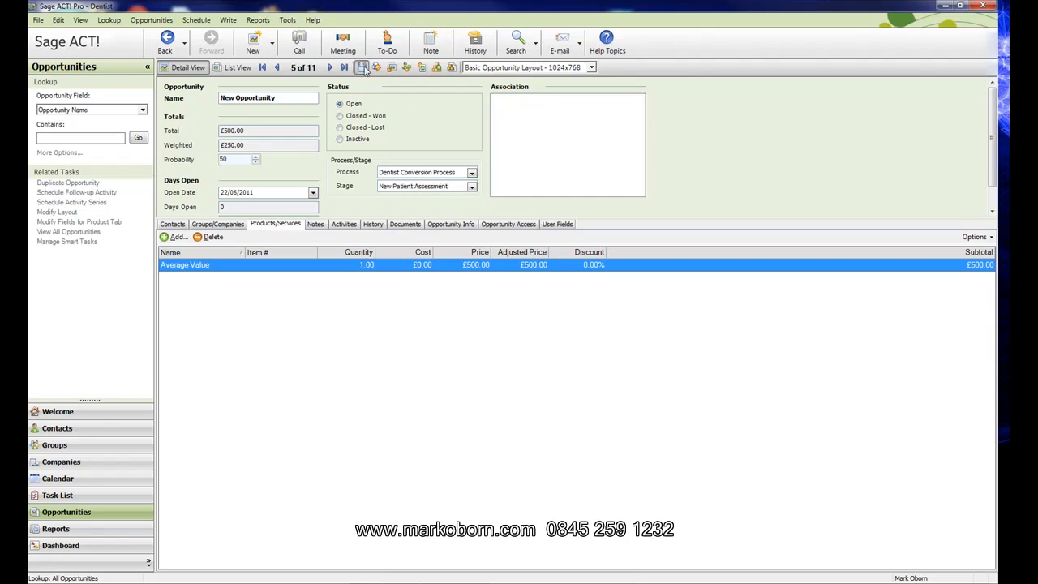
left_click(360, 68)
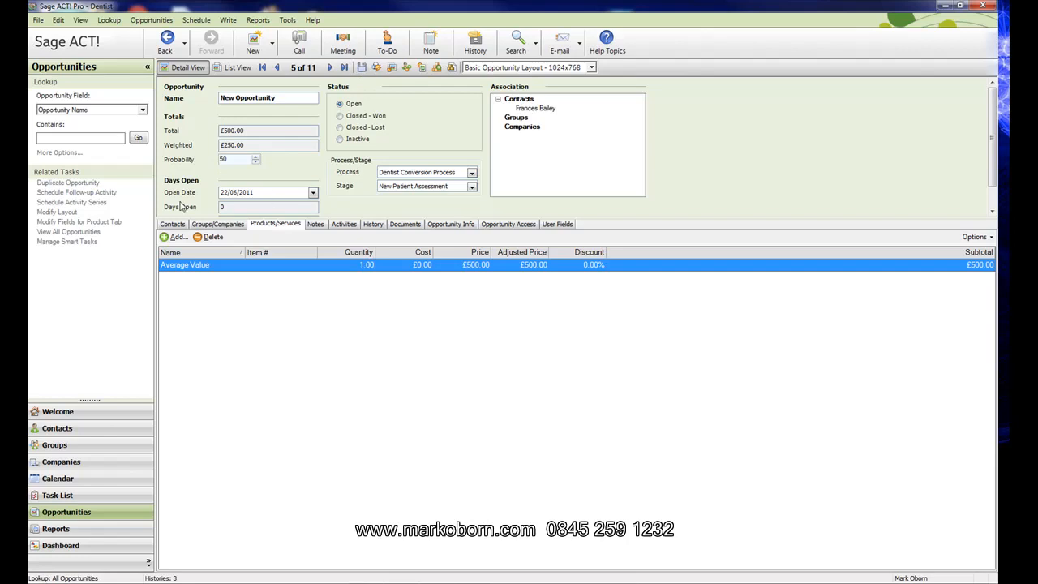
mouse_move(59, 402)
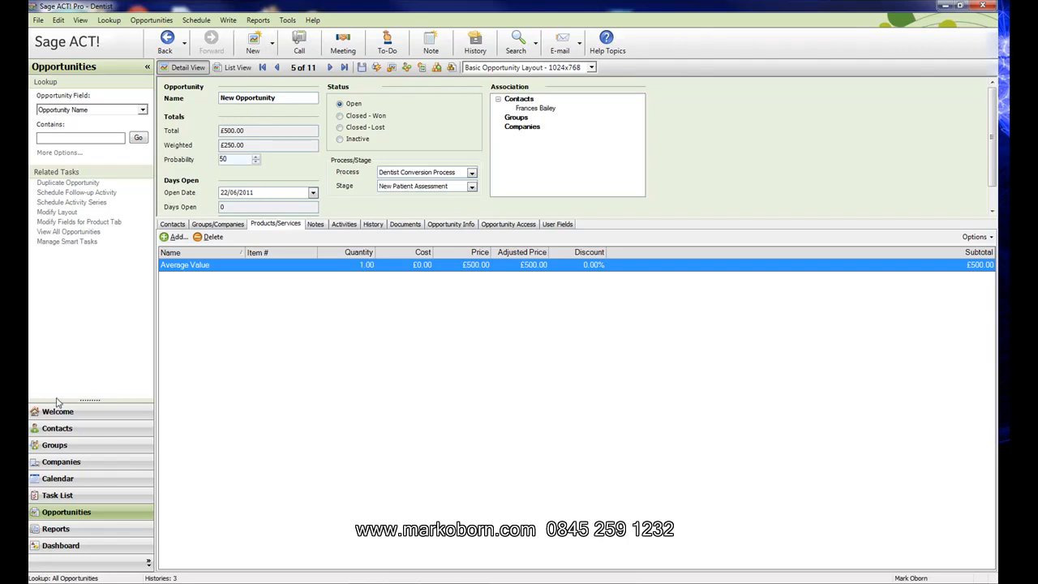
left_click(57, 428)
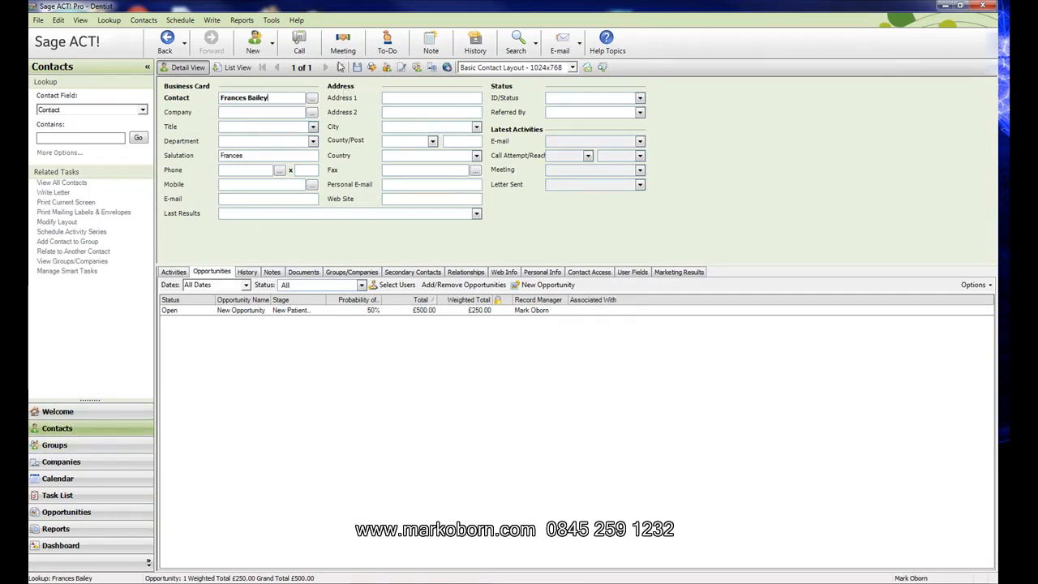
mouse_move(88, 415)
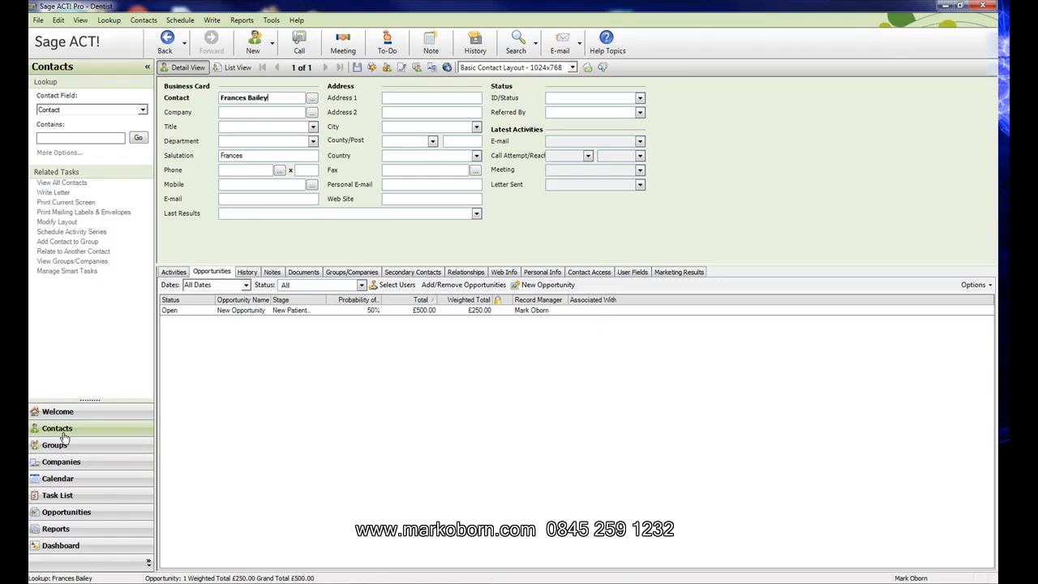
left_click(237, 68)
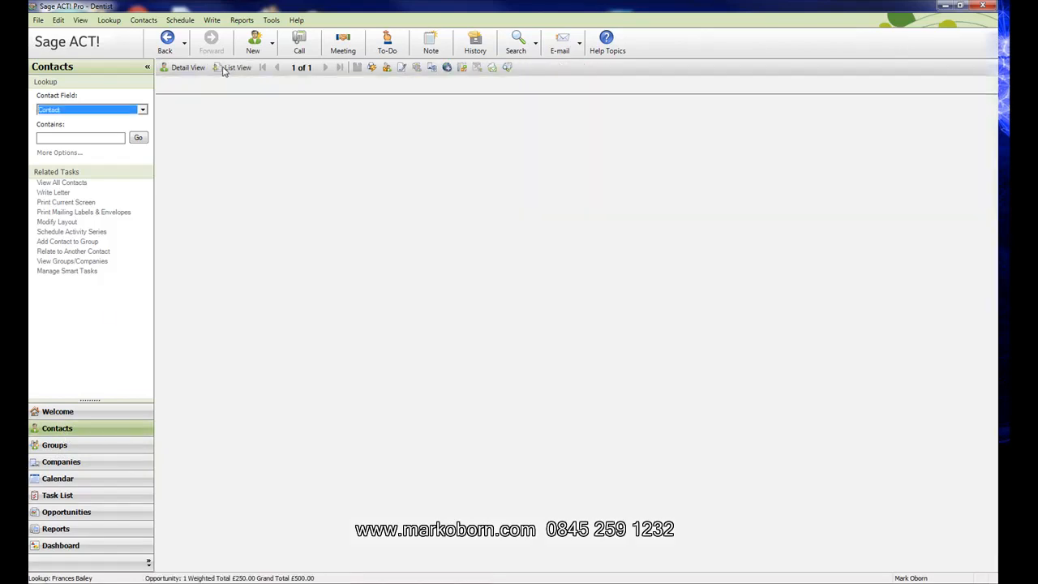
left_click(237, 68)
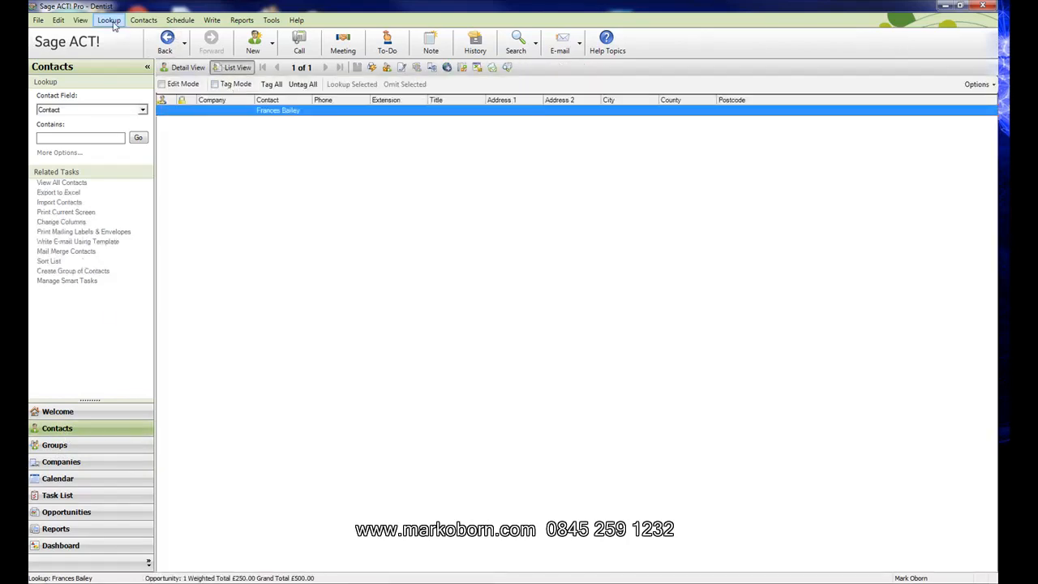
left_click(62, 181)
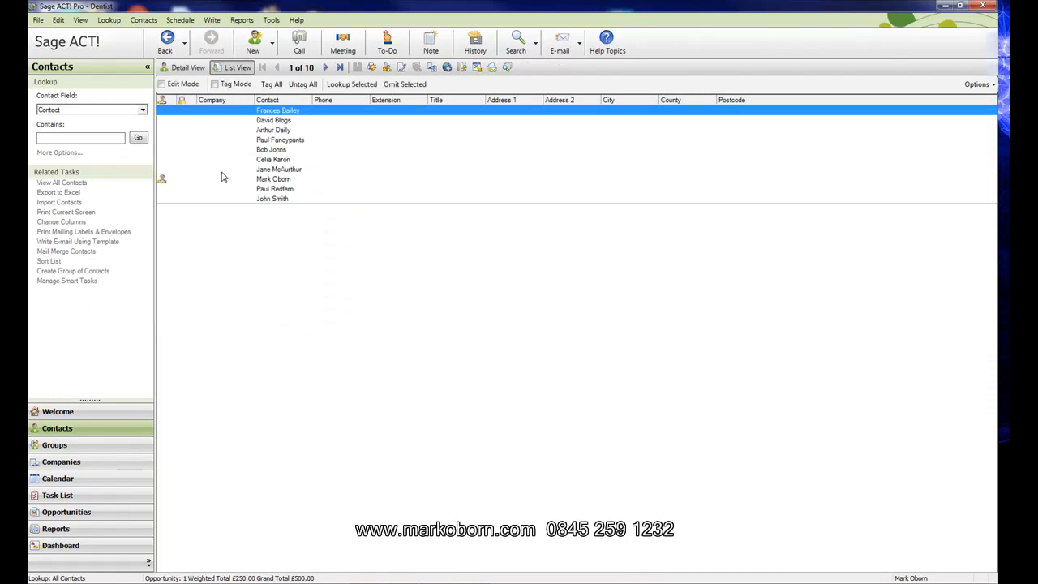
left_click(271, 150)
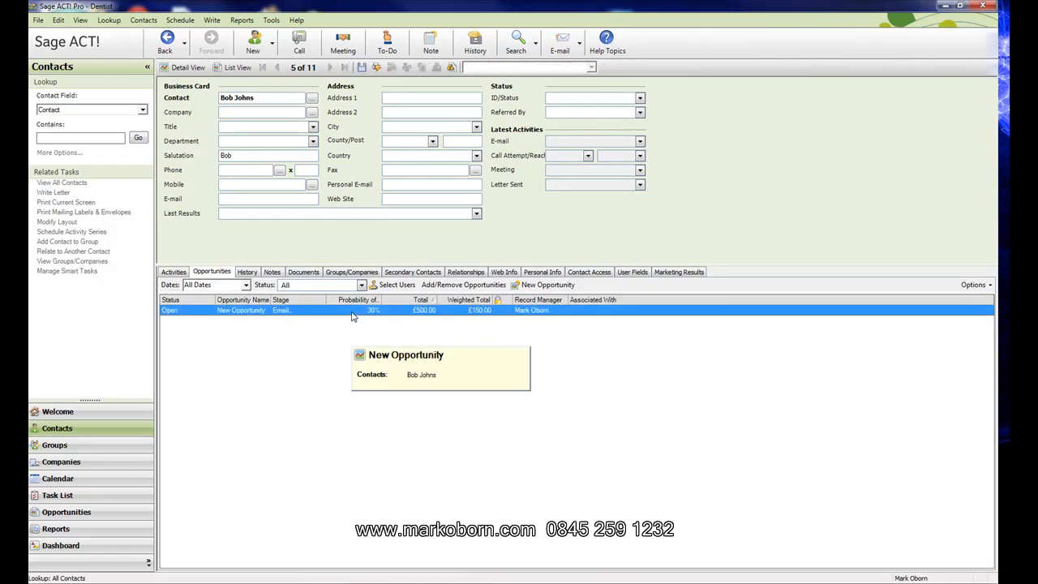
double_click(240, 310)
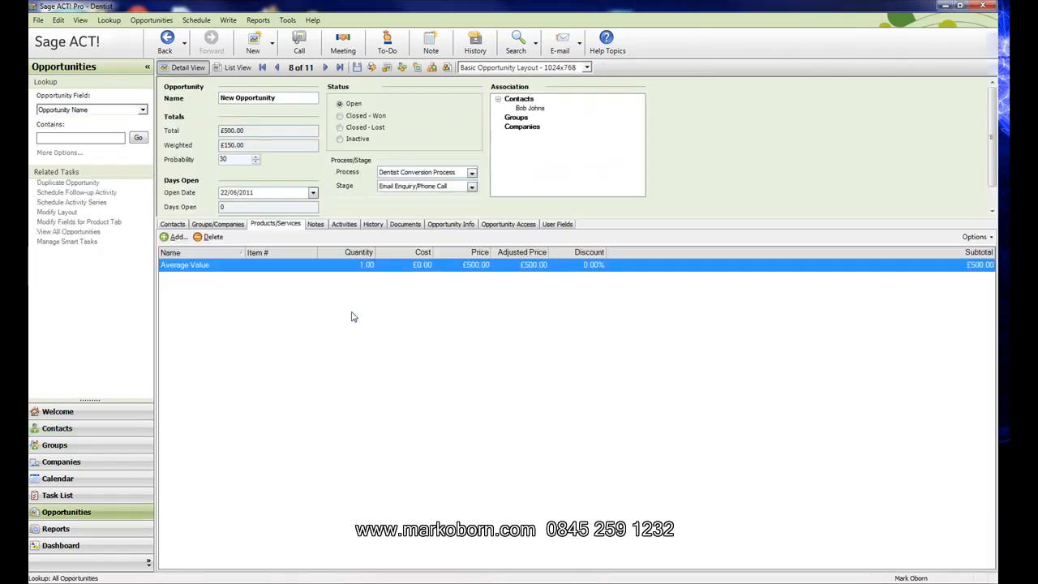
mouse_move(375, 211)
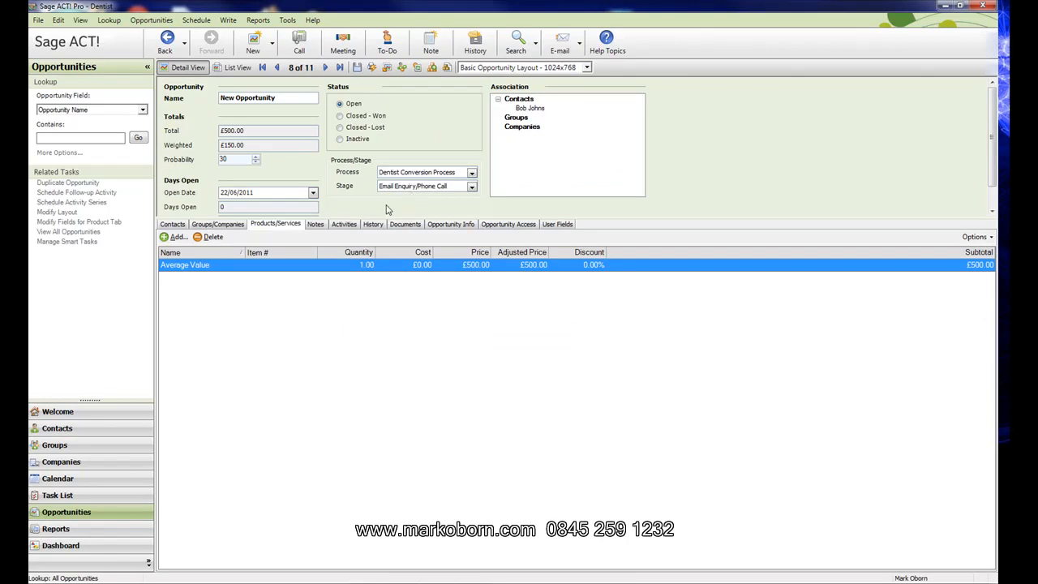
mouse_move(433, 206)
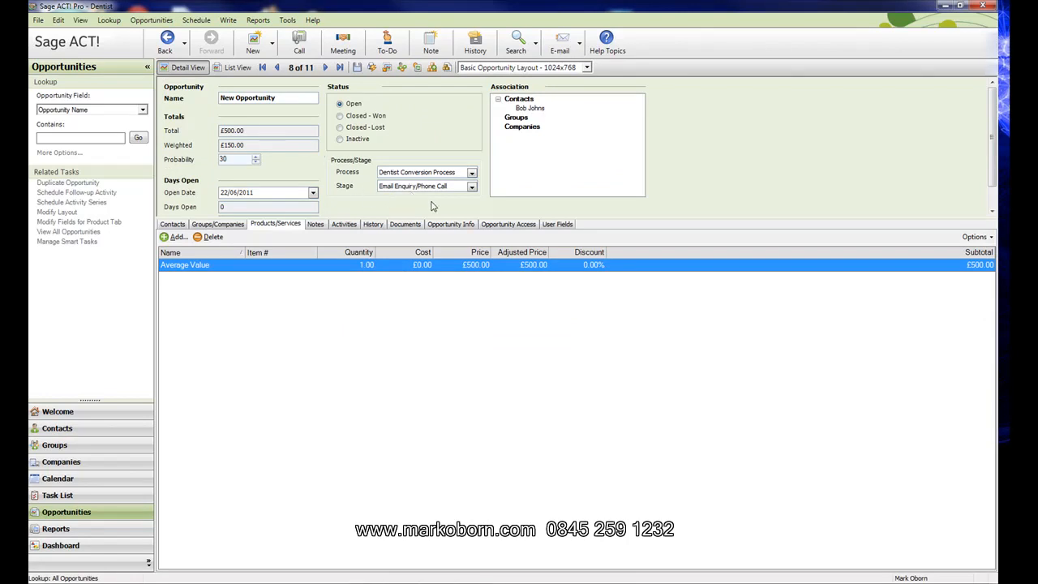
left_click(471, 184)
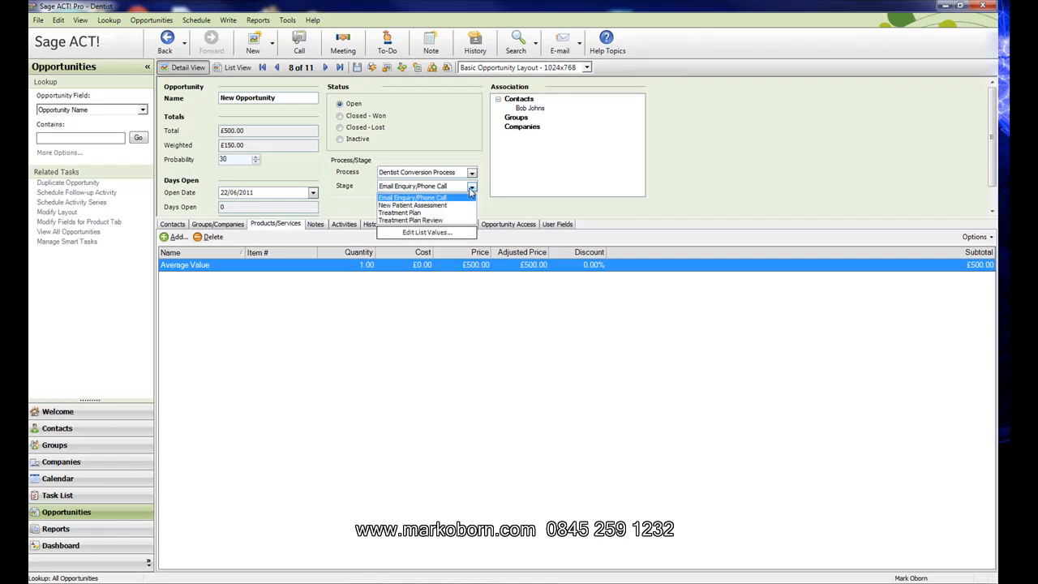
mouse_move(409, 218)
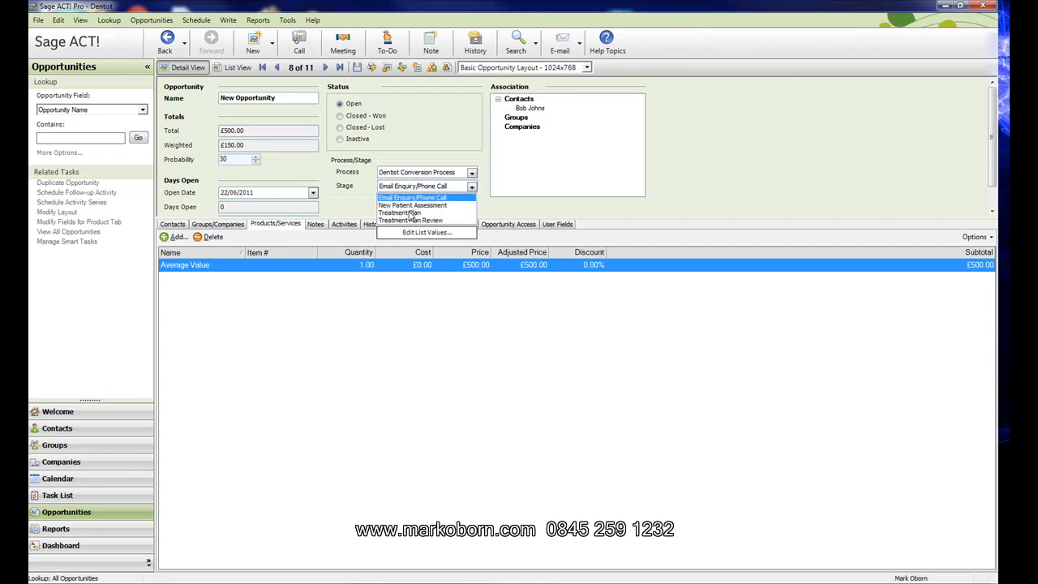
left_click(402, 212)
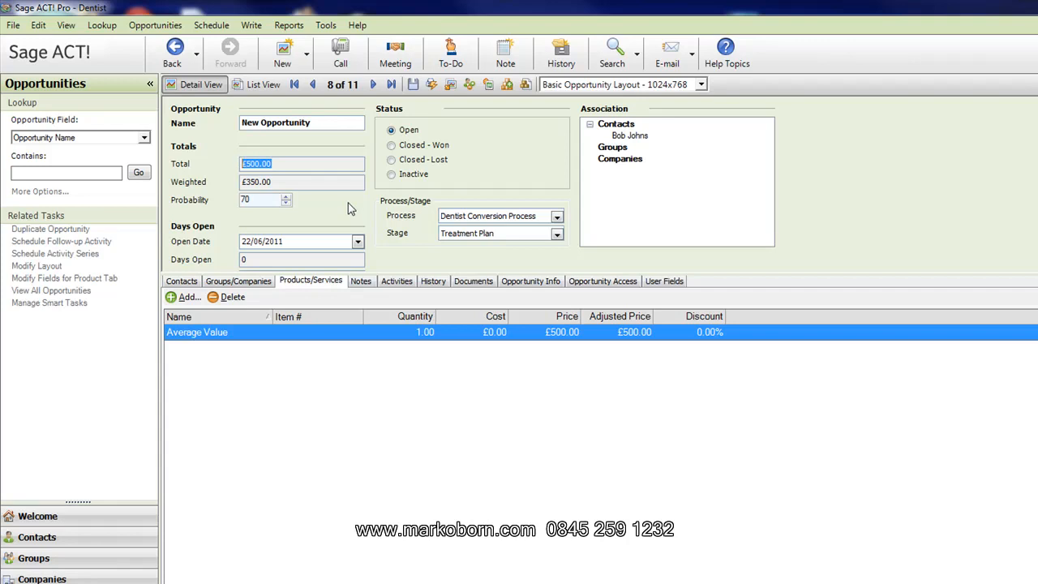
left_click(412, 85)
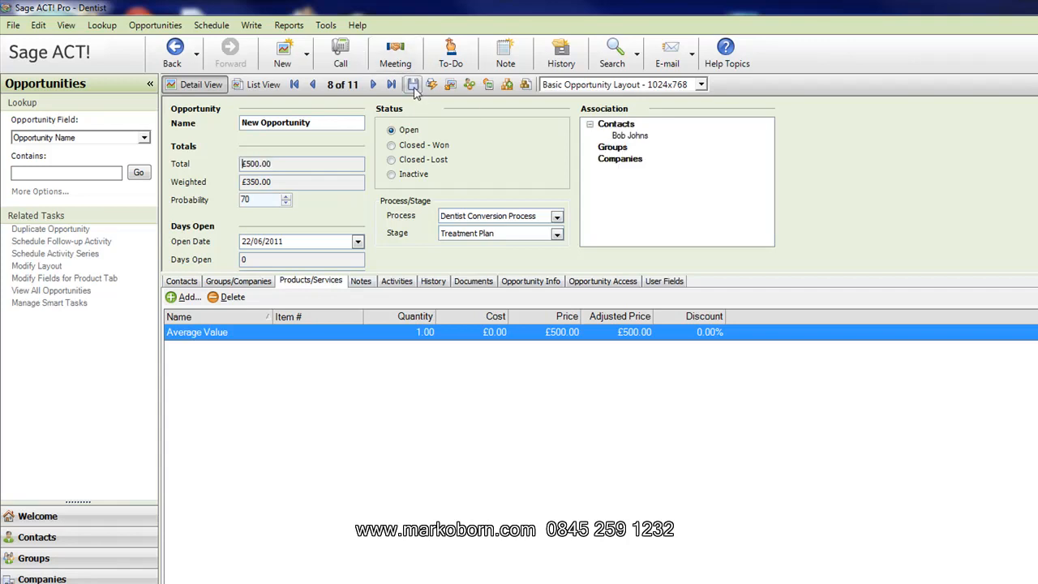
mouse_move(36, 537)
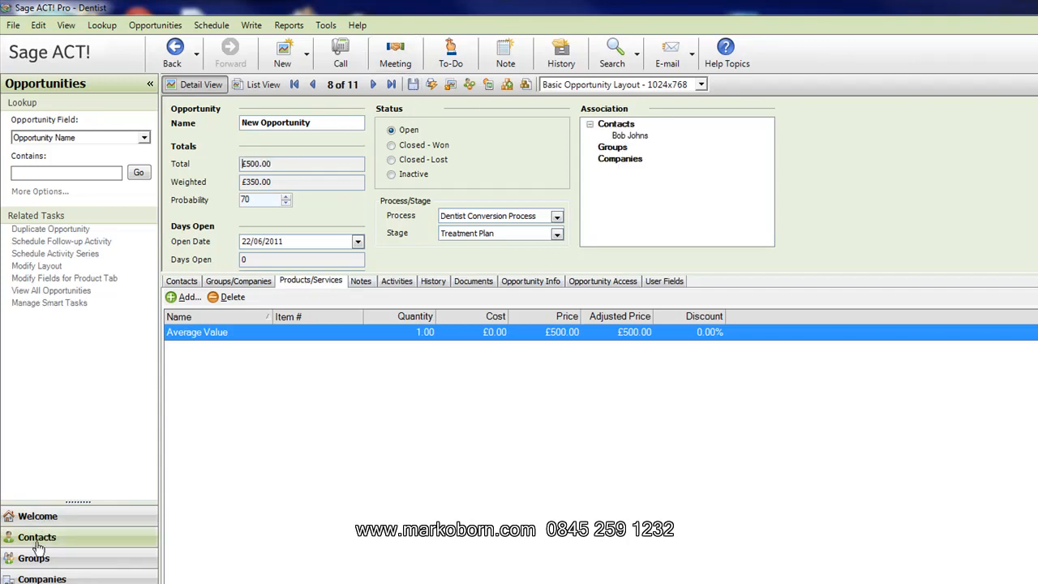
Return to Contacts and show them in List View
left_click(36, 537)
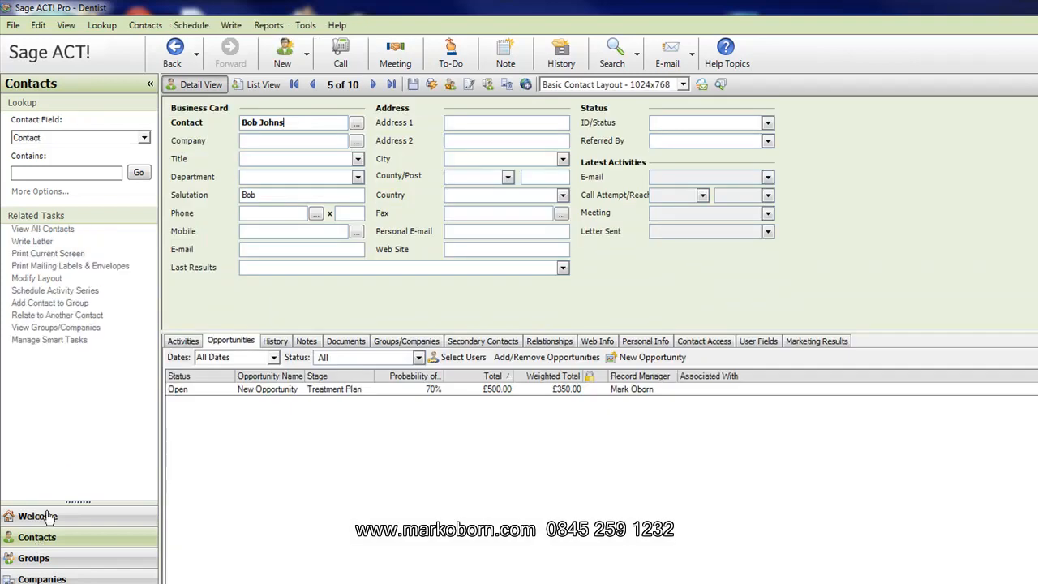
left_click(263, 84)
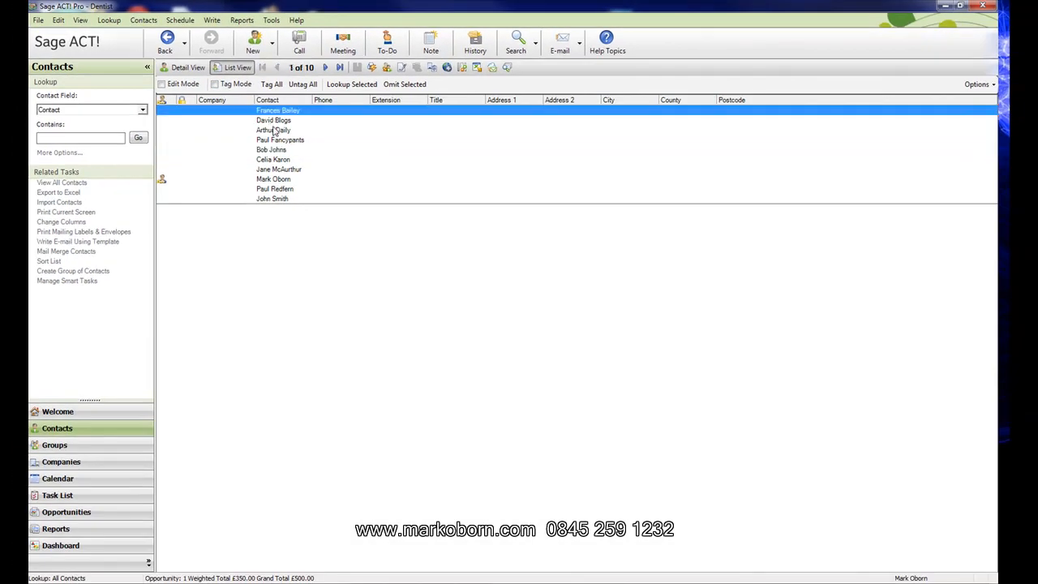
left_click(280, 140)
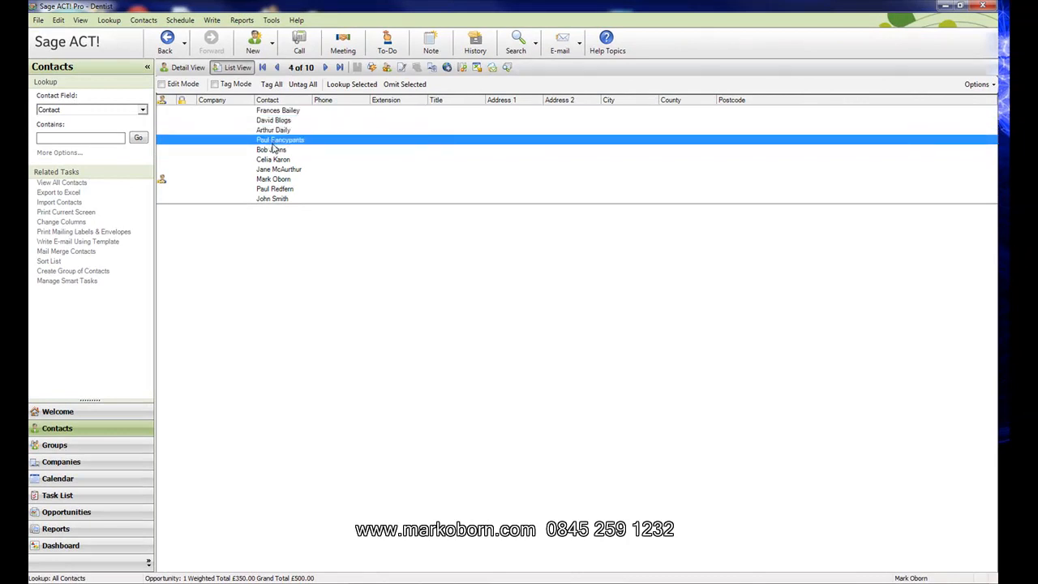
left_click(271, 149)
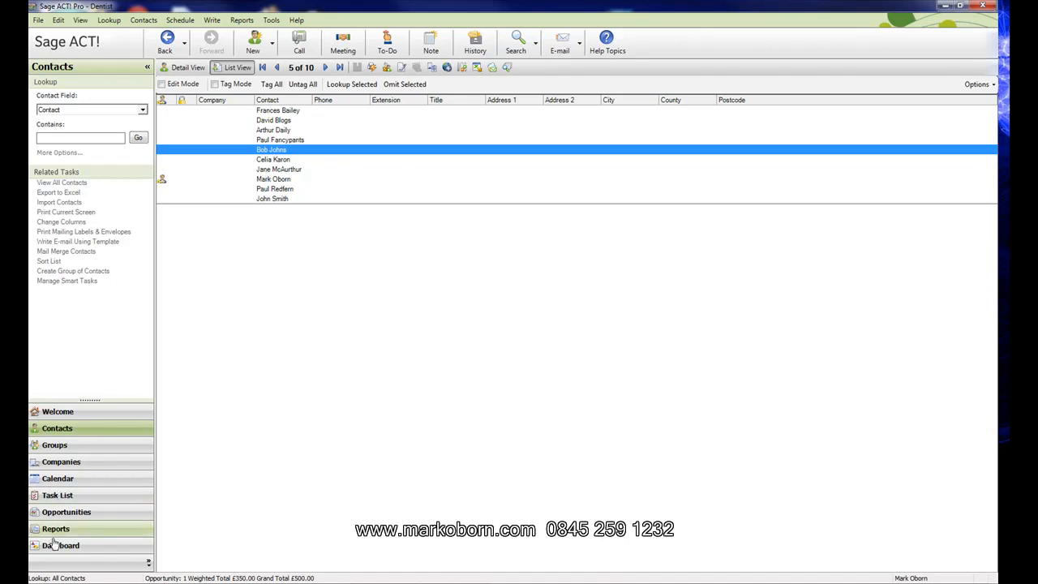
Show the dashboard with the Opportunity Pipeline by Stage pie chart, including £1,000 at Treatment Plan
left_click(60, 545)
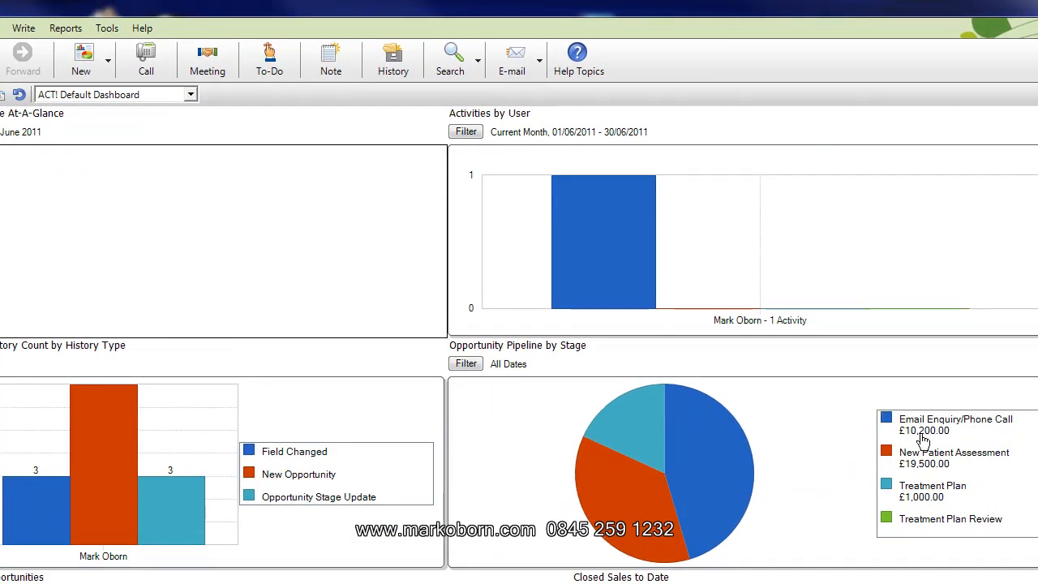
mouse_move(925, 414)
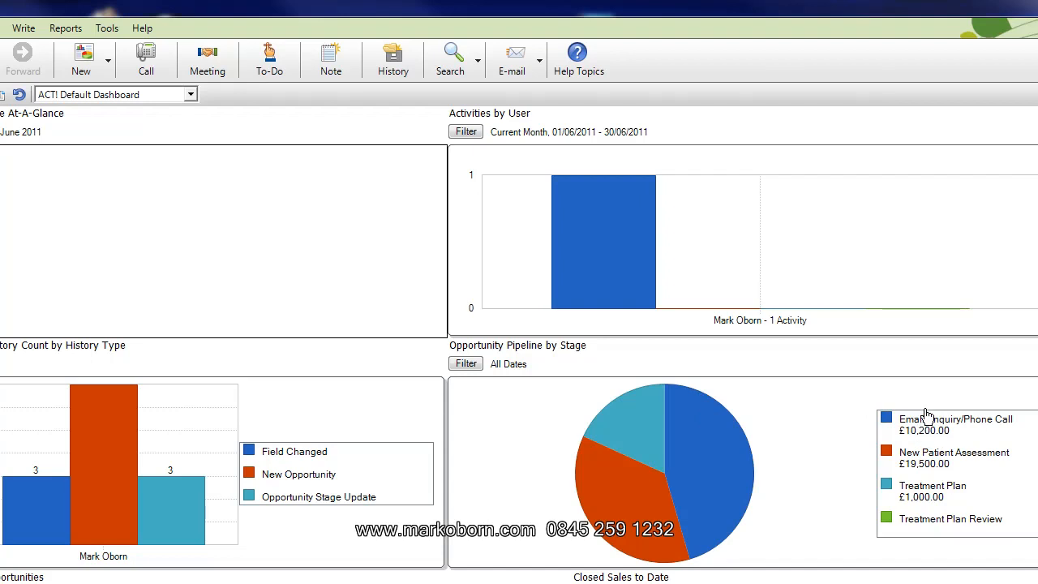
mouse_move(945, 437)
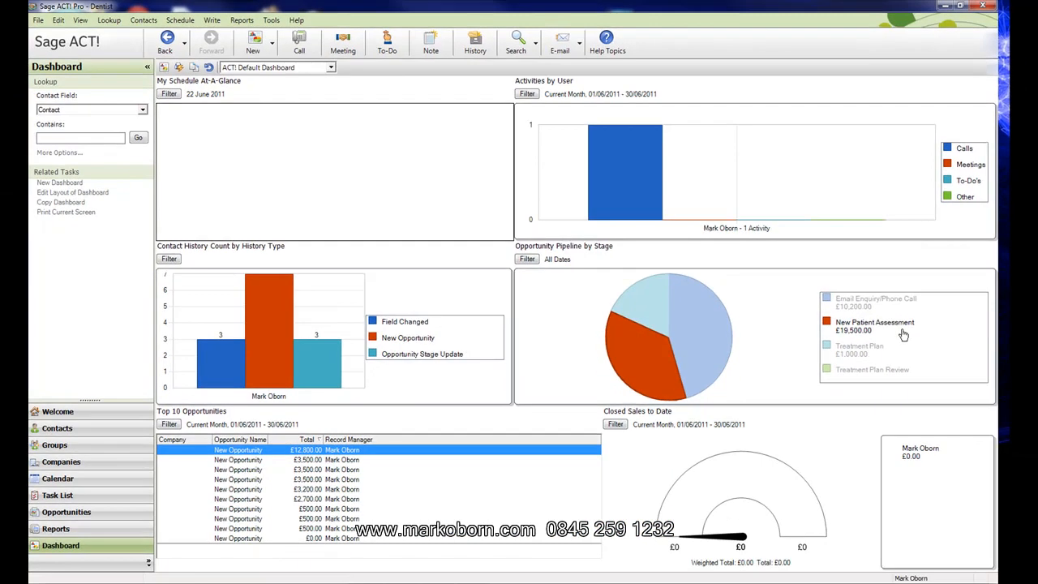
mouse_move(889, 351)
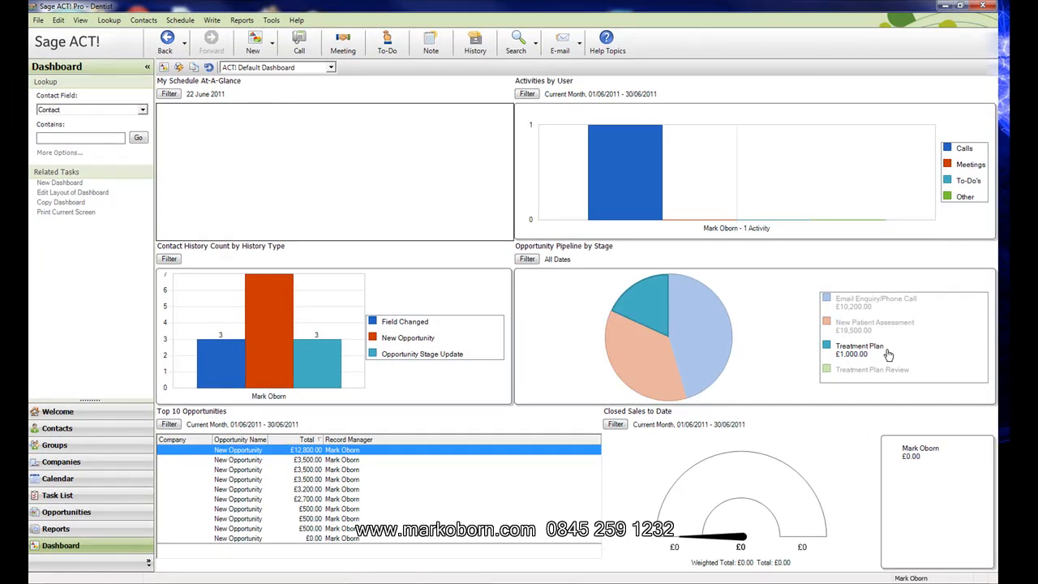
mouse_move(889, 373)
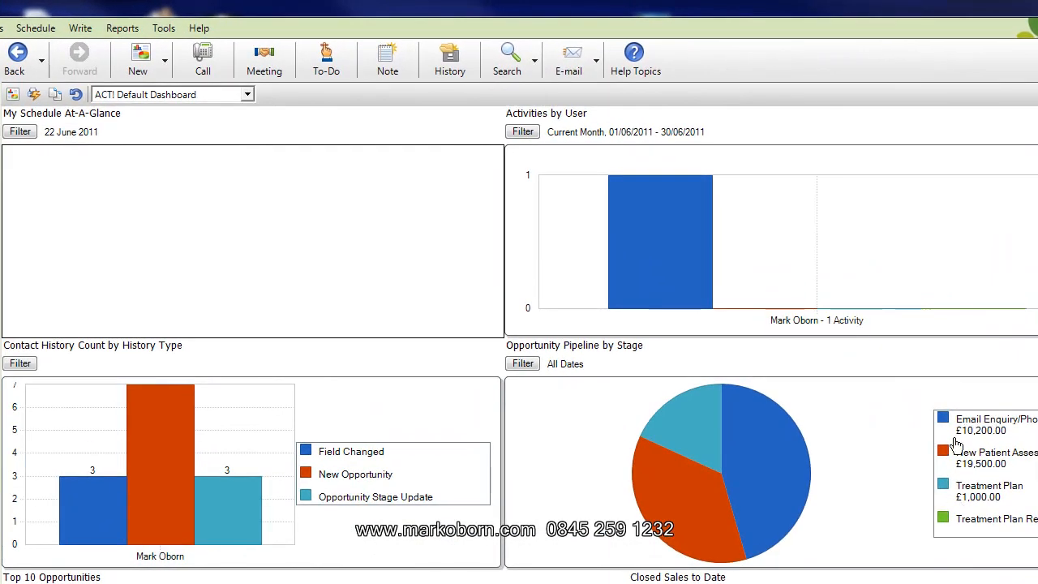
mouse_move(986, 422)
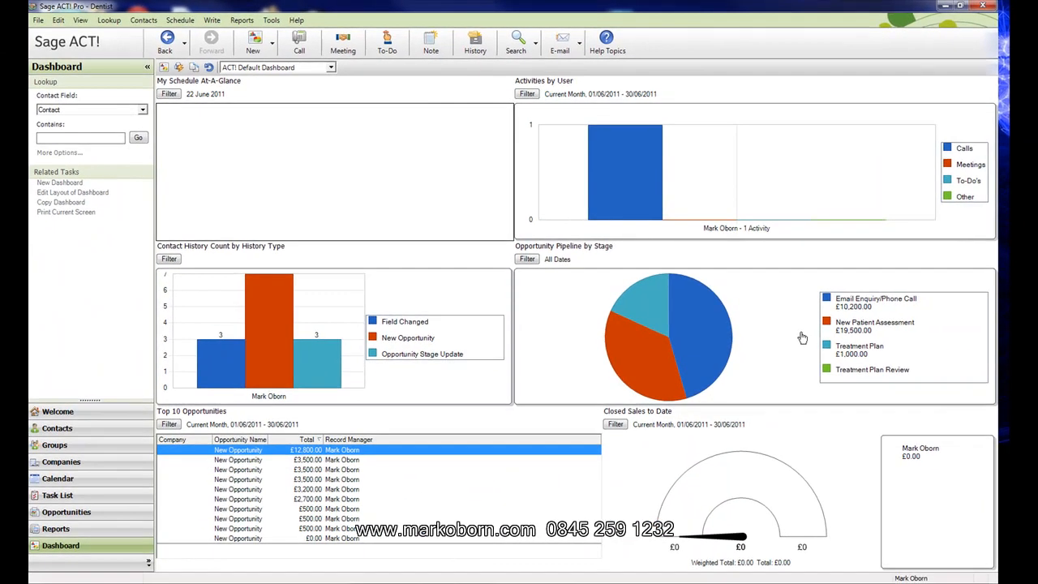
mouse_move(337, 182)
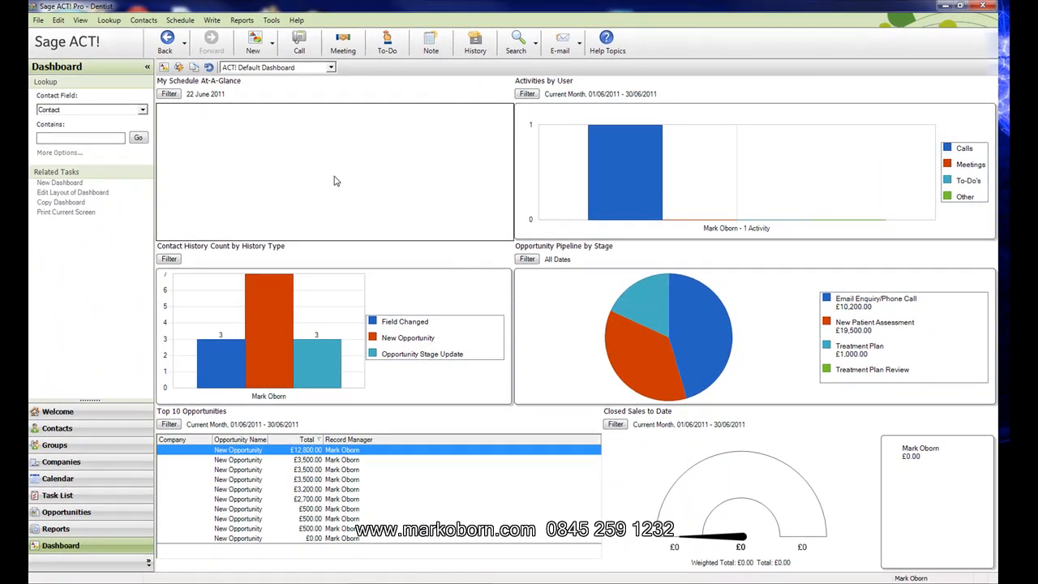
mouse_move(242, 19)
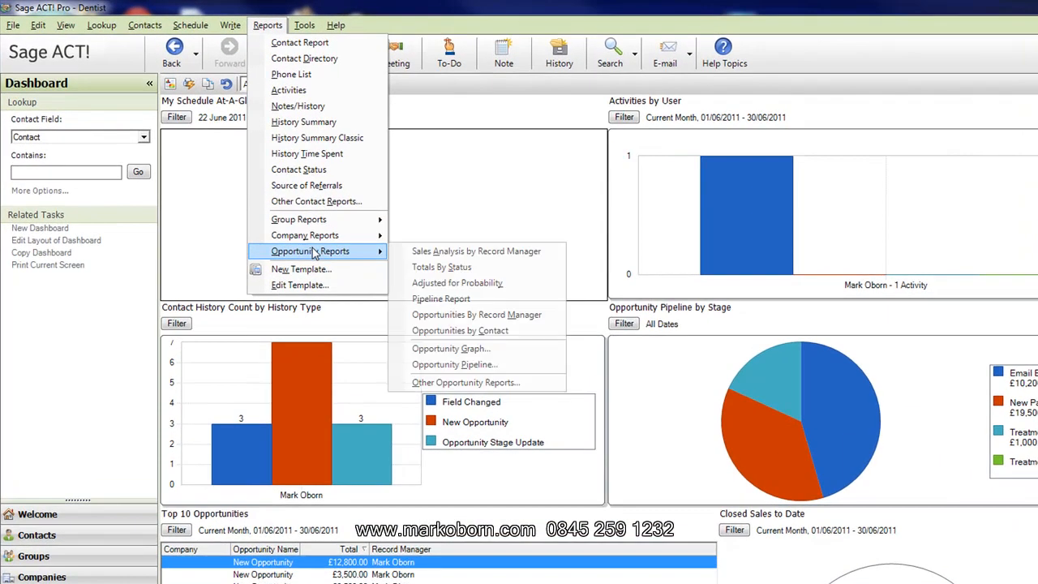
mouse_move(461, 331)
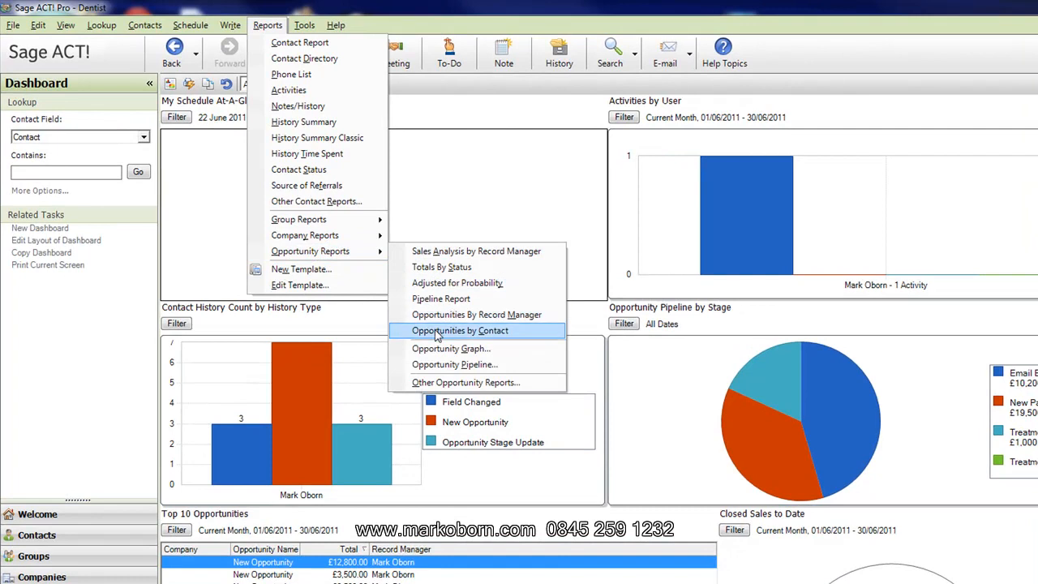
mouse_move(451, 348)
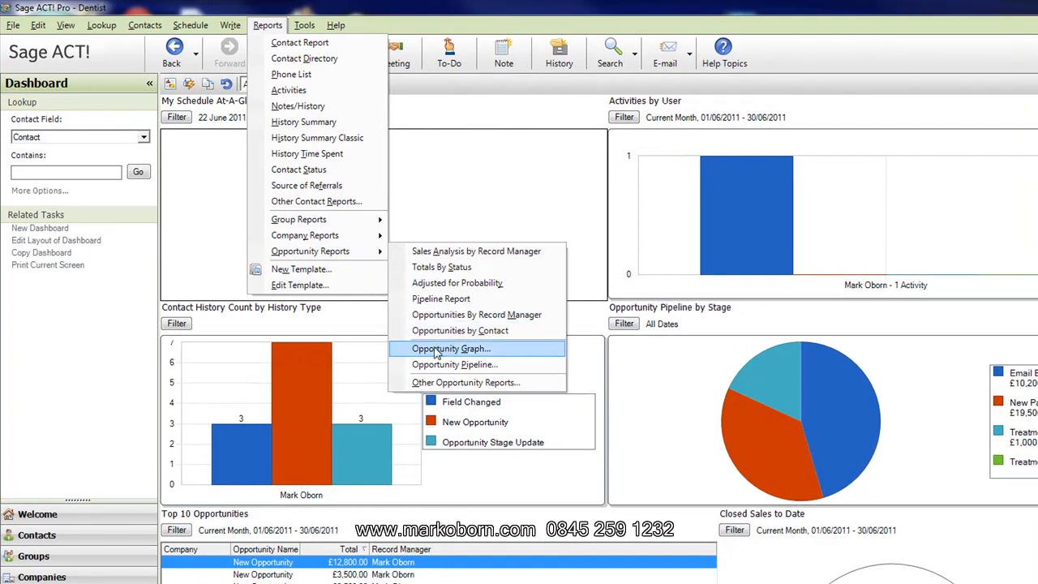
left_click(451, 347)
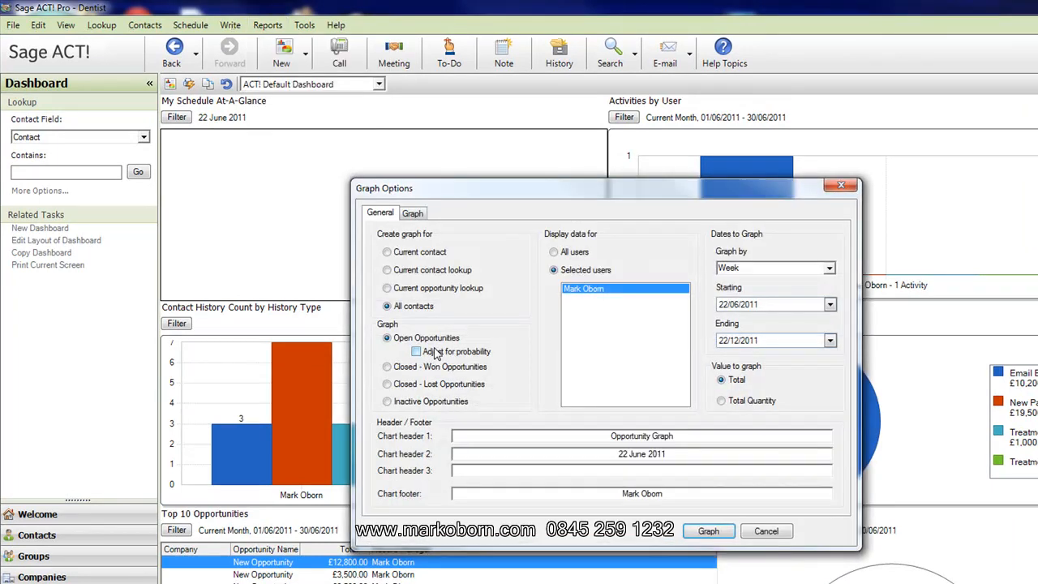
left_click(707, 530)
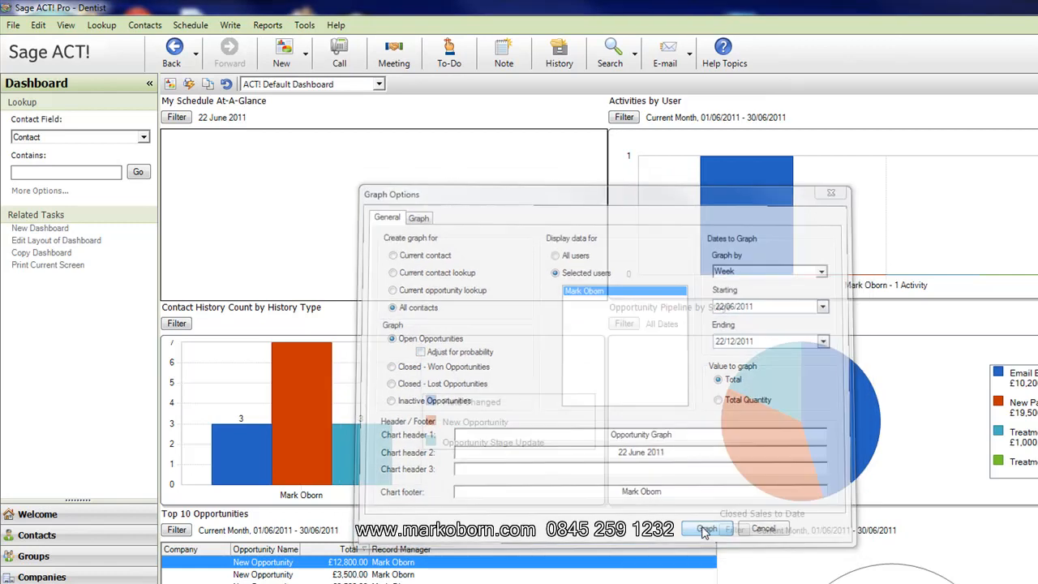
left_click(704, 529)
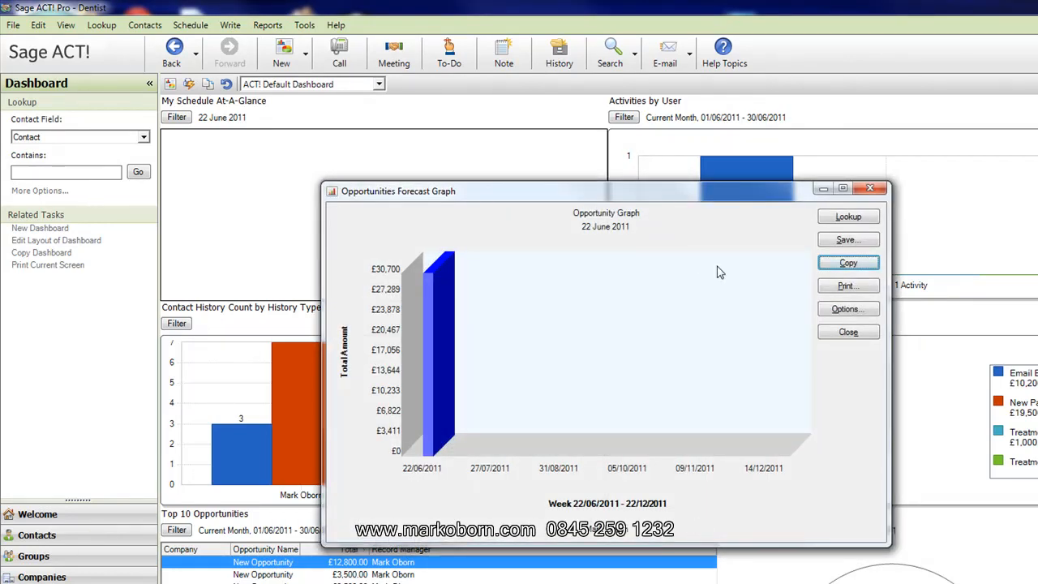
left_click(849, 331)
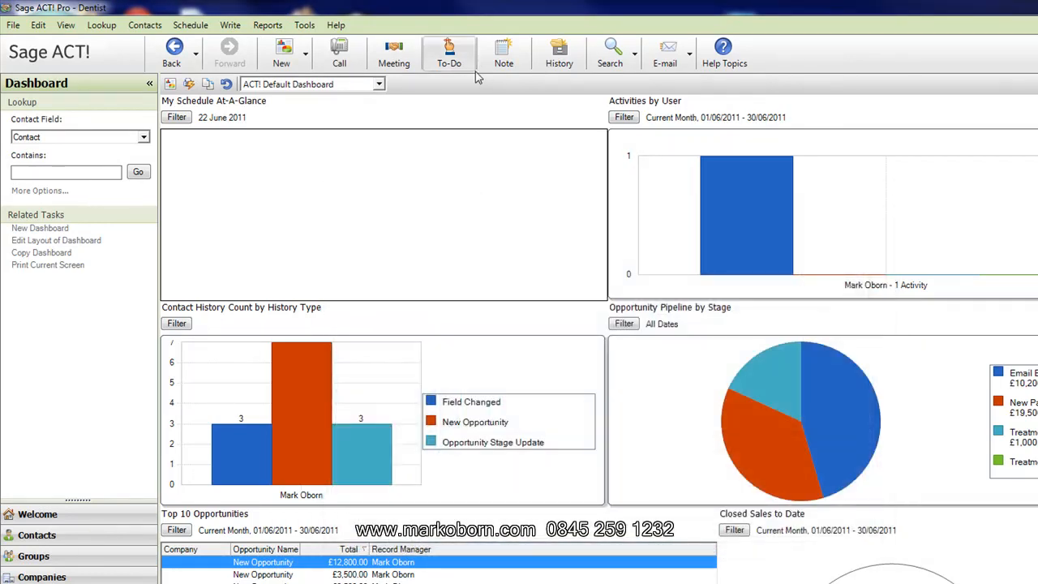
left_click(266, 26)
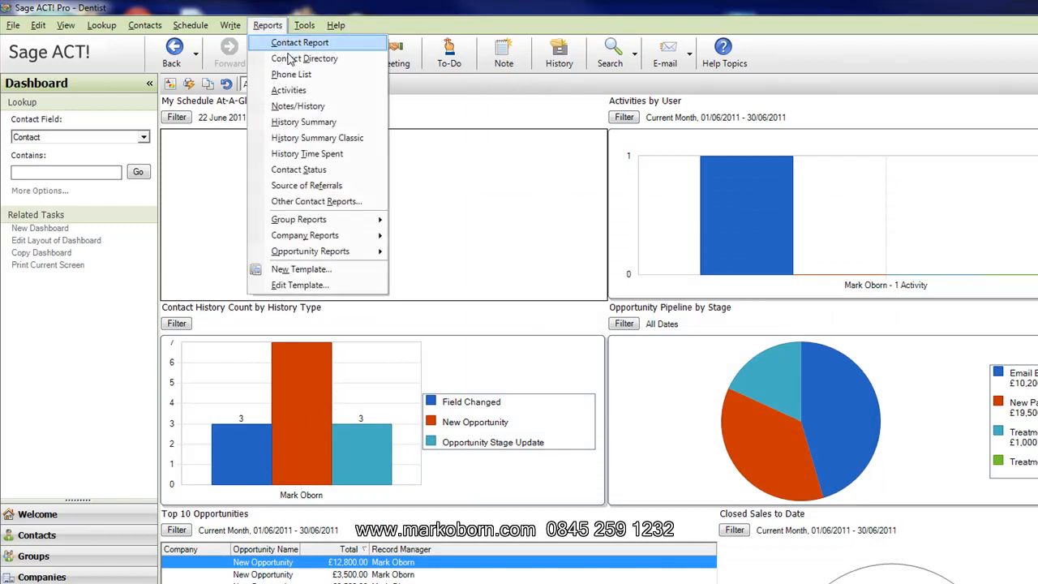
mouse_move(299, 171)
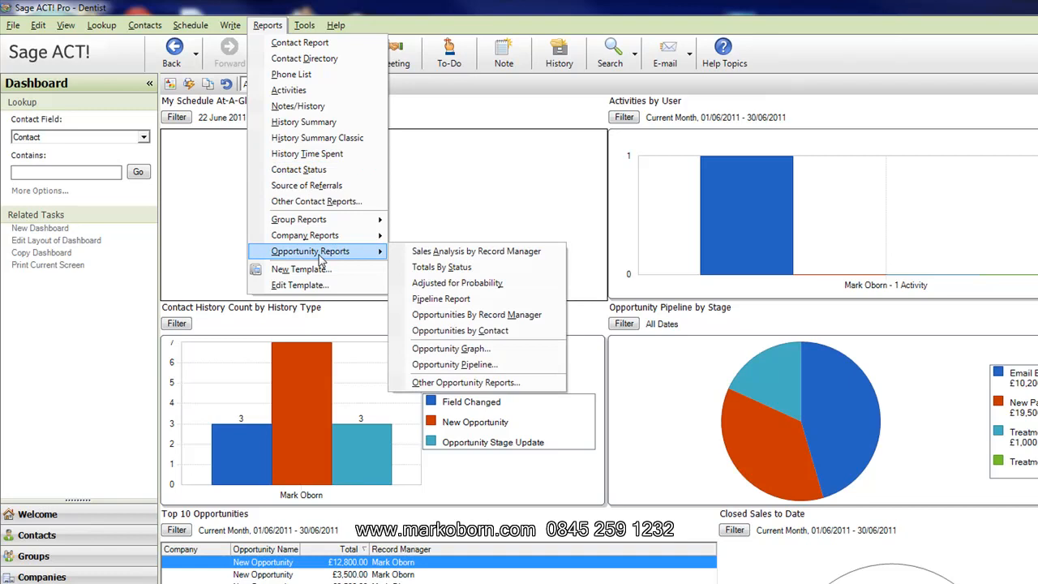
mouse_move(458, 282)
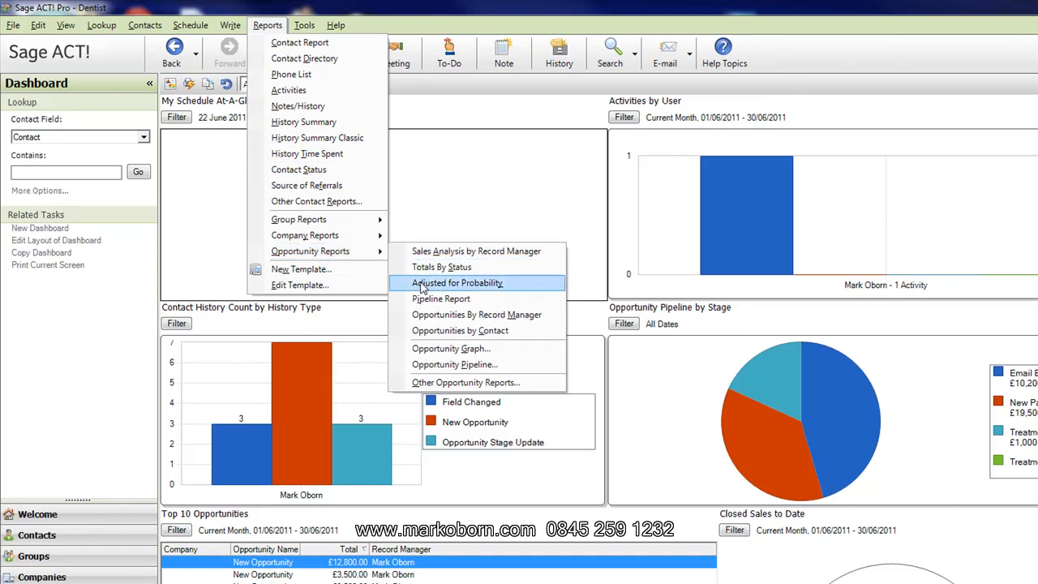
mouse_move(441, 298)
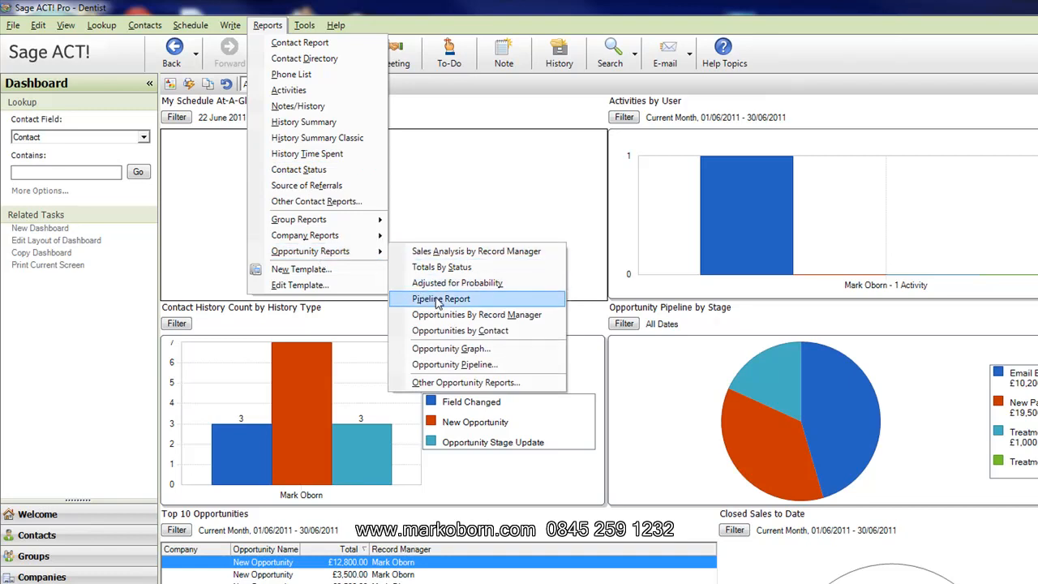
mouse_move(434, 302)
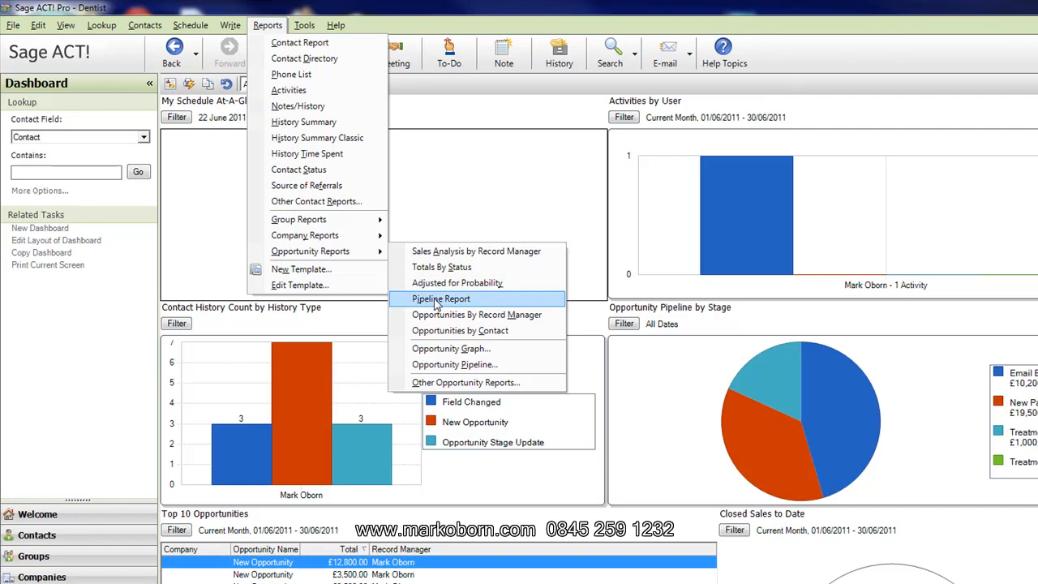
mouse_move(451, 347)
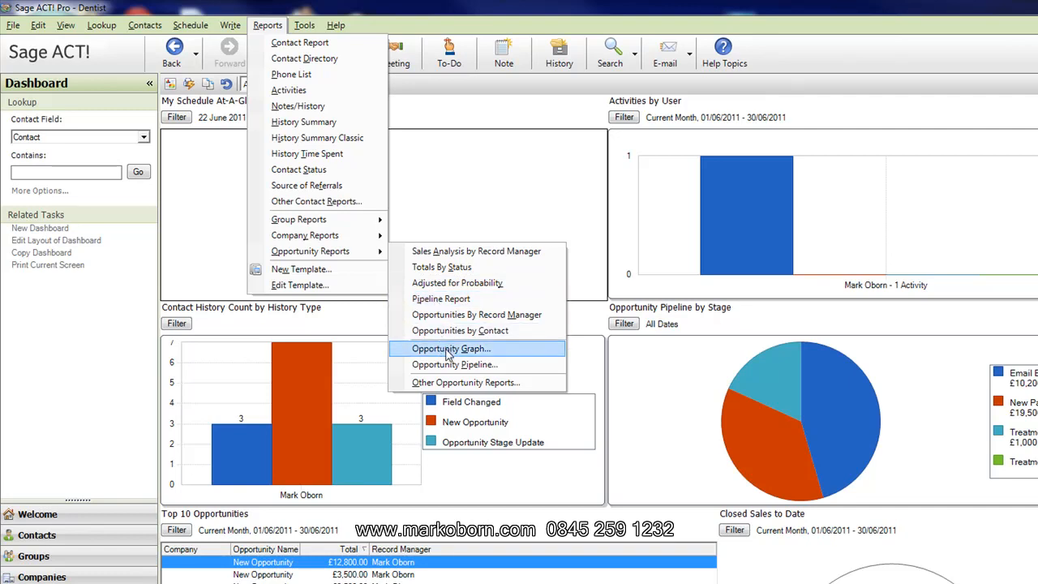
left_click(451, 348)
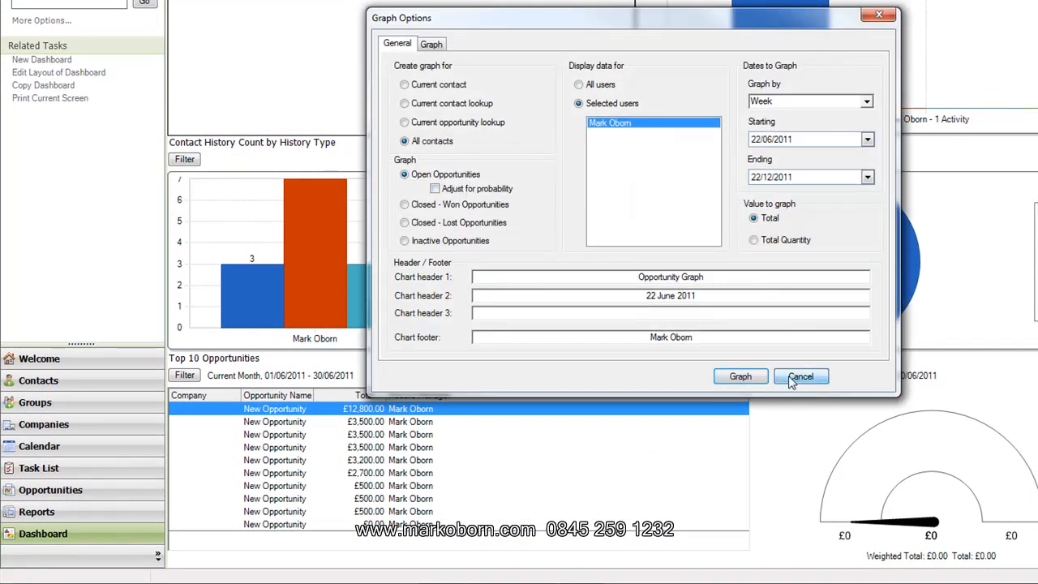
left_click(801, 376)
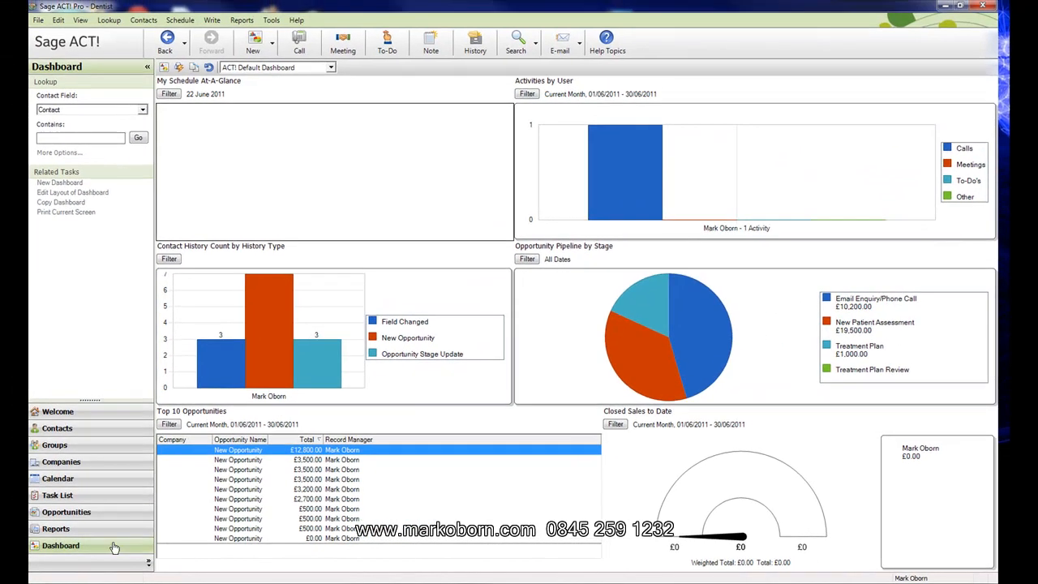
Run the Opportunity Reports > Totals By Status report with default filters into print preview
left_click(55, 529)
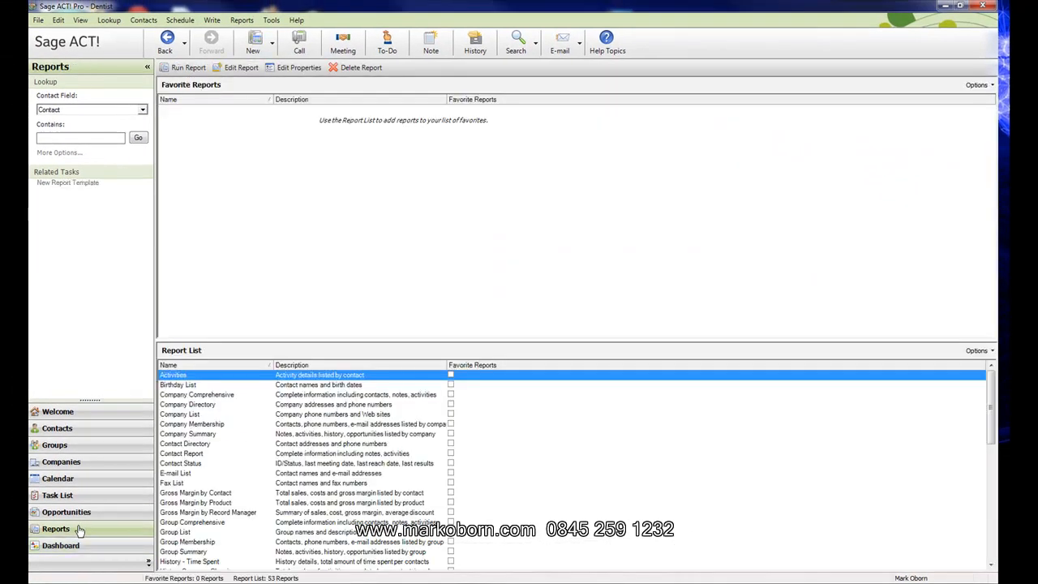
left_click(242, 20)
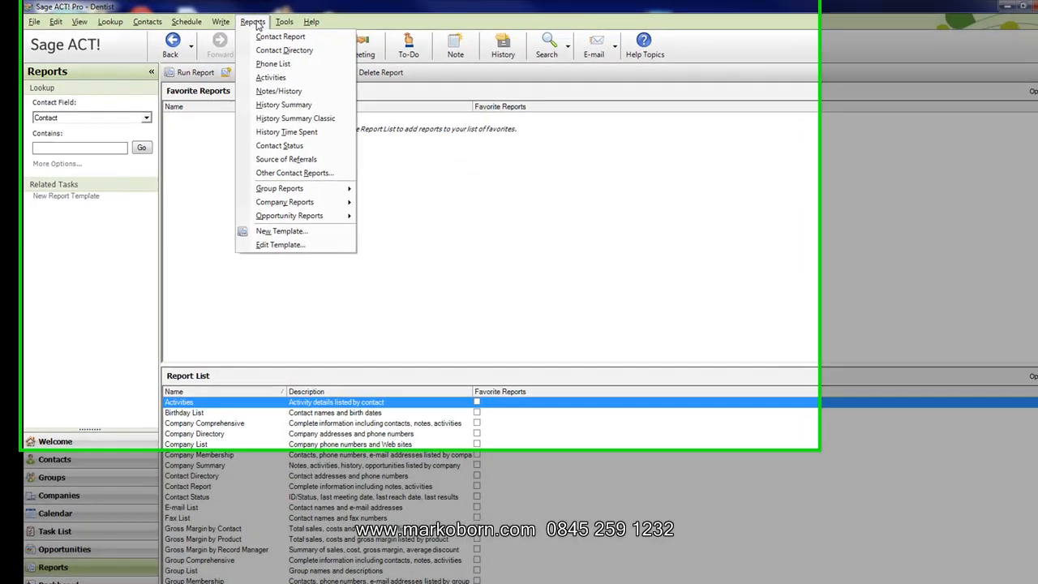
mouse_move(347, 282)
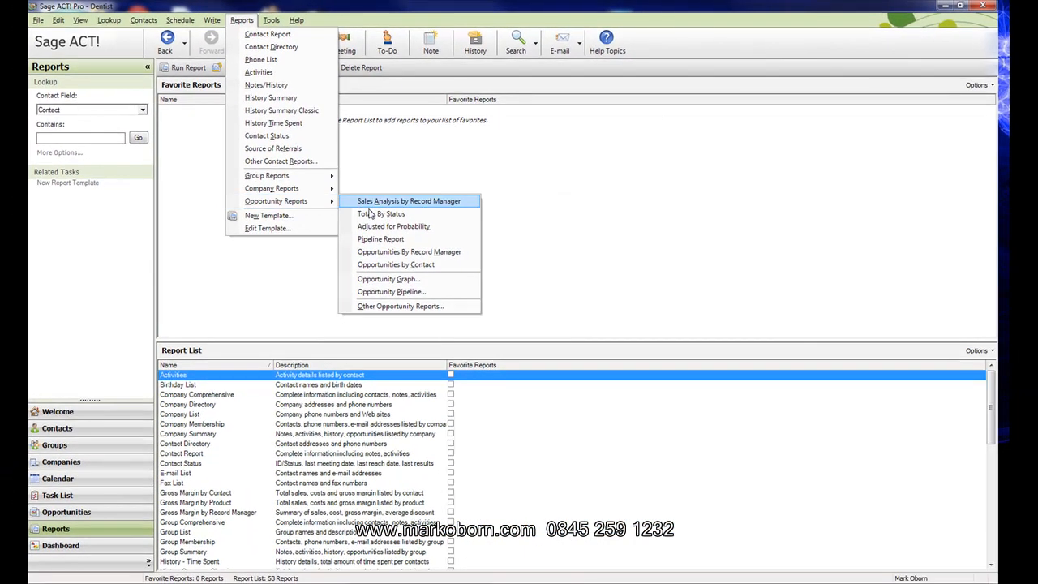
left_click(409, 201)
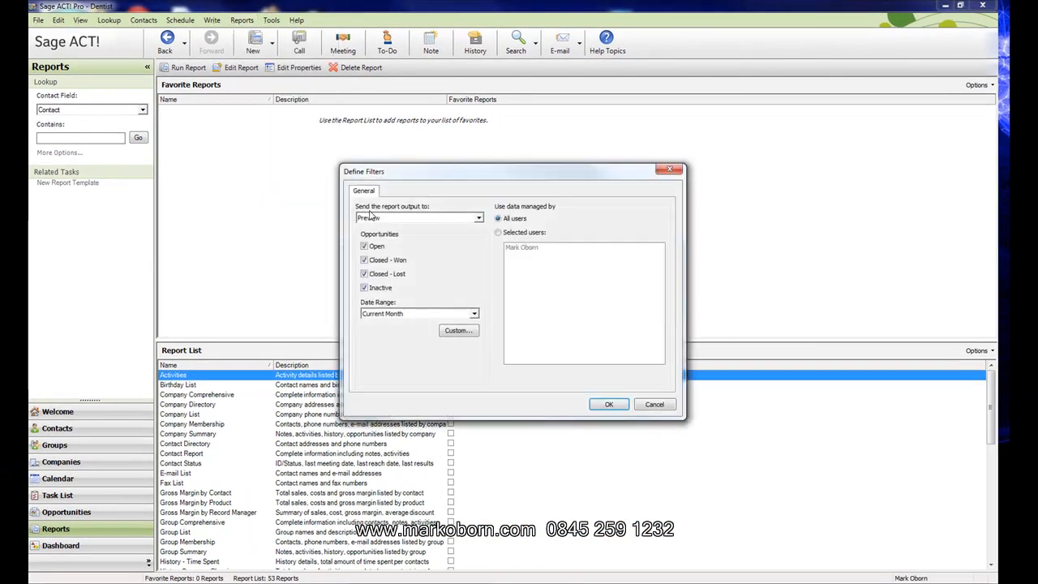
left_click(609, 404)
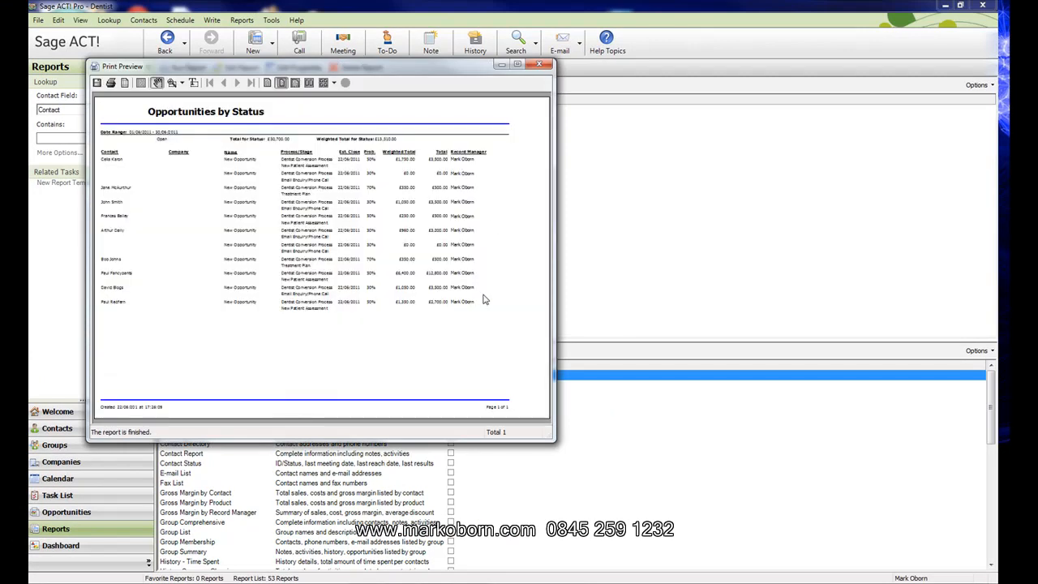
Maximize the preview so the £30,700.00 total and £13,510.00 weighted total are readable
left_click(516, 65)
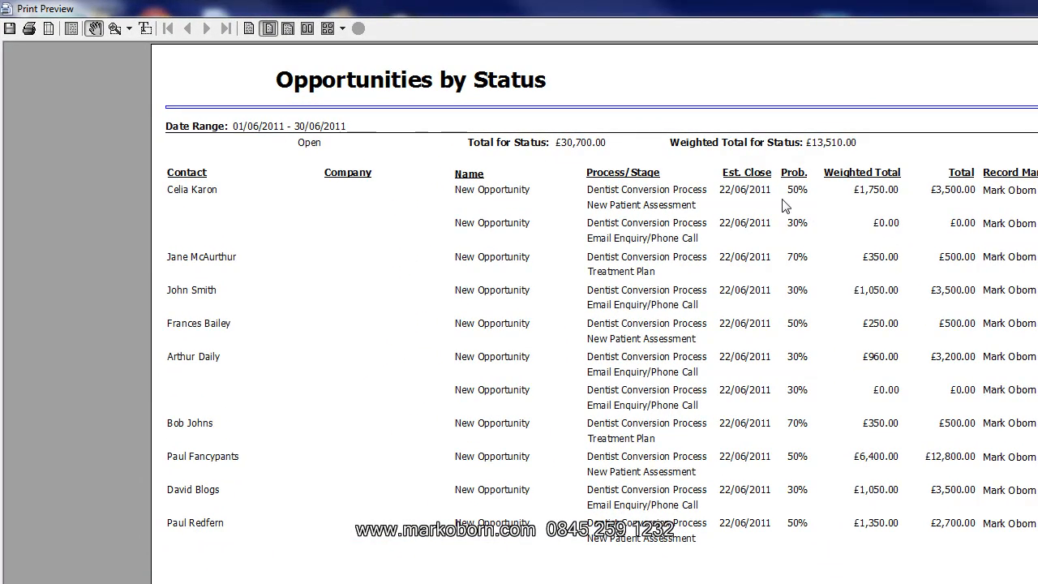
mouse_move(895, 196)
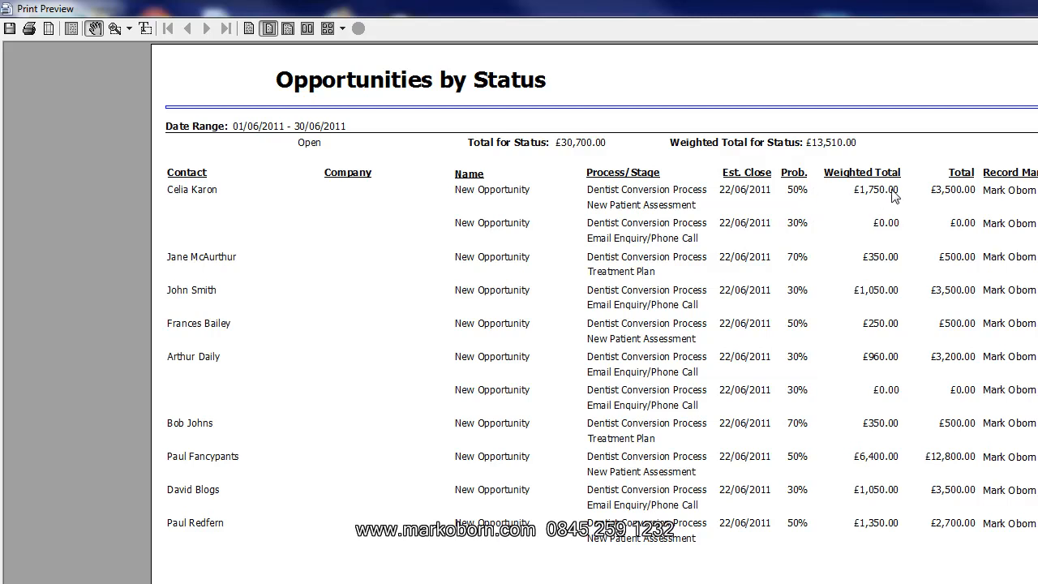
mouse_move(951, 204)
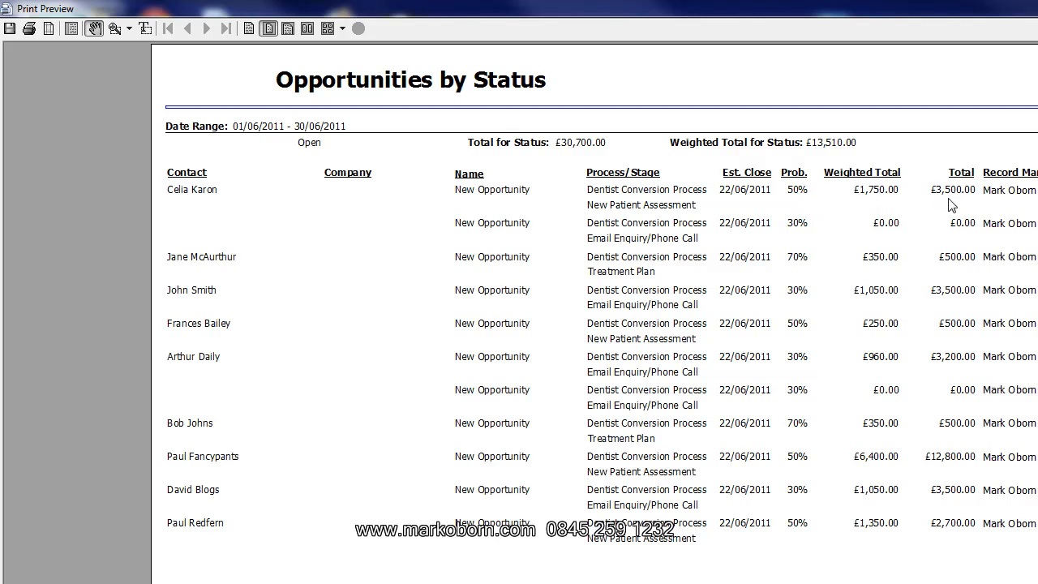
mouse_move(805, 161)
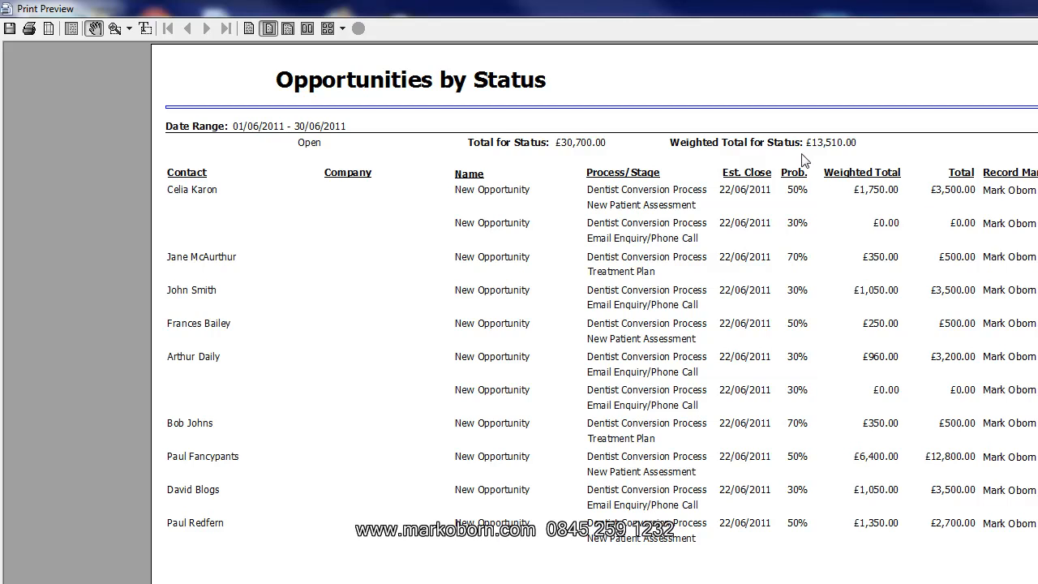
mouse_move(770, 161)
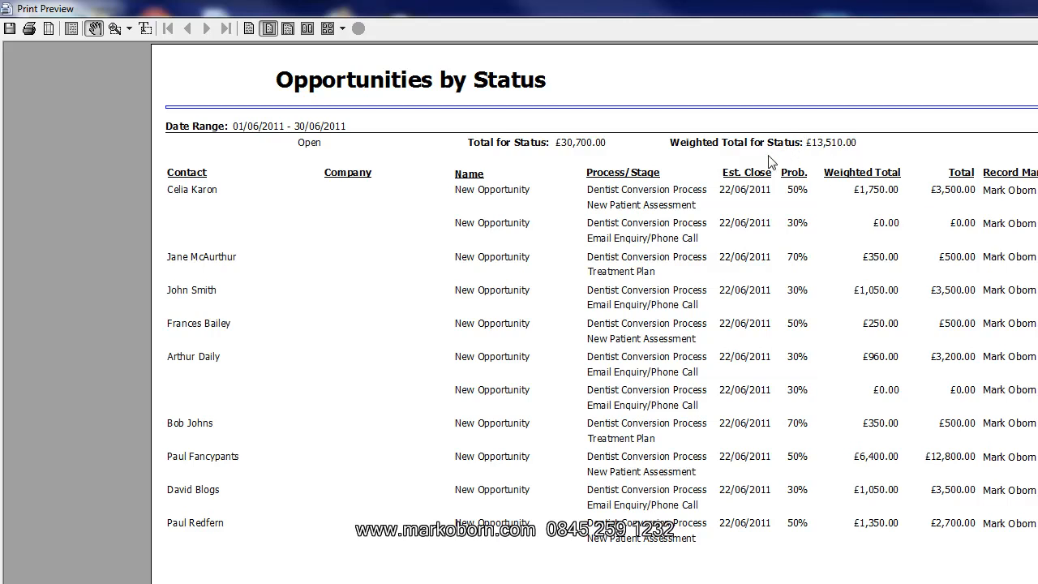
mouse_move(580, 156)
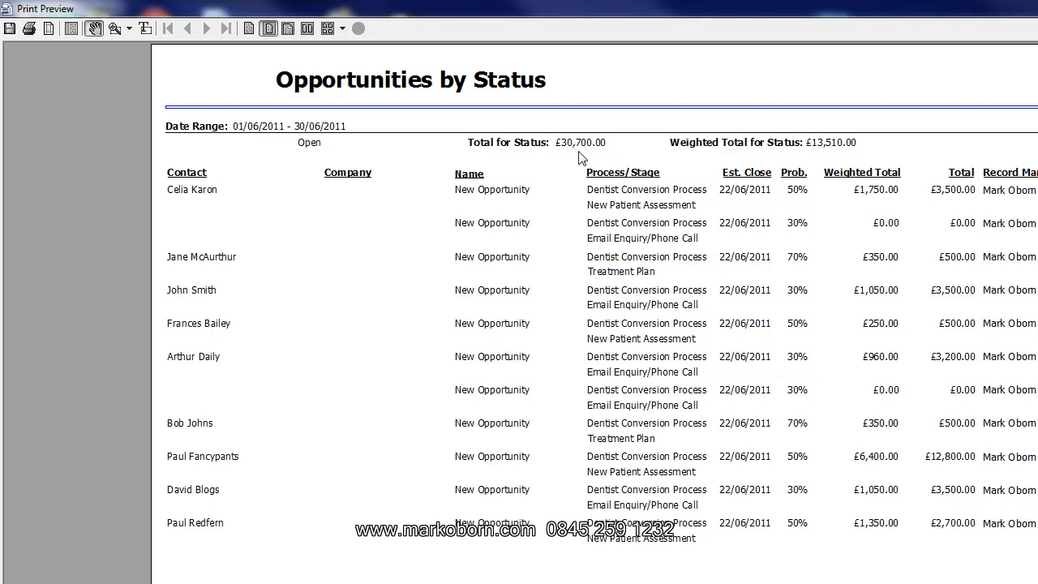
mouse_move(846, 143)
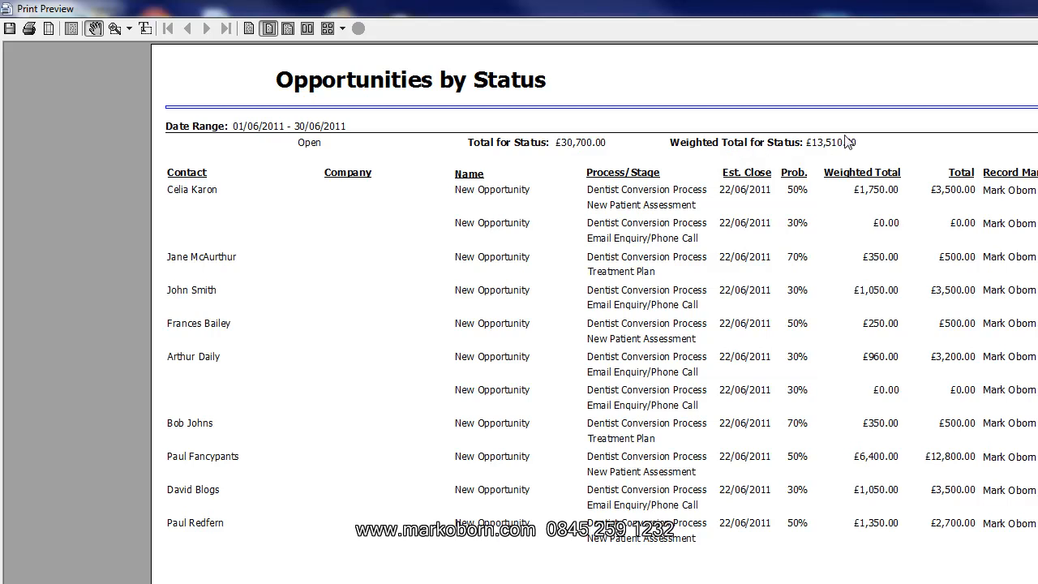
mouse_move(840, 155)
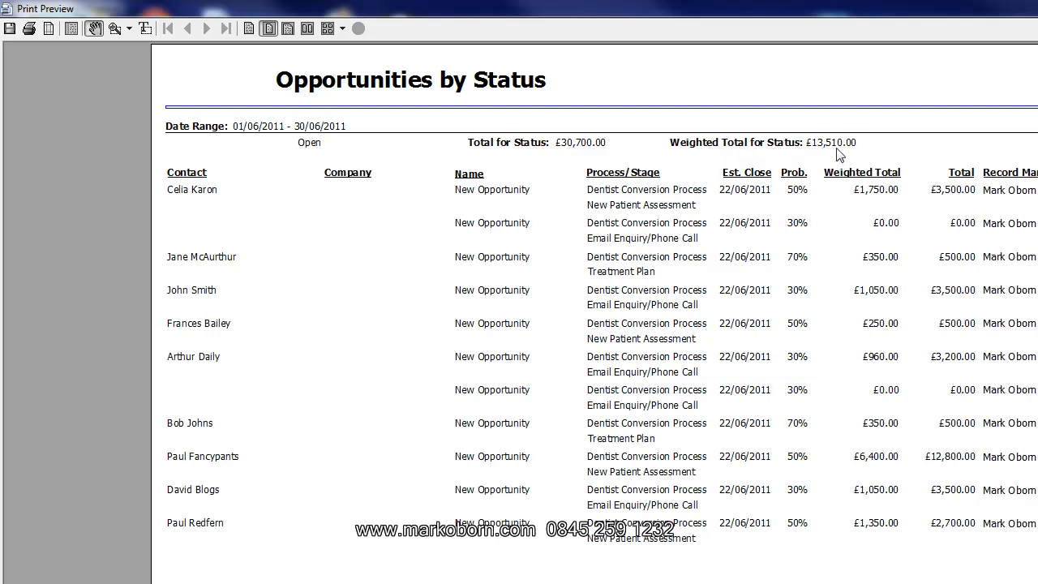
mouse_move(562, 140)
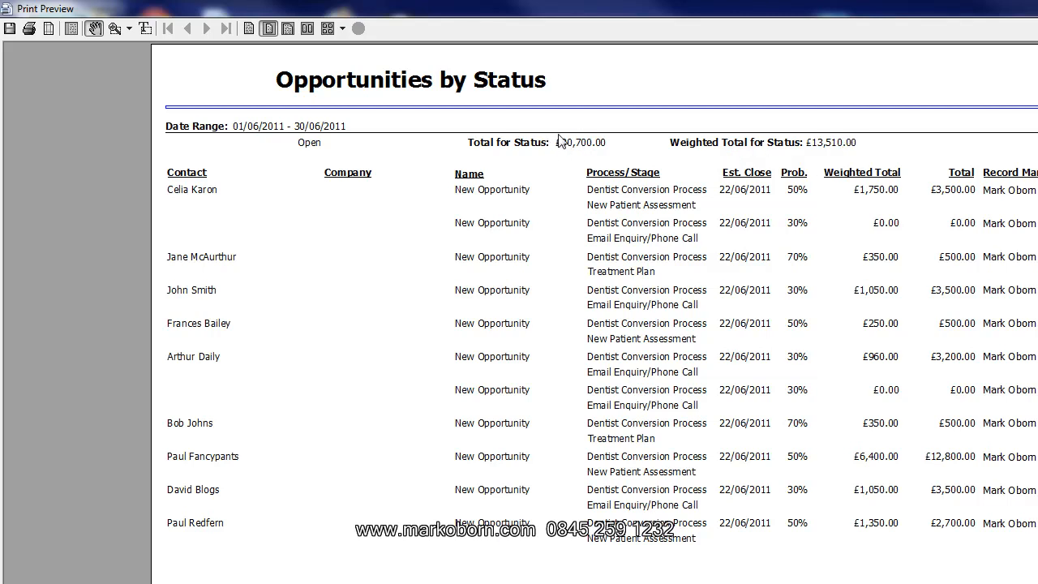
mouse_move(562, 149)
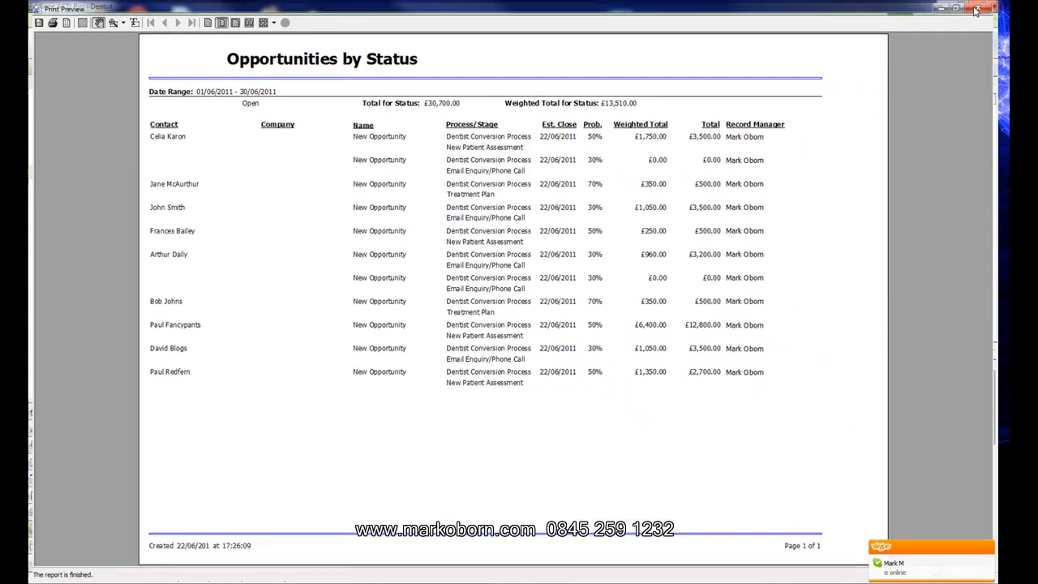
Close the print preview and return to the dashboard pipeline pie chart
left_click(976, 9)
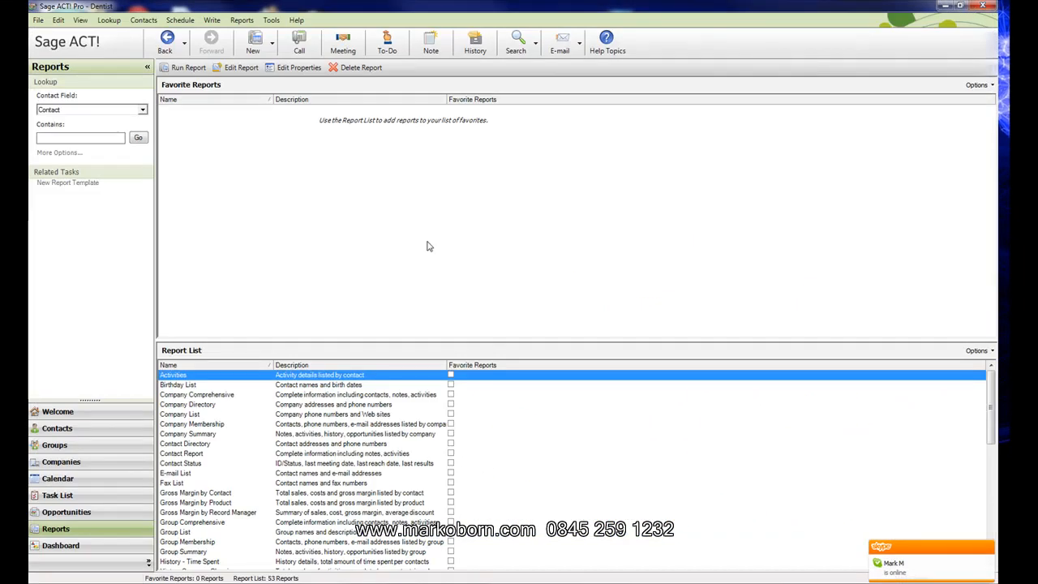
mouse_move(201, 194)
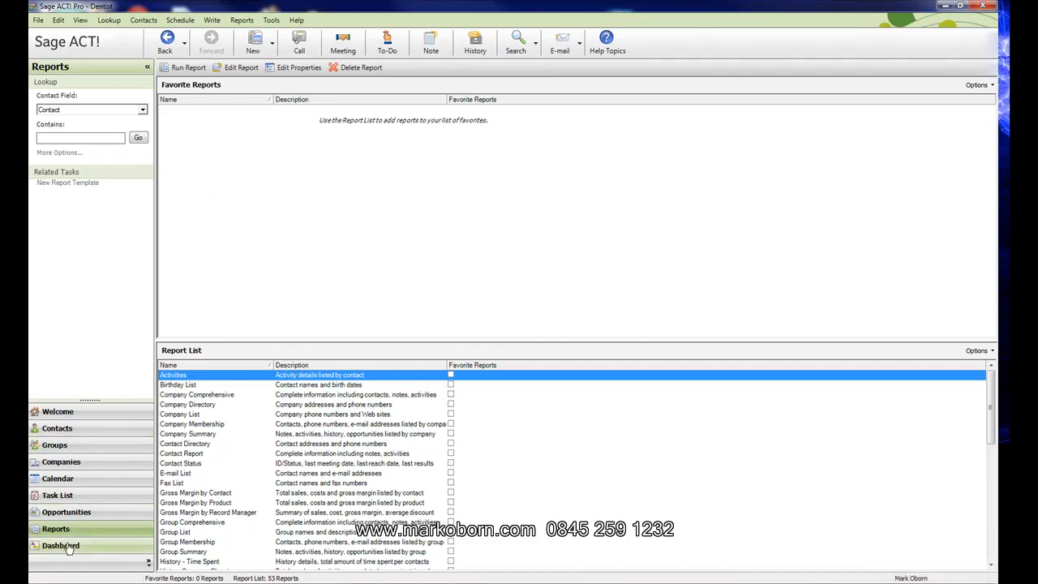
left_click(60, 545)
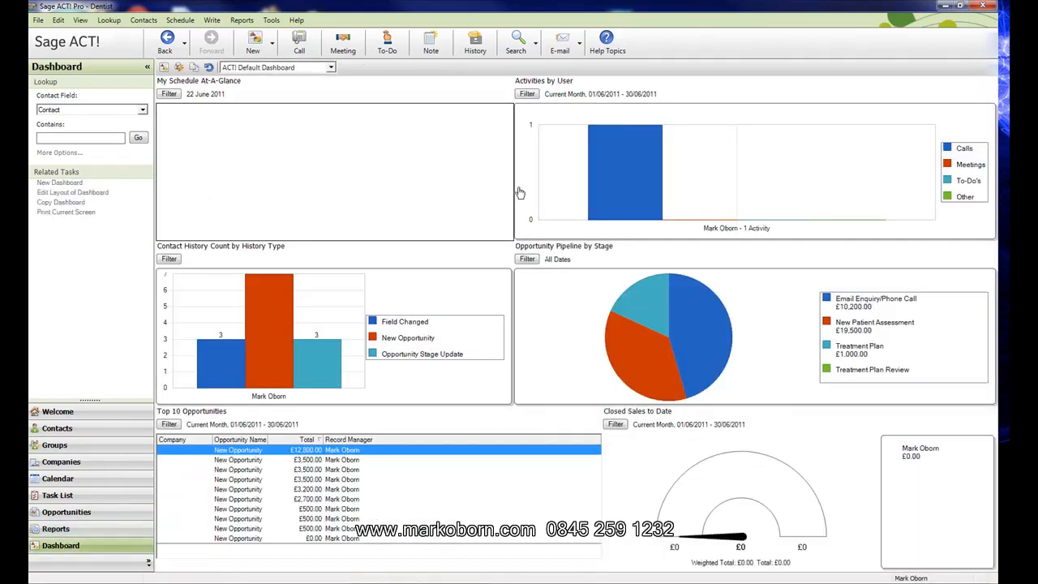
mouse_move(555, 311)
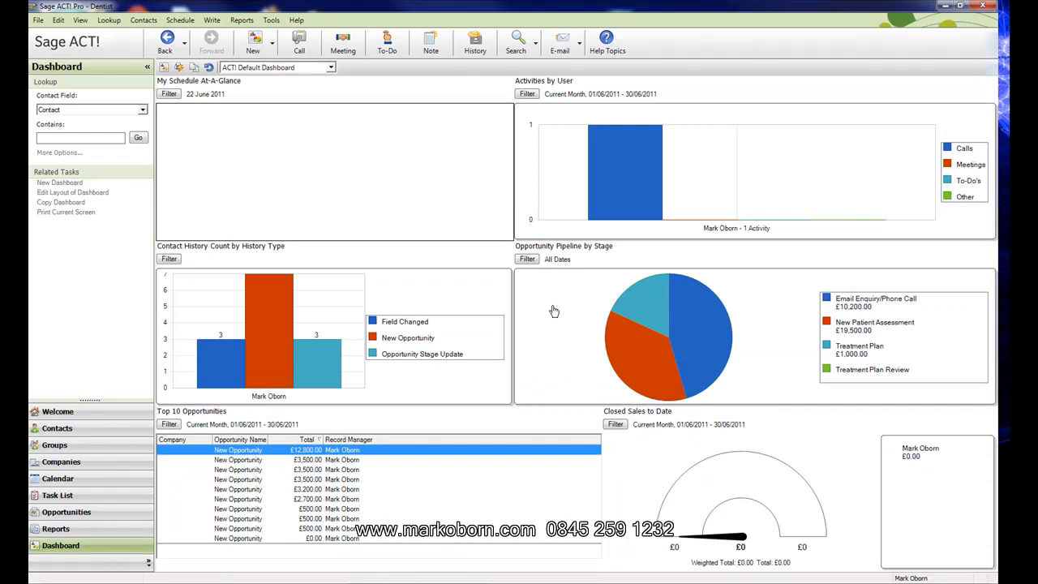